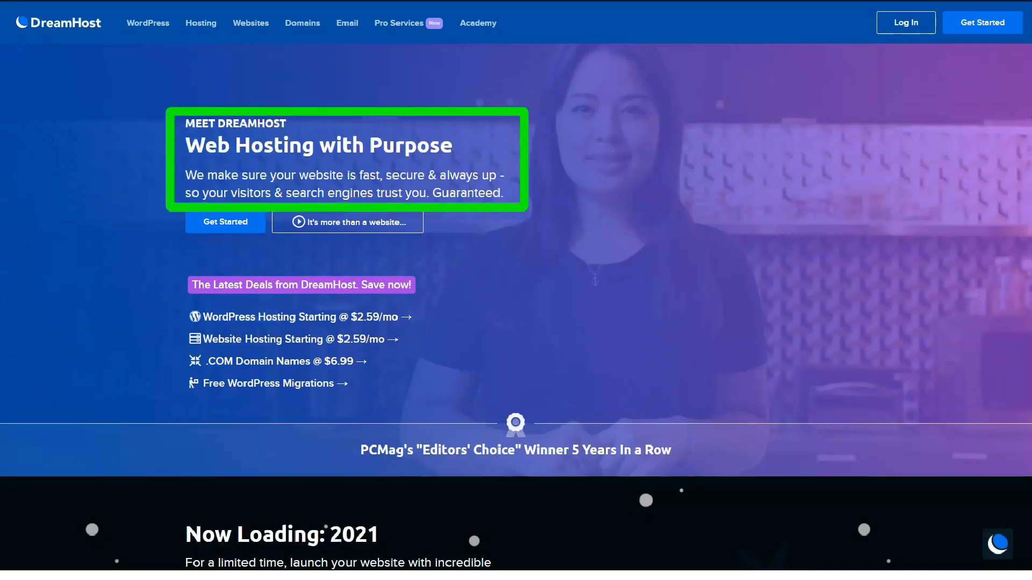
# Scroll the DreamHost homepage past the hero, 2021 deals and benefits sections
pyautogui.scroll(-3)
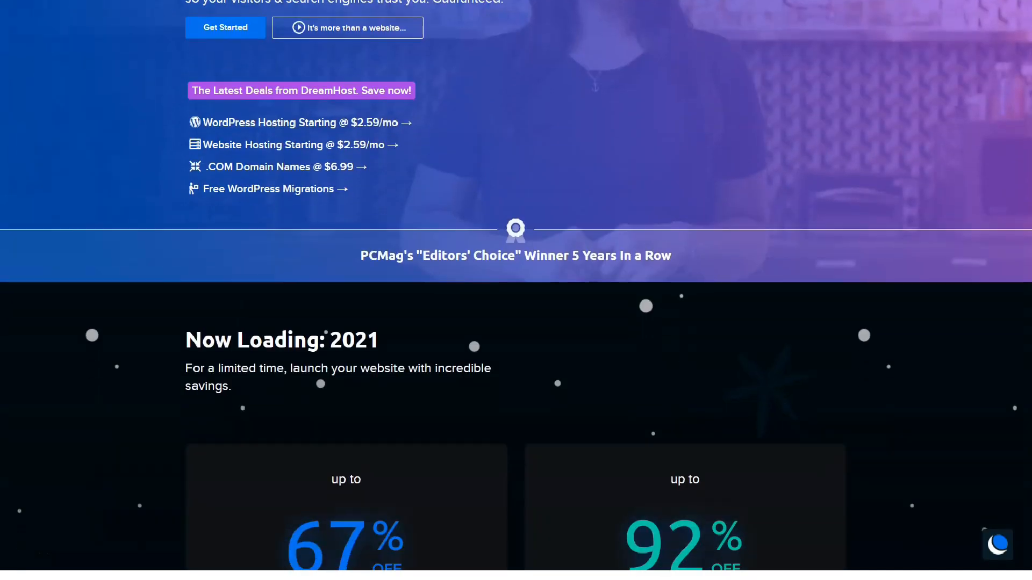
pyautogui.scroll(-3)
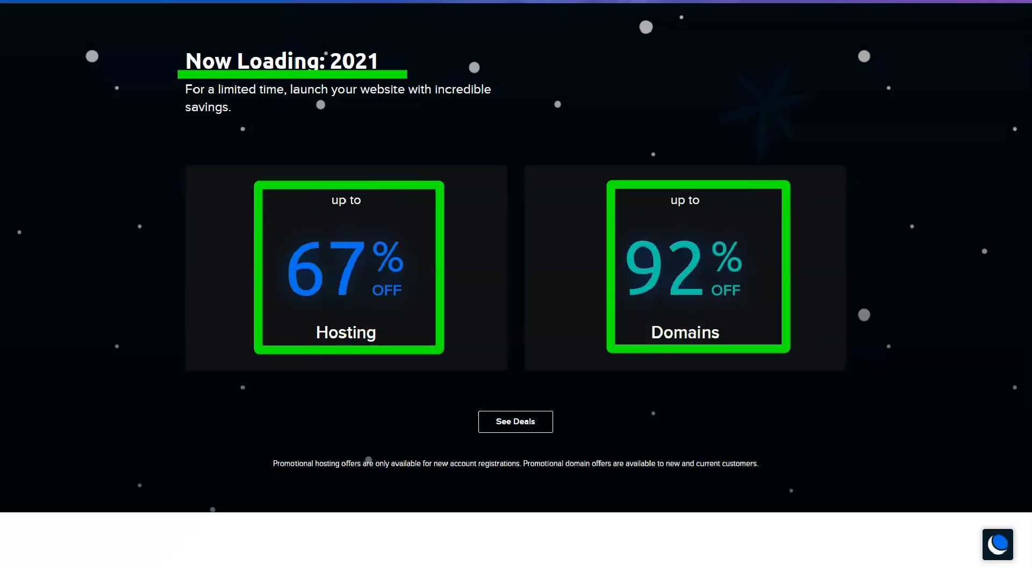
pyautogui.scroll(-3)
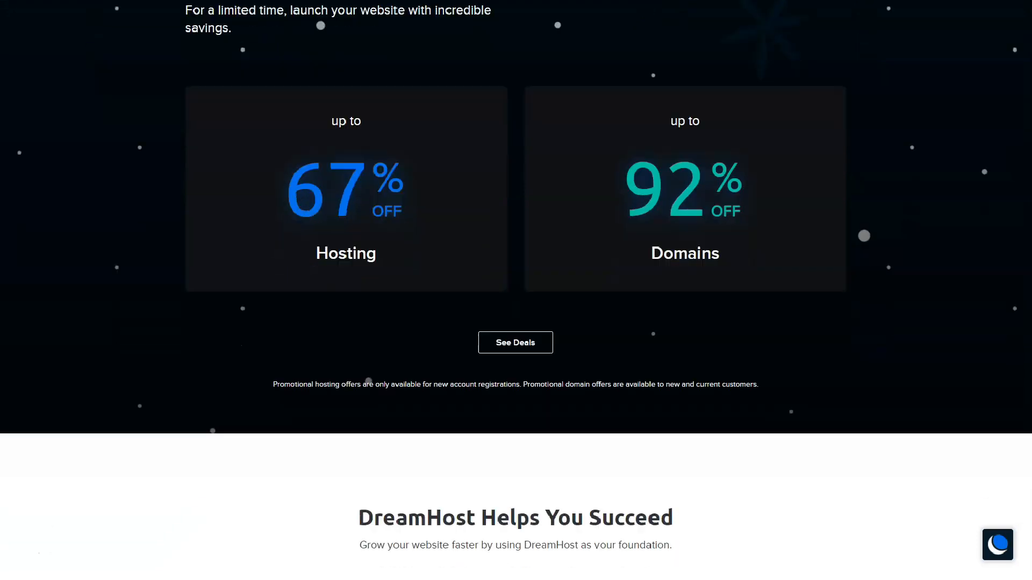
pyautogui.scroll(-3)
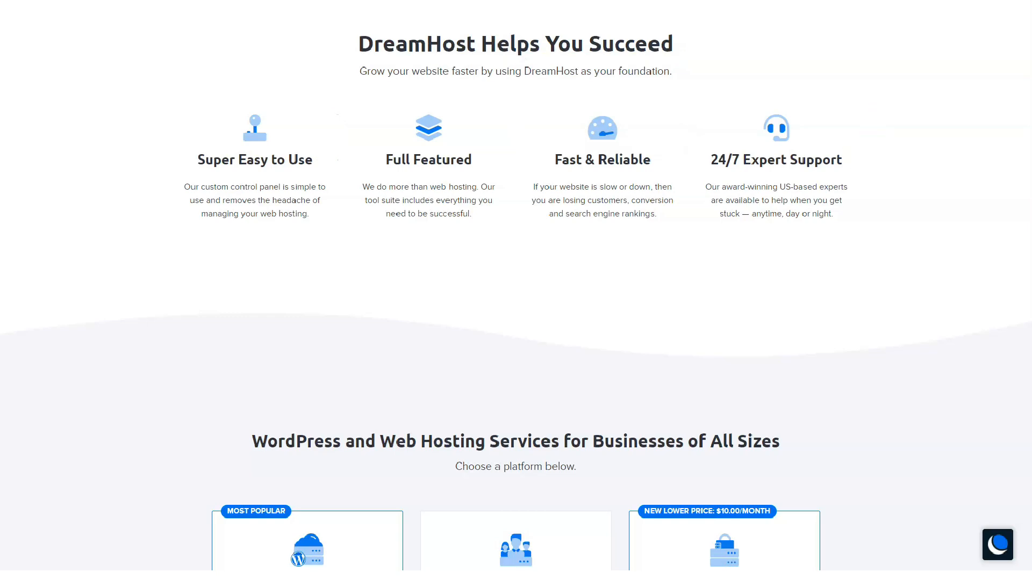
# Continue past the six hosting plan cards to the 'Or Choose a Domain' prices and testimonials
pyautogui.scroll(-3)
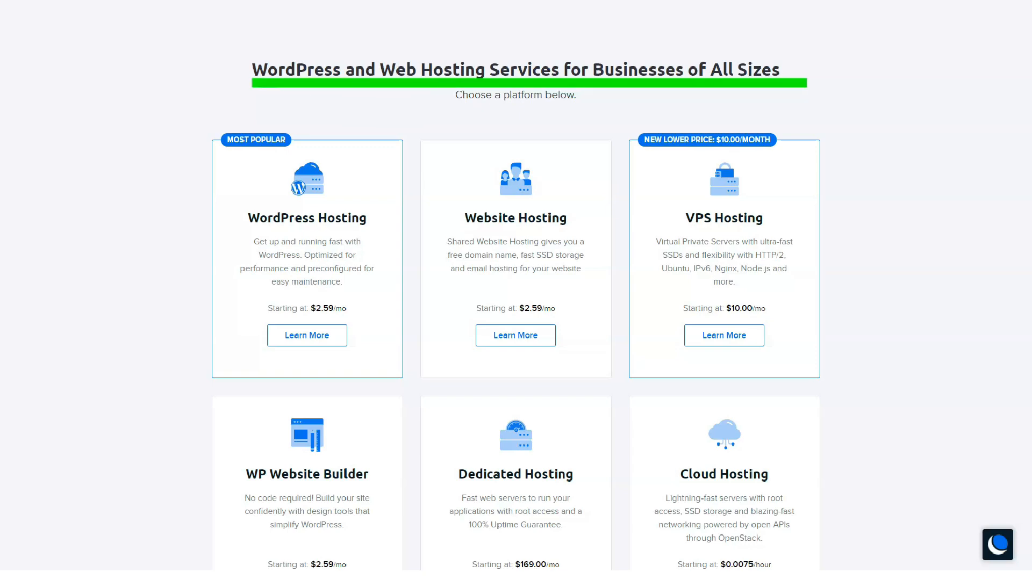
pyautogui.scroll(-3)
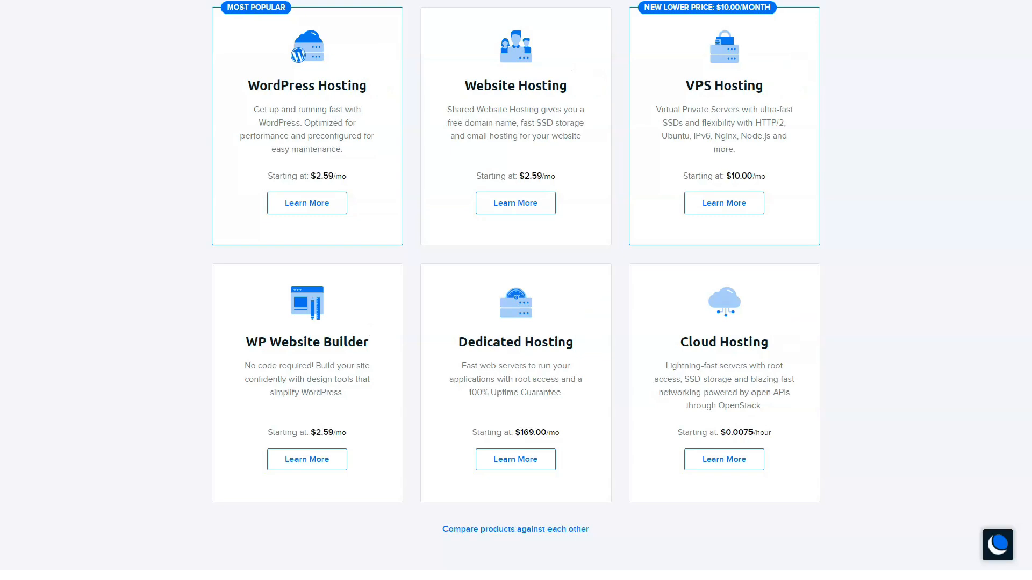
pyautogui.scroll(-3)
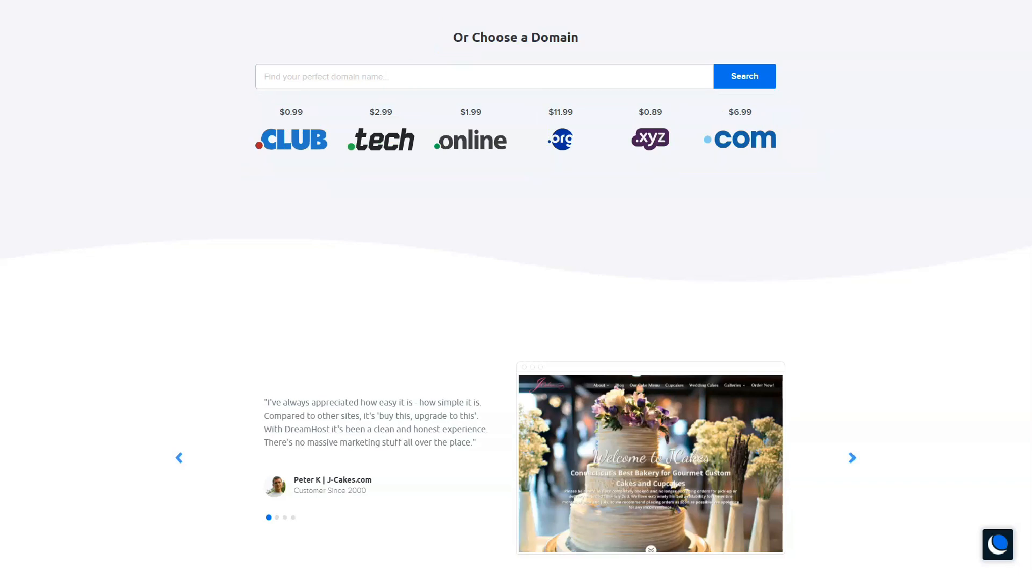
# Page through three customer testimonials, then scroll past 'What Makes DreamHost So Different?' to the FAQ
pyautogui.scroll(-3)
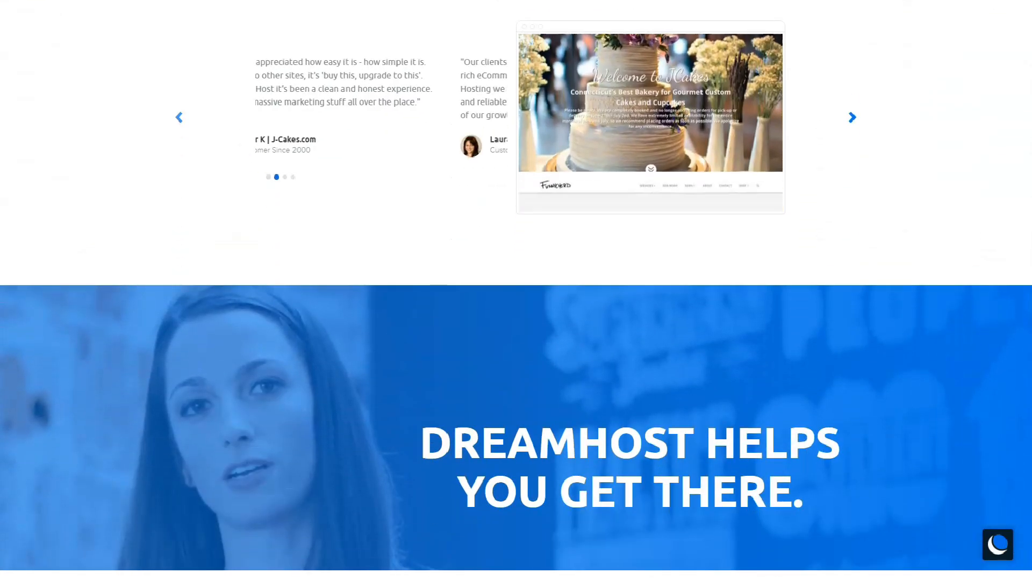
pyautogui.click(852, 117)
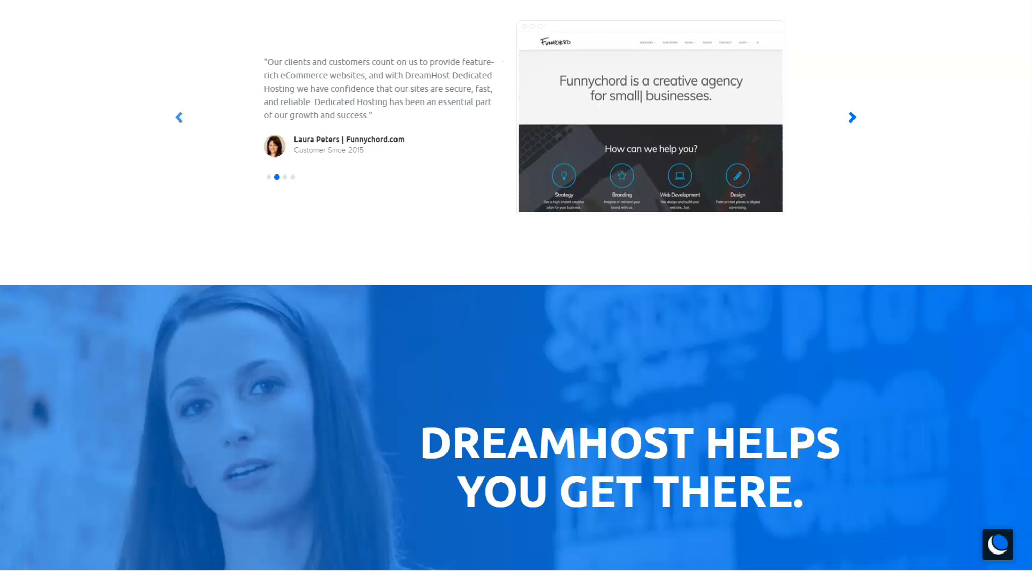
pyautogui.click(852, 117)
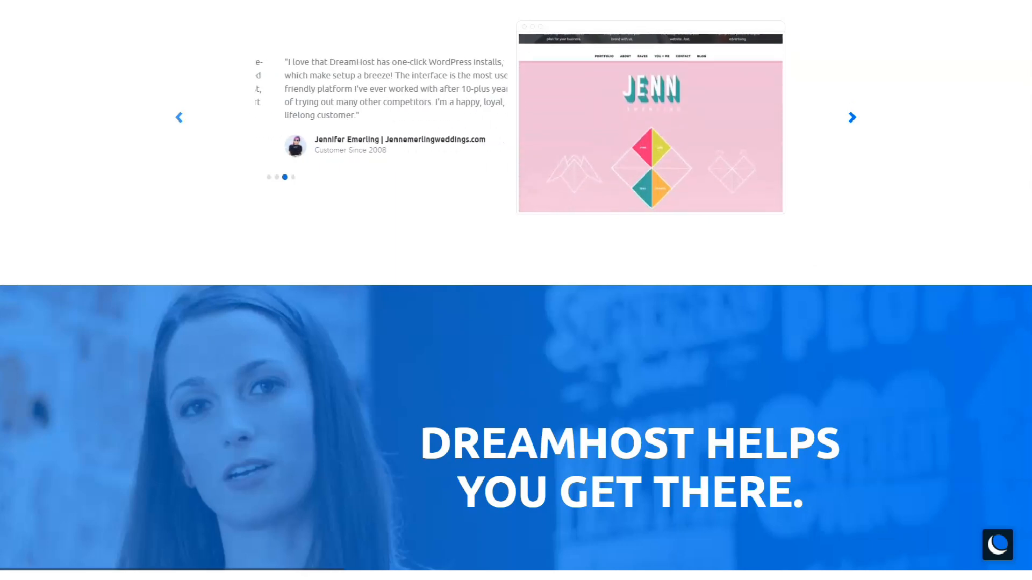
pyautogui.click(853, 117)
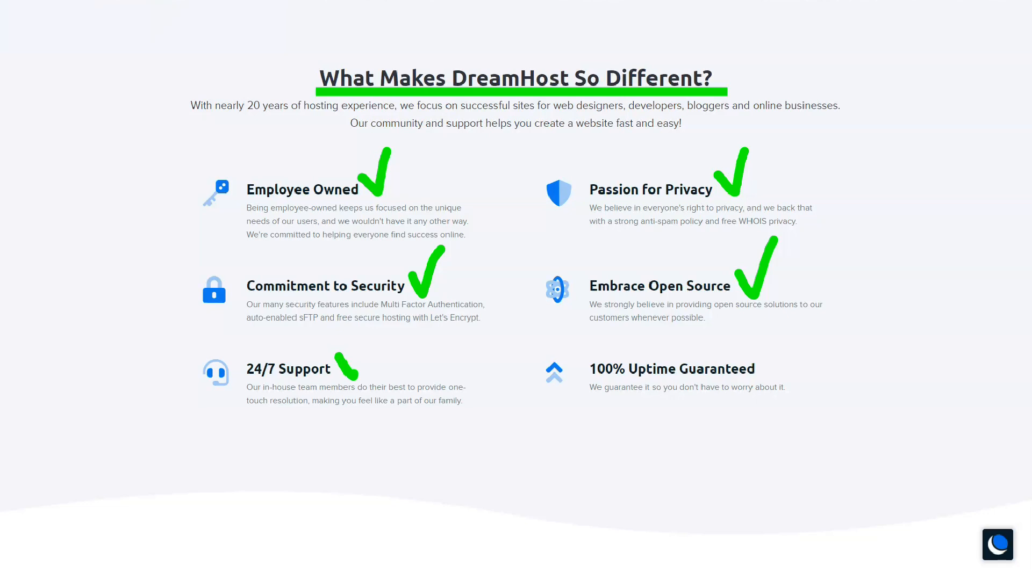
pyautogui.scroll(-3)
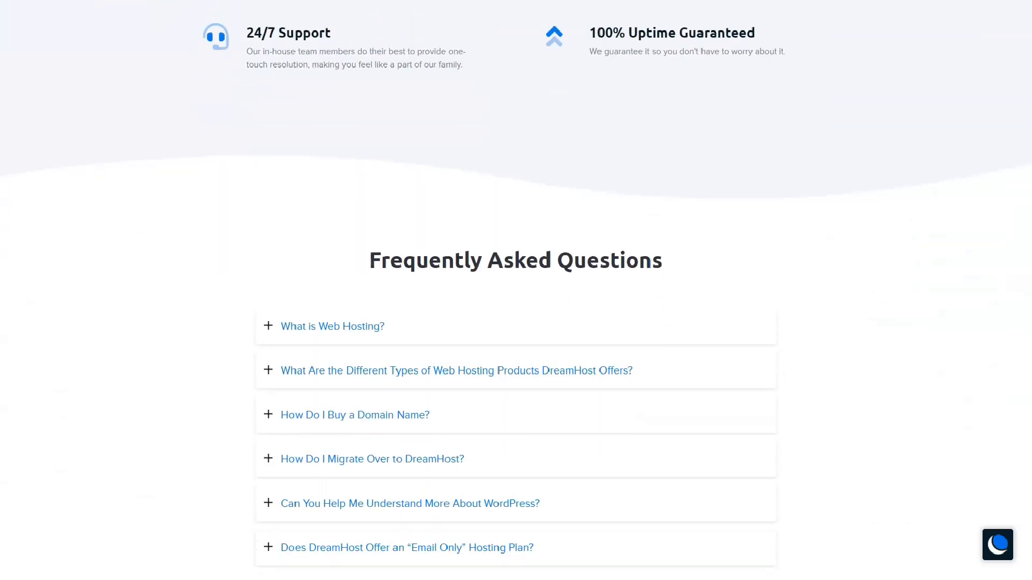
# Expand the 'What is Web Hosting?' and hosting product types FAQ answers and read them
pyautogui.click(332, 326)
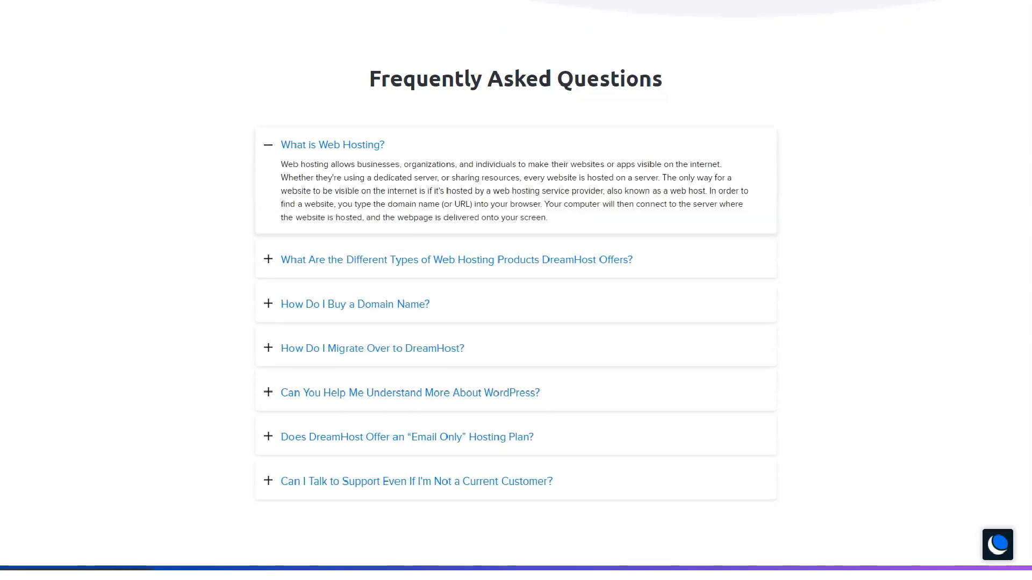
pyautogui.click(456, 259)
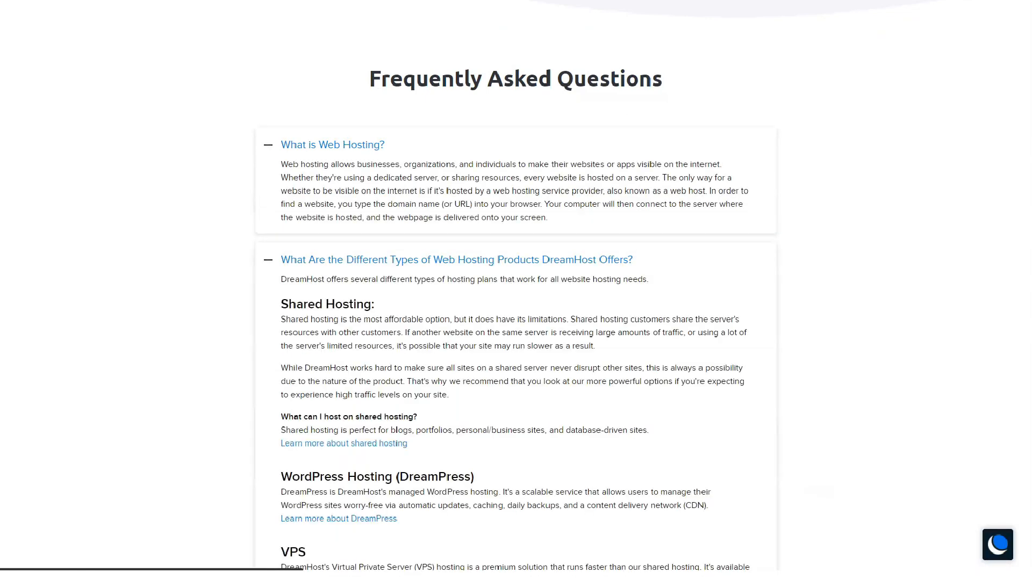
pyautogui.scroll(-3)
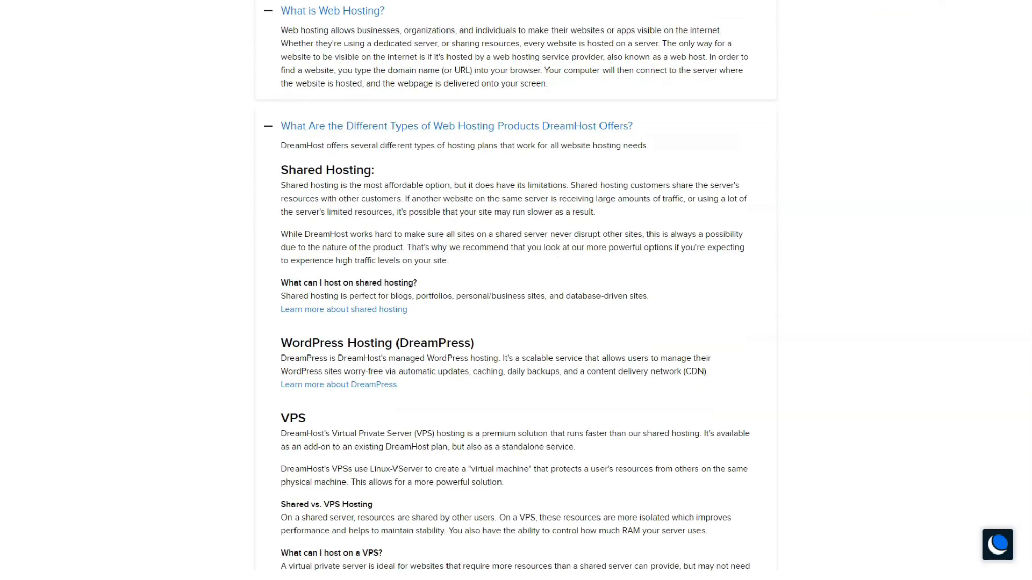
pyautogui.scroll(-3)
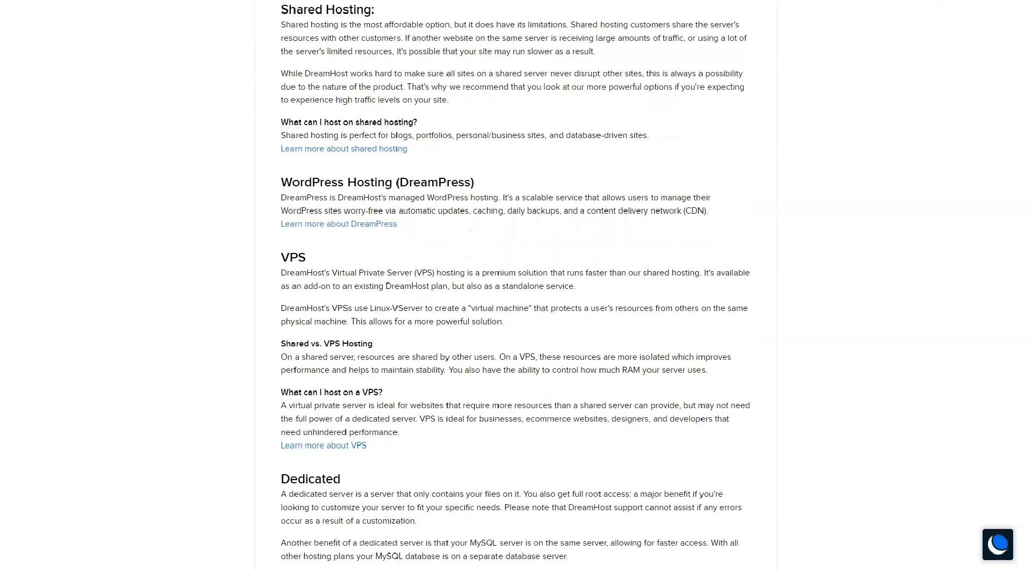
pyautogui.scroll(-3)
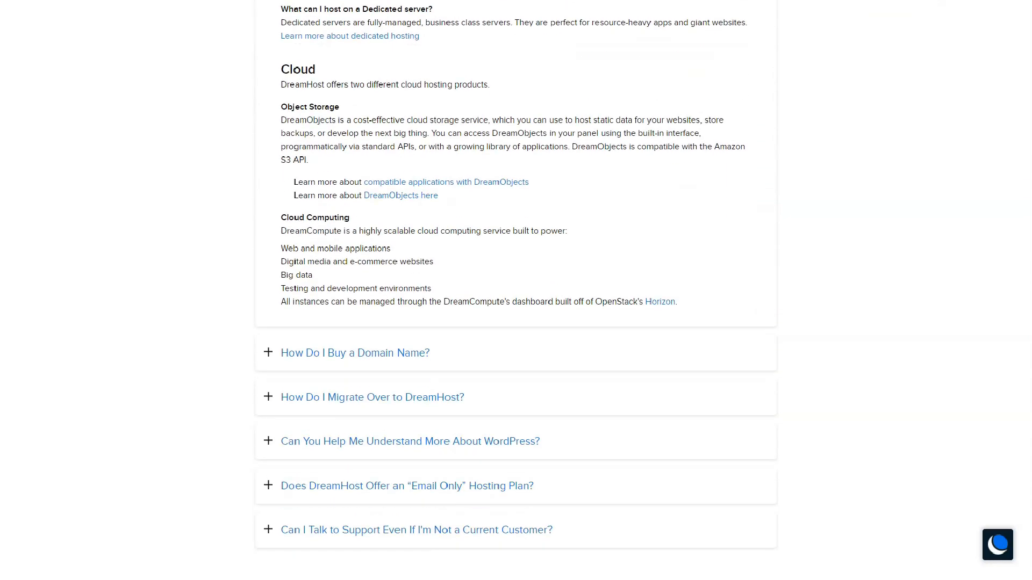
pyautogui.scroll(-3)
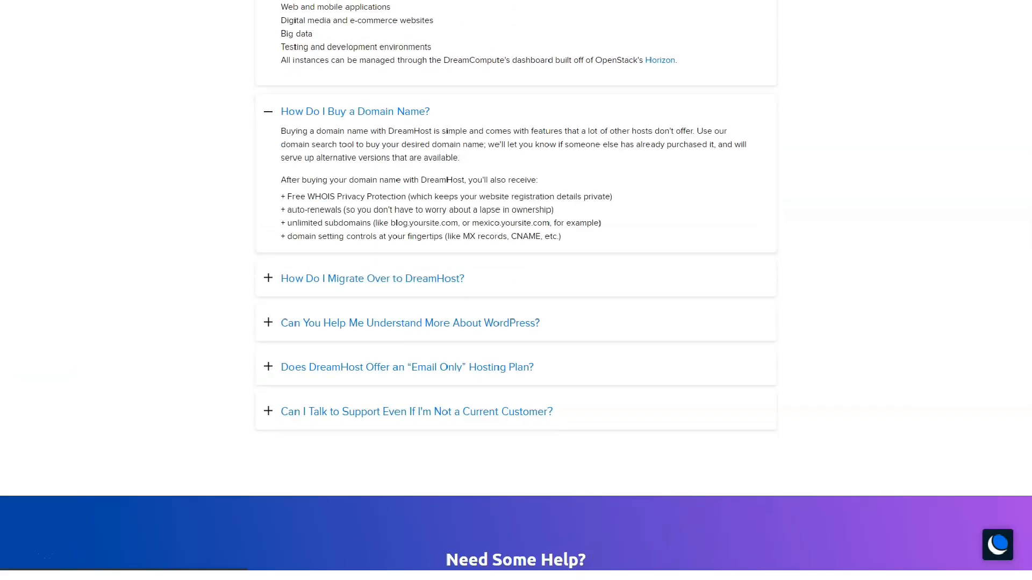
# Expand the migration, understanding WordPress and talking-to-support FAQ answers
pyautogui.click(372, 278)
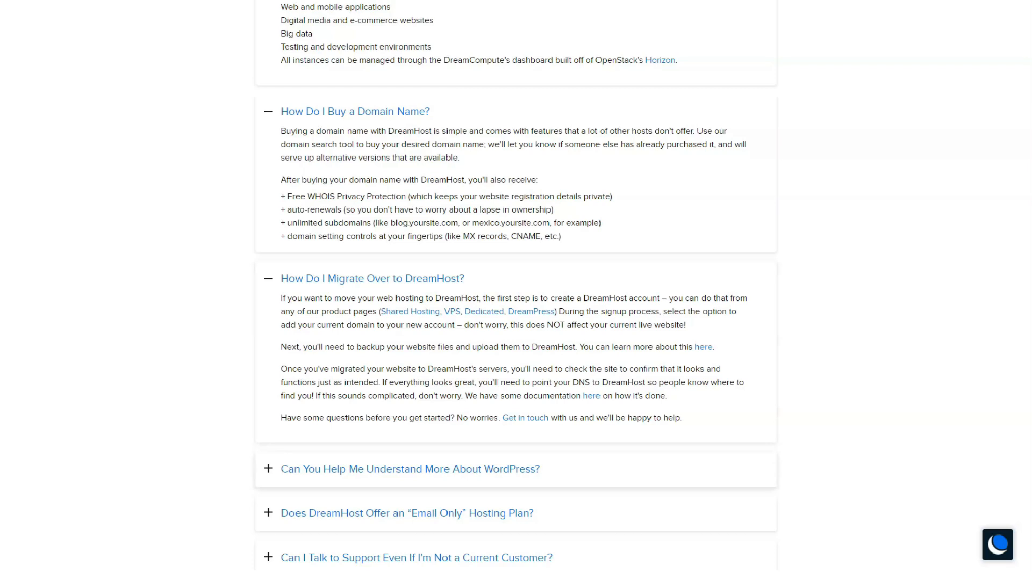
pyautogui.click(409, 470)
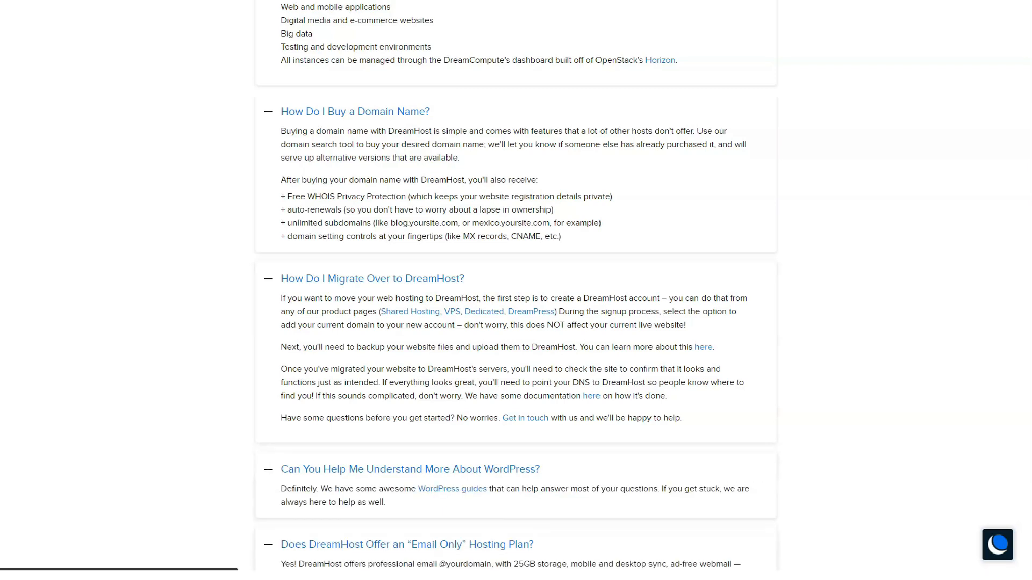
pyautogui.scroll(-3)
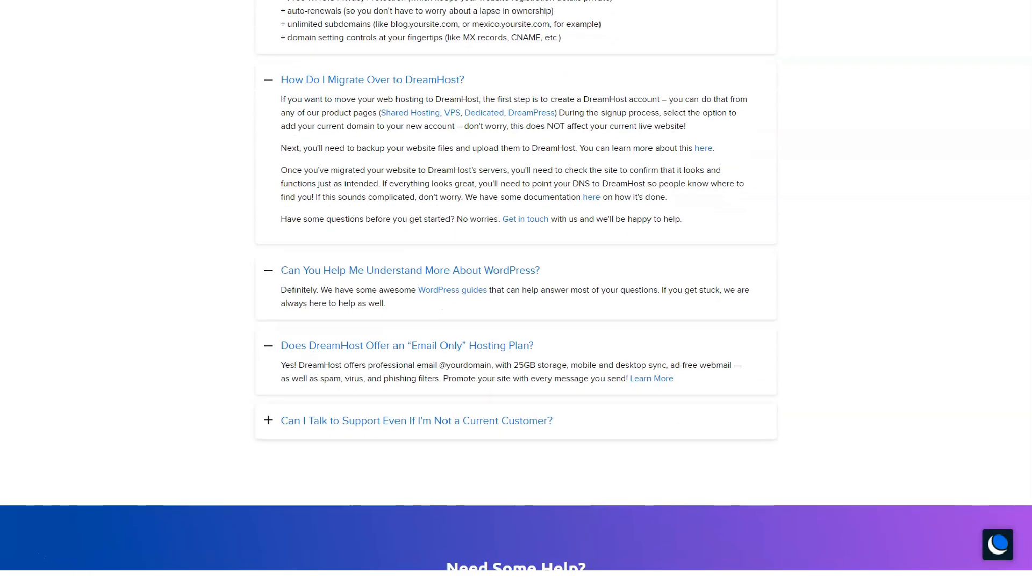
pyautogui.click(268, 420)
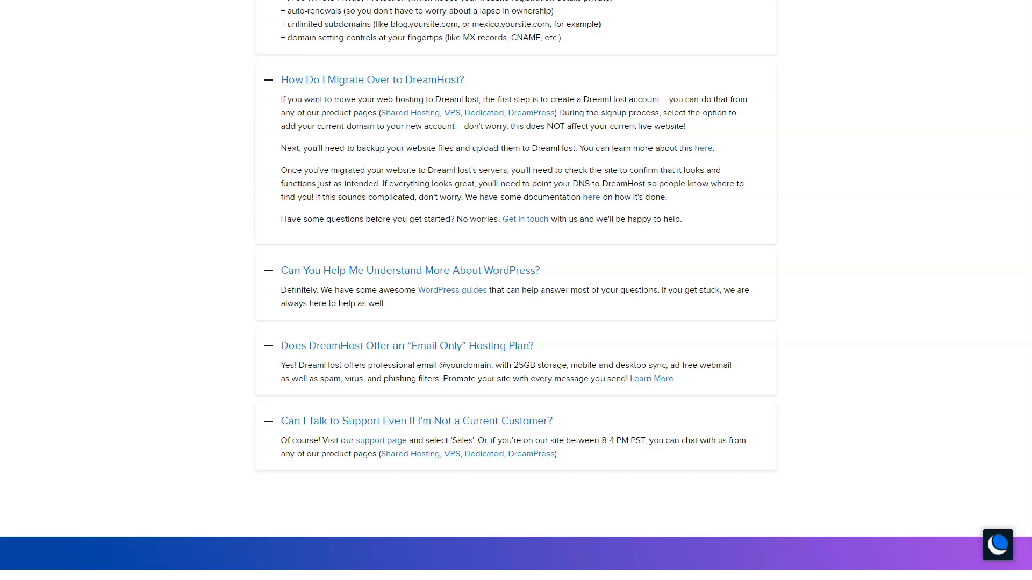
pyautogui.scroll(-3)
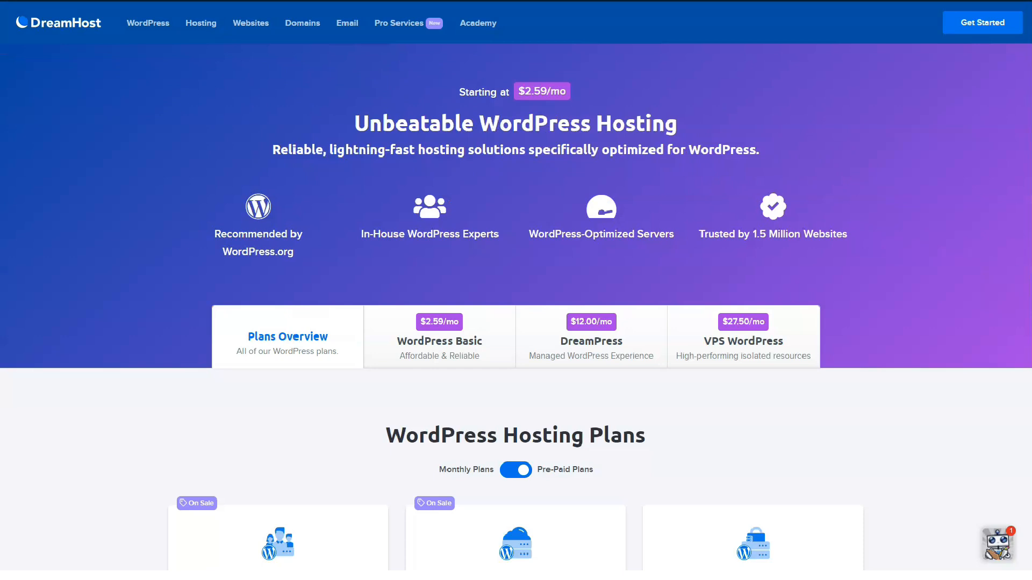
# Scroll the WordPress Hosting page through its three plans and features to '100% Extreme Speed and Performance'
pyautogui.click(1009, 545)
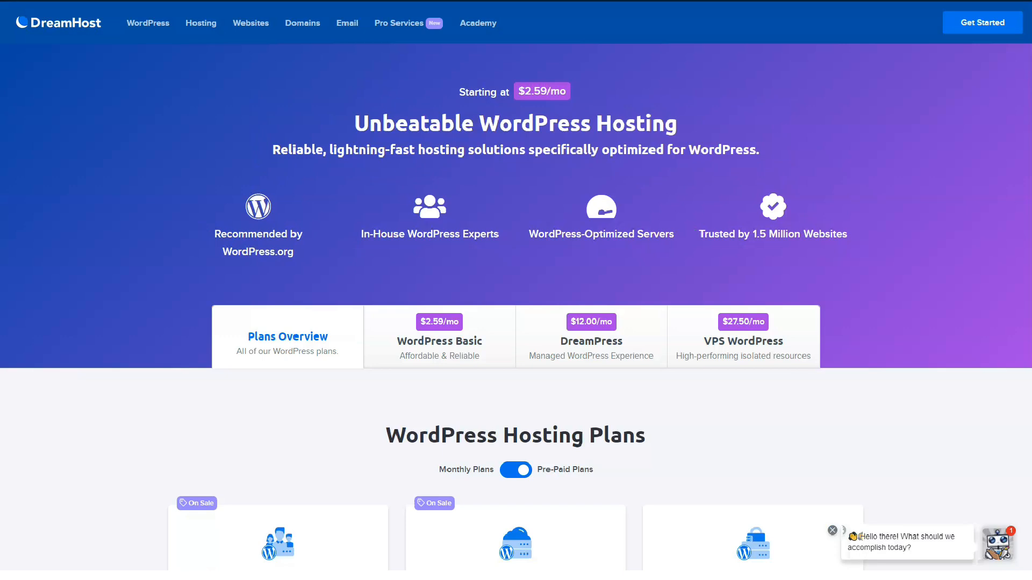
pyautogui.scroll(-3)
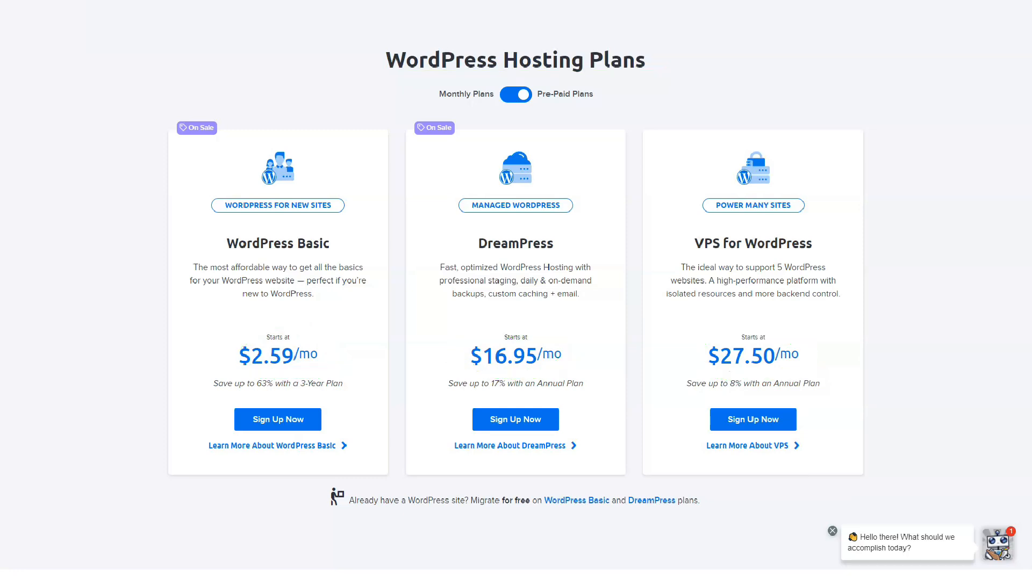
pyautogui.scroll(-3)
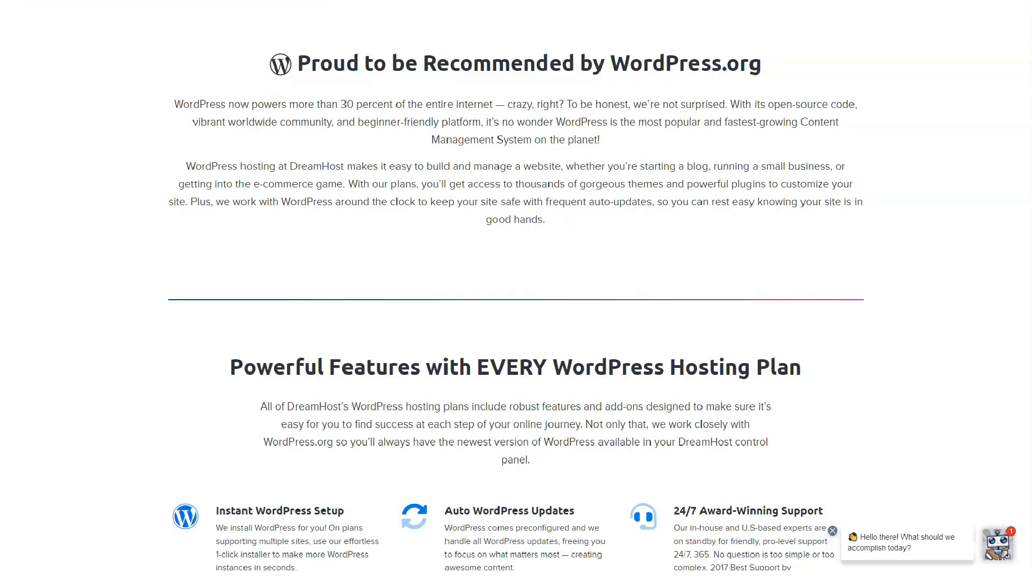
pyautogui.scroll(-3)
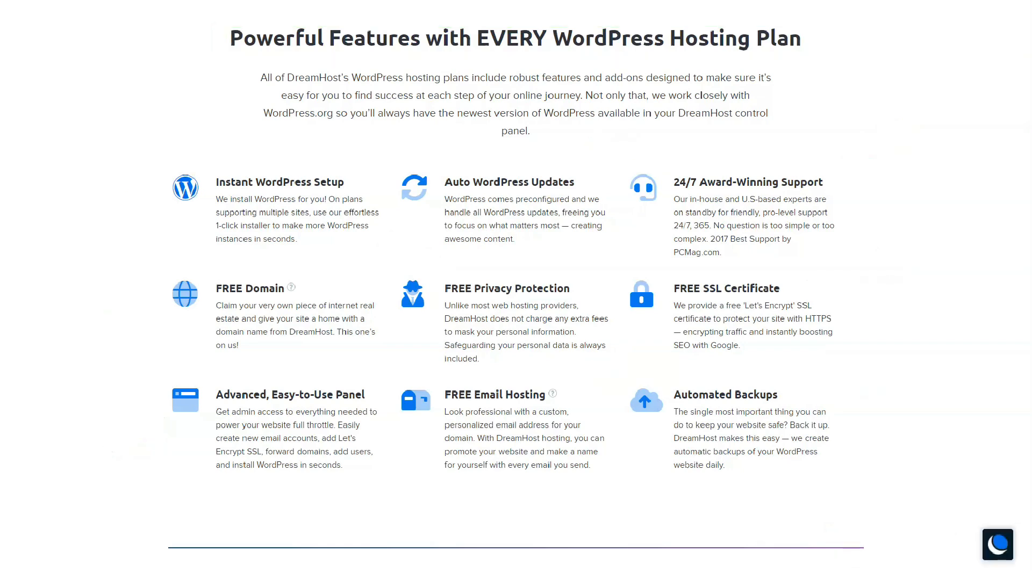
pyautogui.scroll(-3)
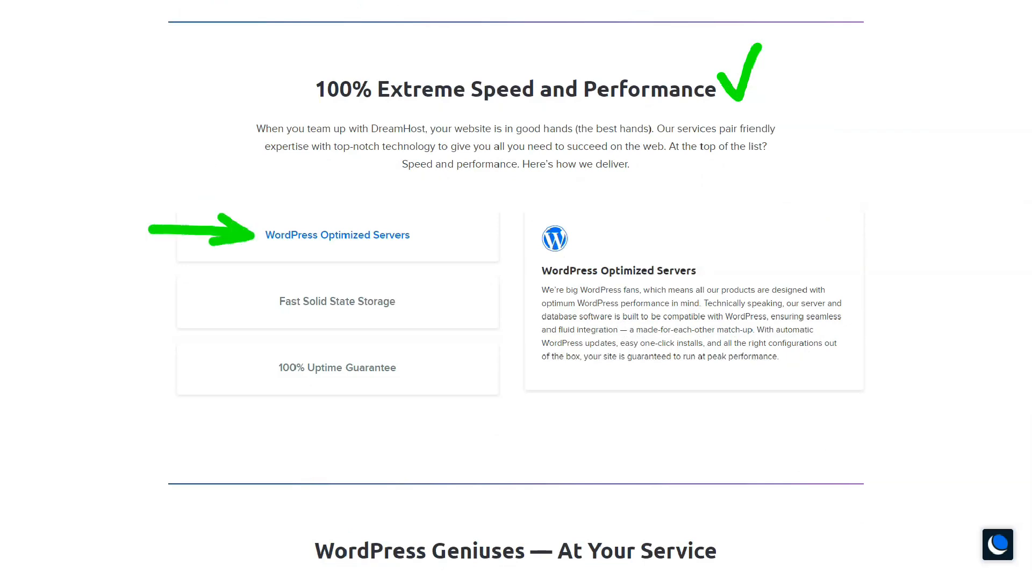
# Show the 100% Uptime Guarantee details in the Speed and Performance section
pyautogui.click(336, 301)
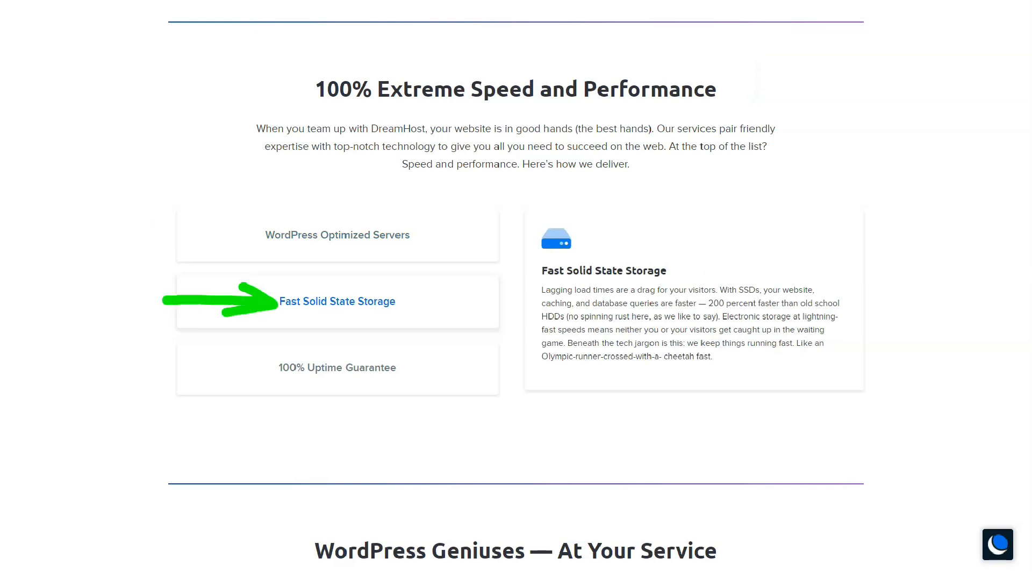
pyautogui.click(337, 368)
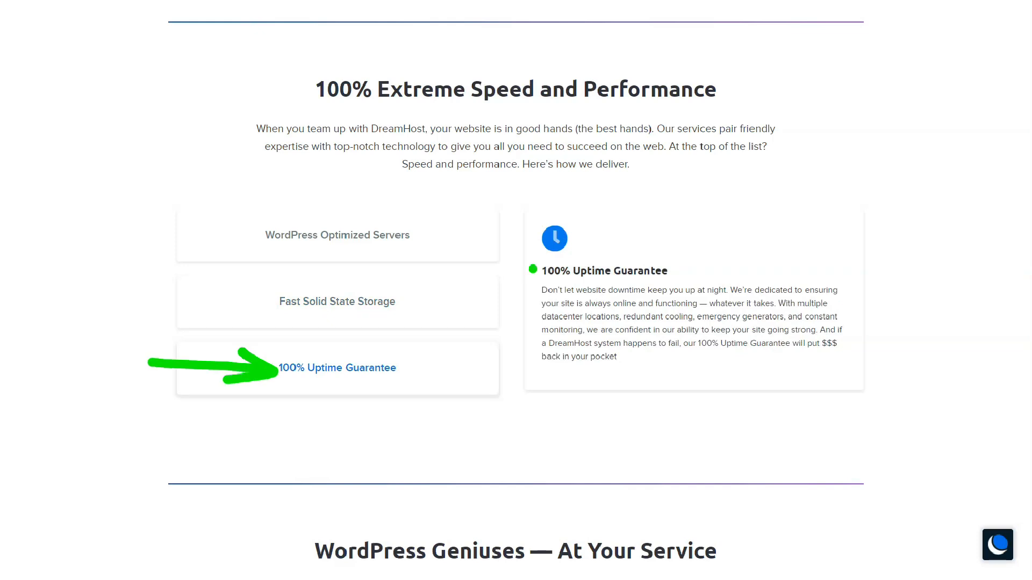
pyautogui.scroll(-3)
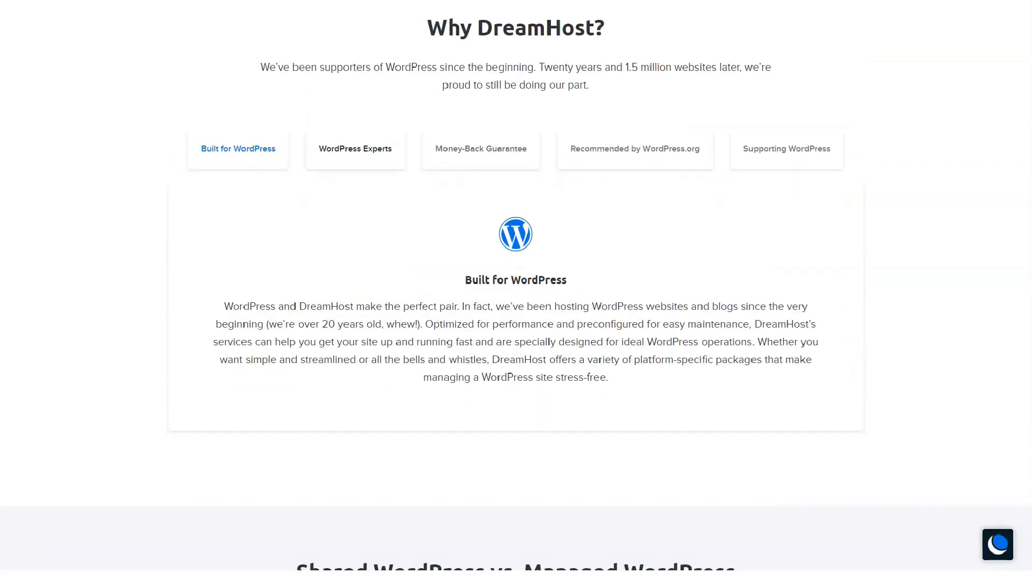
# Read each Why DreamHost tab: WordPress Experts, Money-Back Guarantee, Recommended by WordPress.org, Supporting WordPress
pyautogui.click(355, 148)
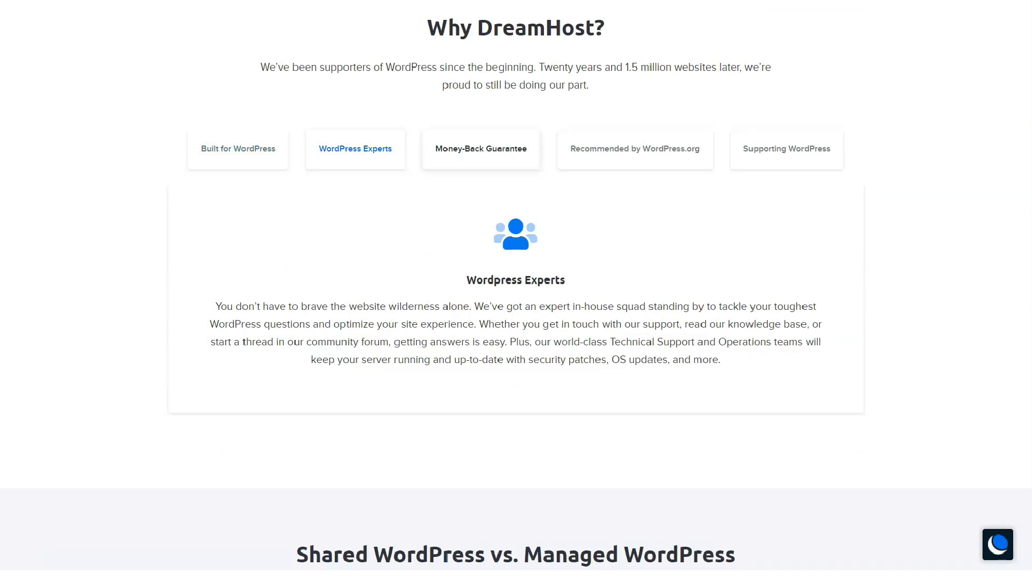
pyautogui.click(481, 149)
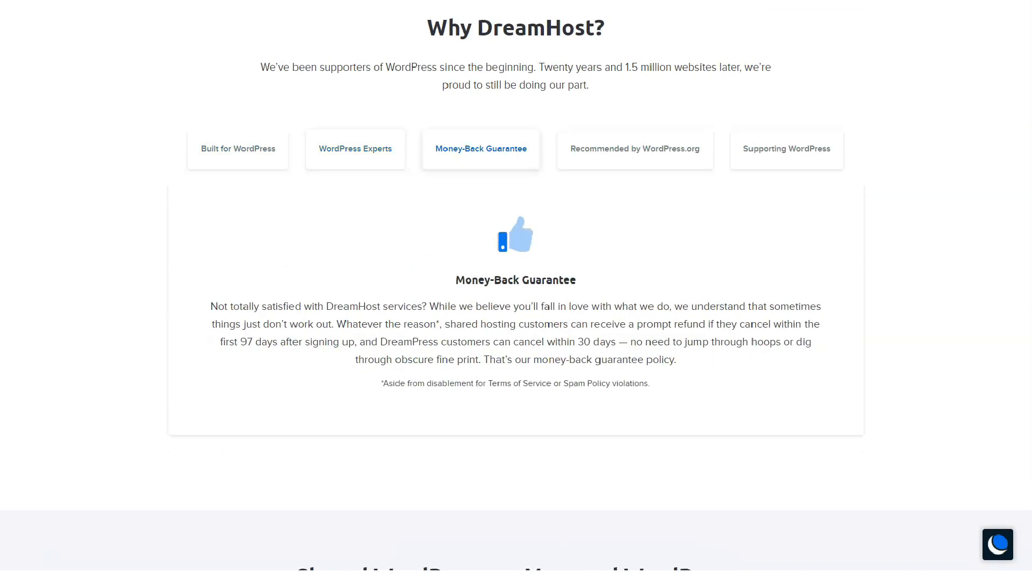
pyautogui.click(634, 148)
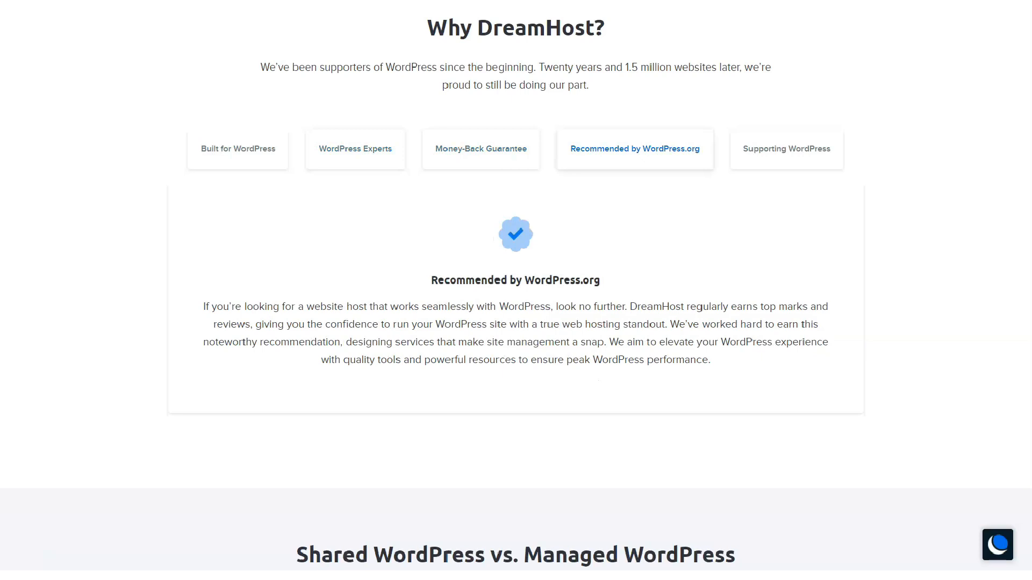
pyautogui.click(786, 148)
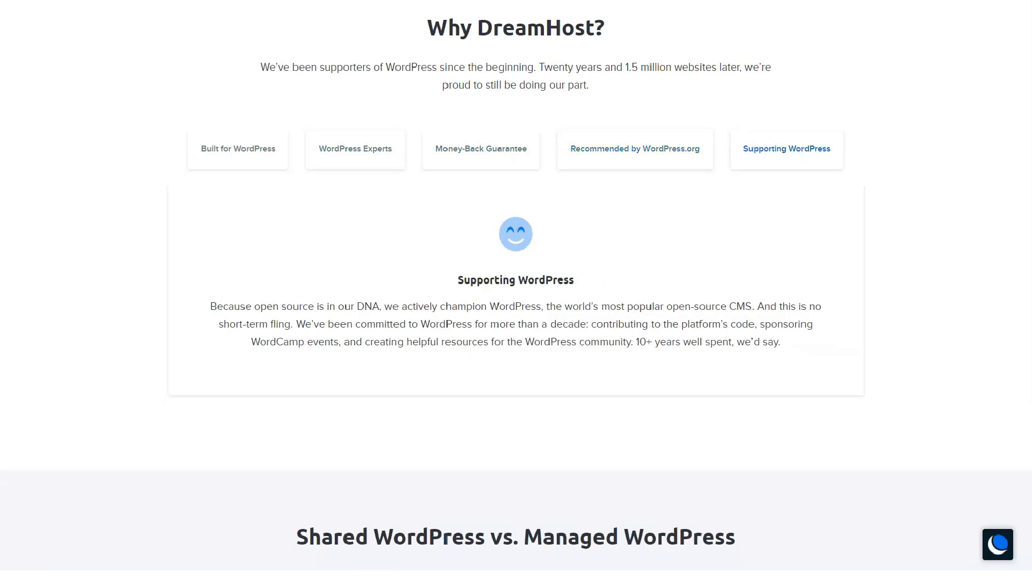
pyautogui.scroll(-3)
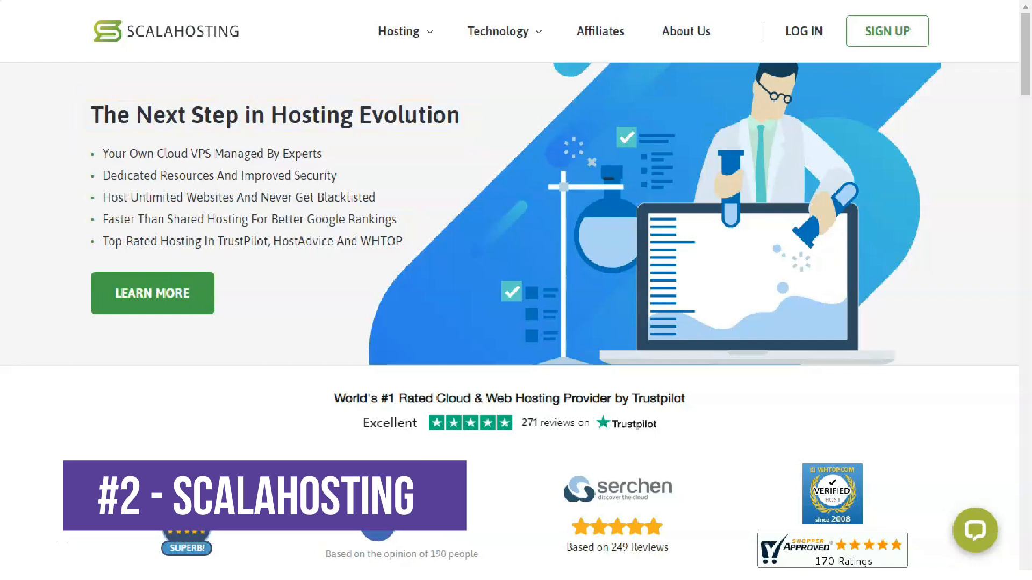
# Scroll the ScalaHosting homepage past its three hosting platform plans
pyautogui.scroll(-3)
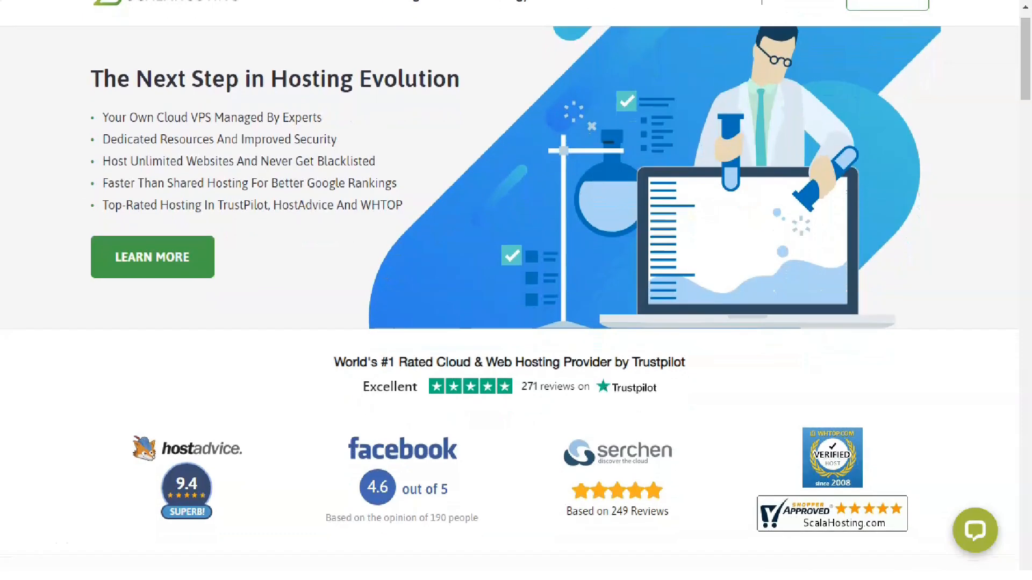
pyautogui.scroll(-3)
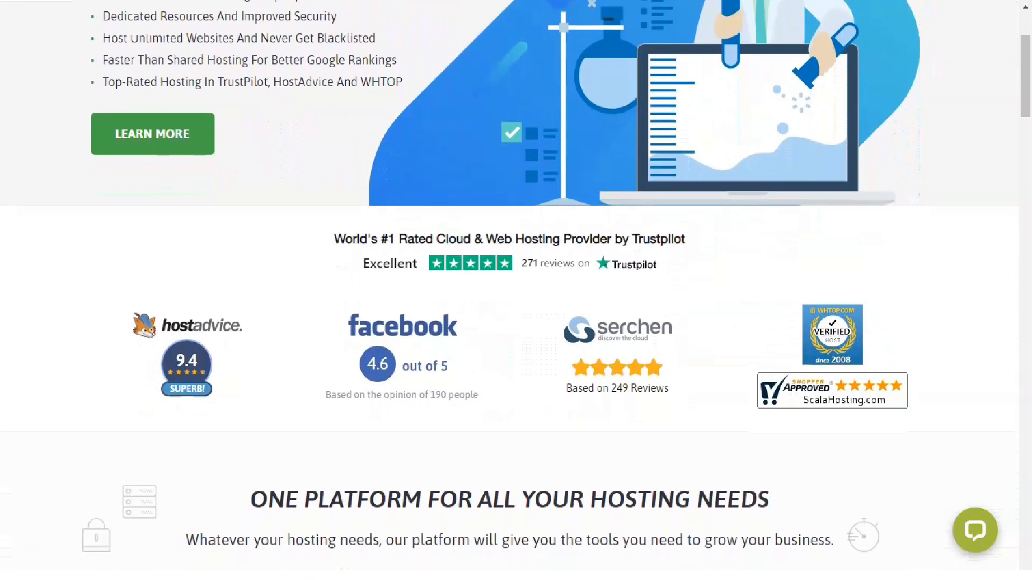
pyautogui.scroll(-3)
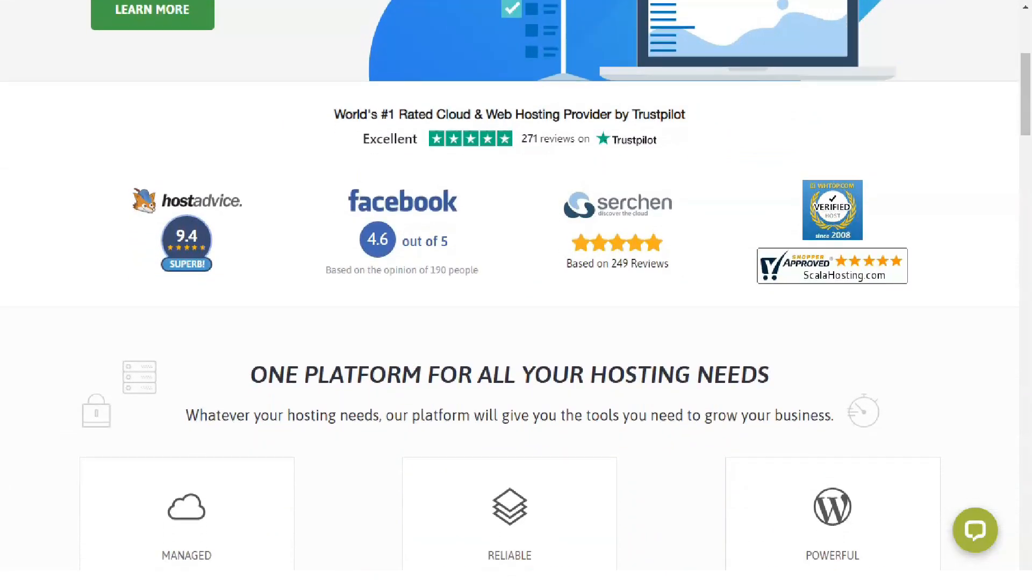
pyautogui.scroll(-3)
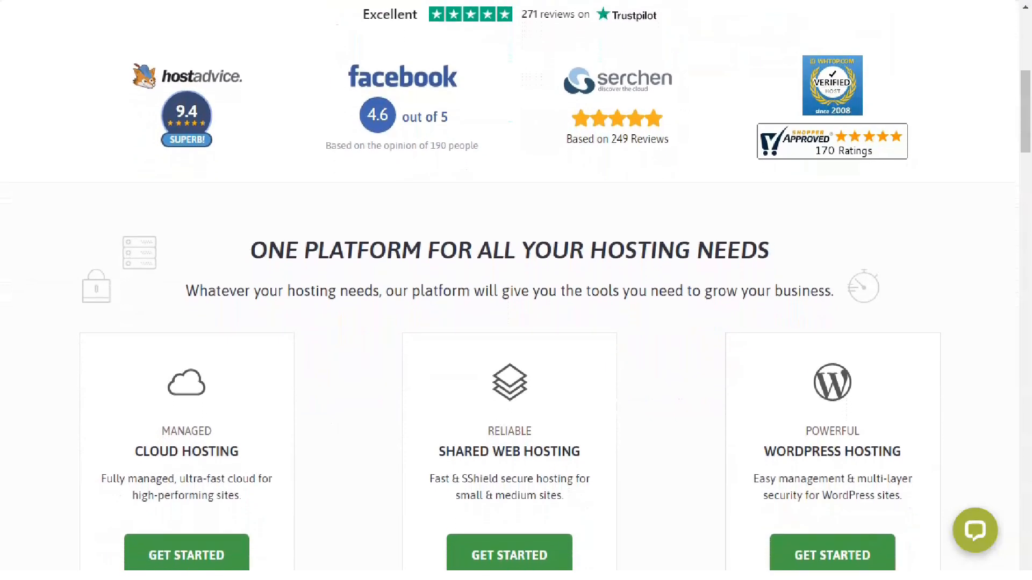
pyautogui.scroll(-3)
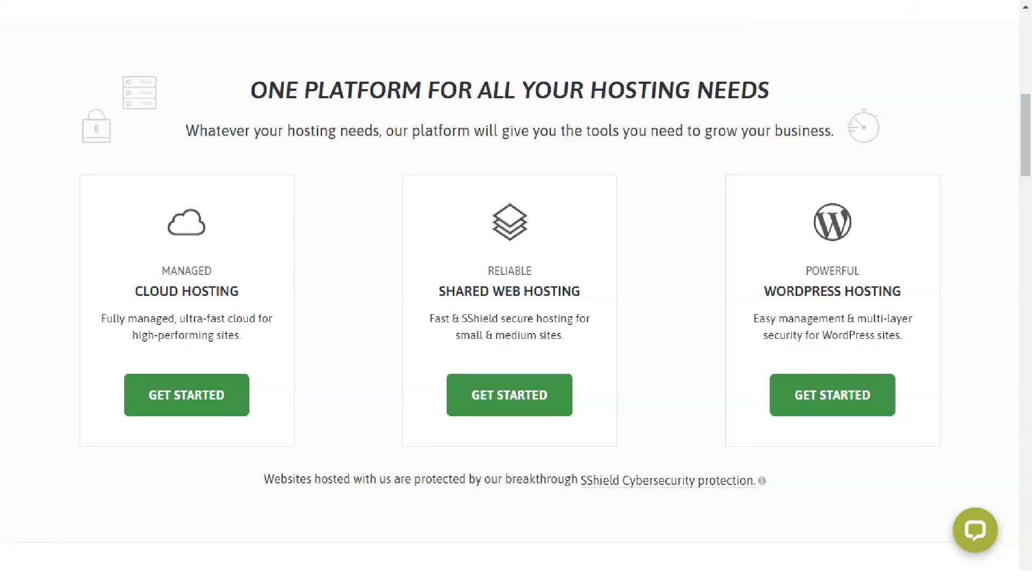
pyautogui.scroll(-3)
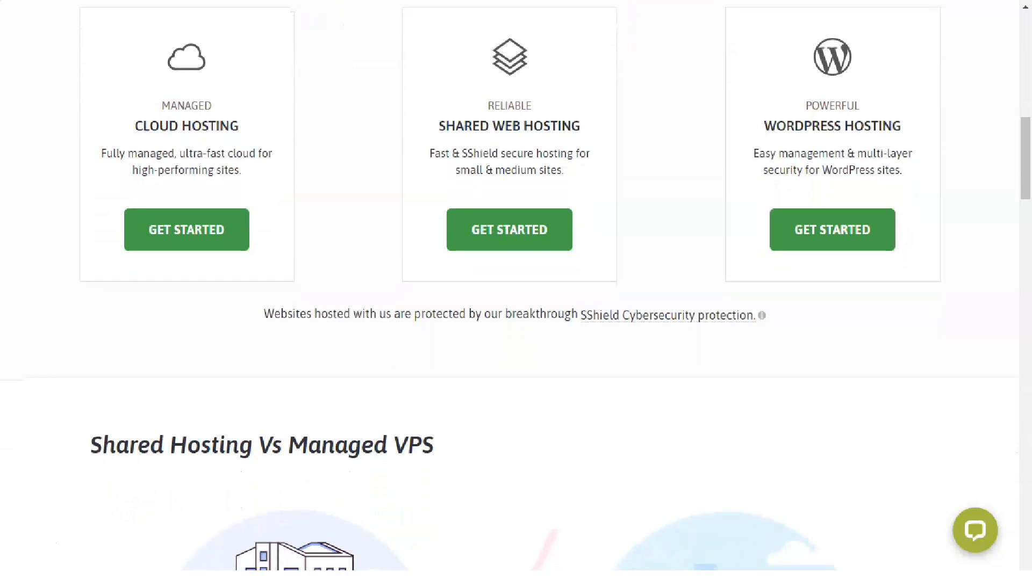
# Bring the Shared Hosting Vs Managed VPS comparison and its pros lists into view
pyautogui.scroll(-3)
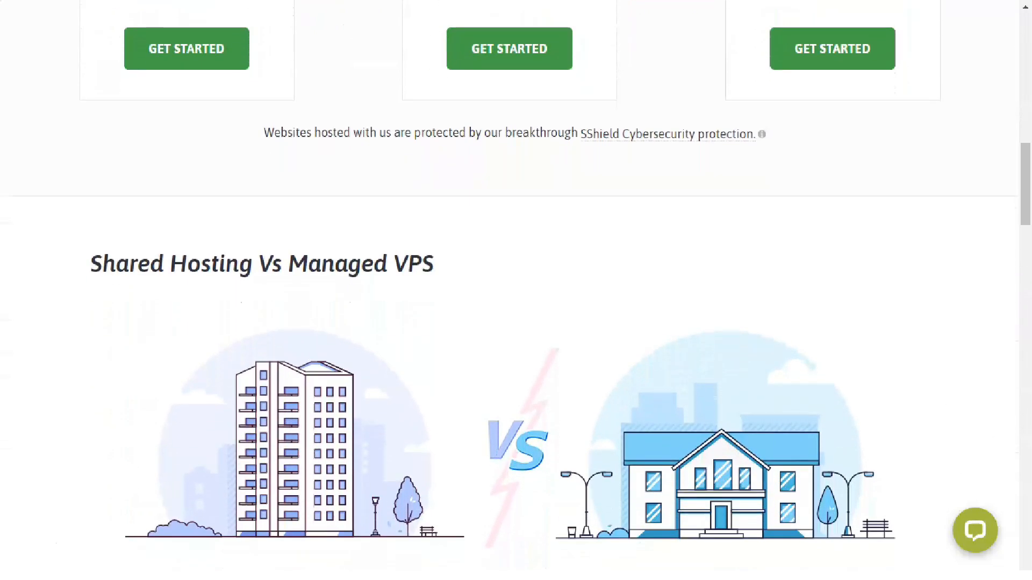
pyautogui.scroll(-3)
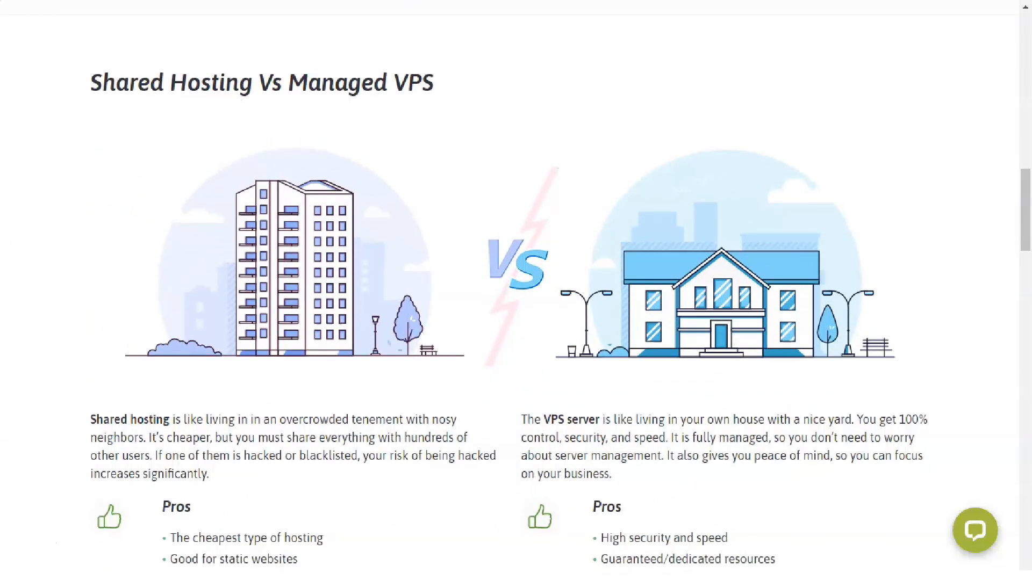
pyautogui.scroll(-3)
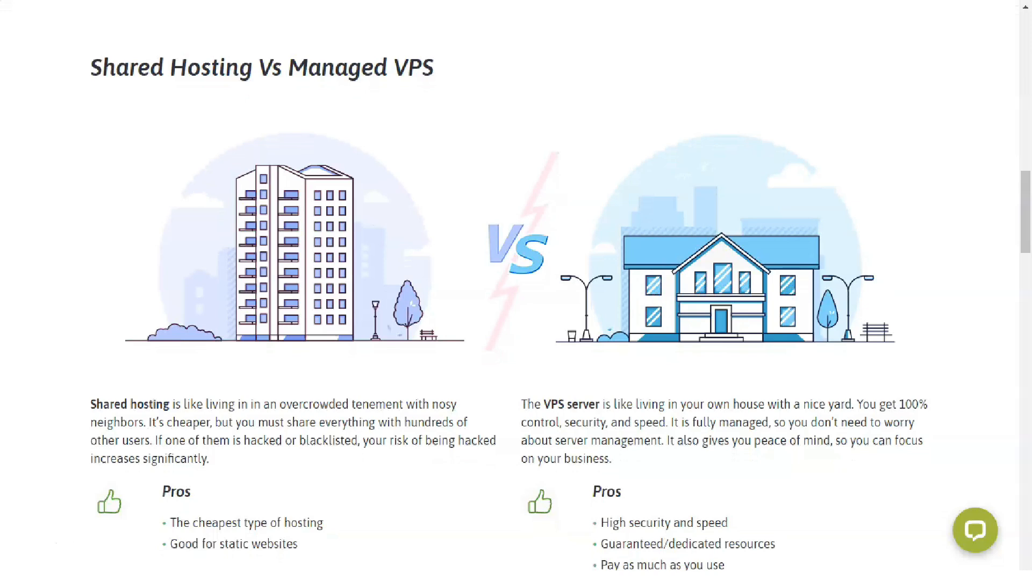
pyautogui.scroll(-3)
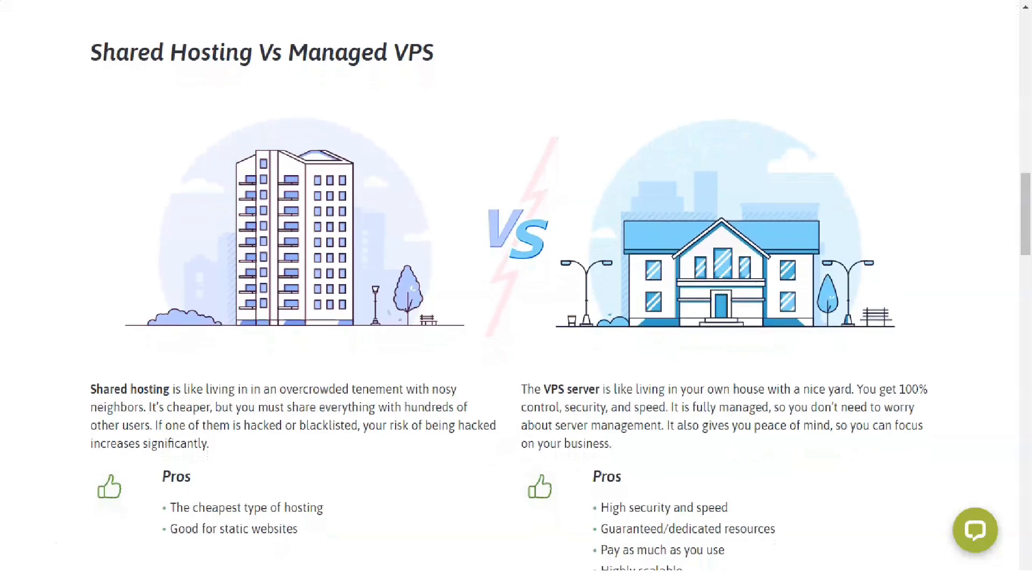
pyautogui.scroll(-3)
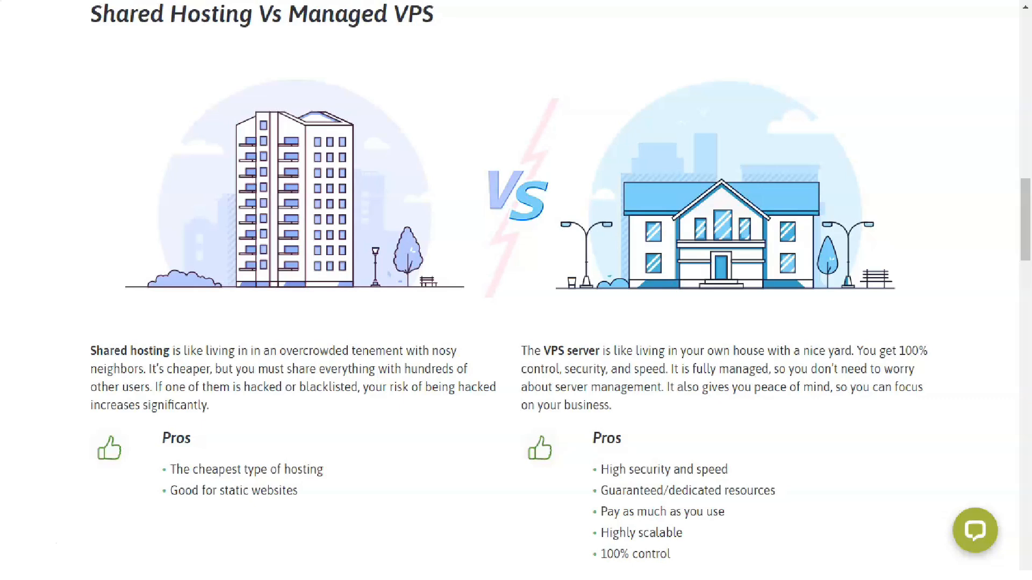
pyautogui.scroll(-3)
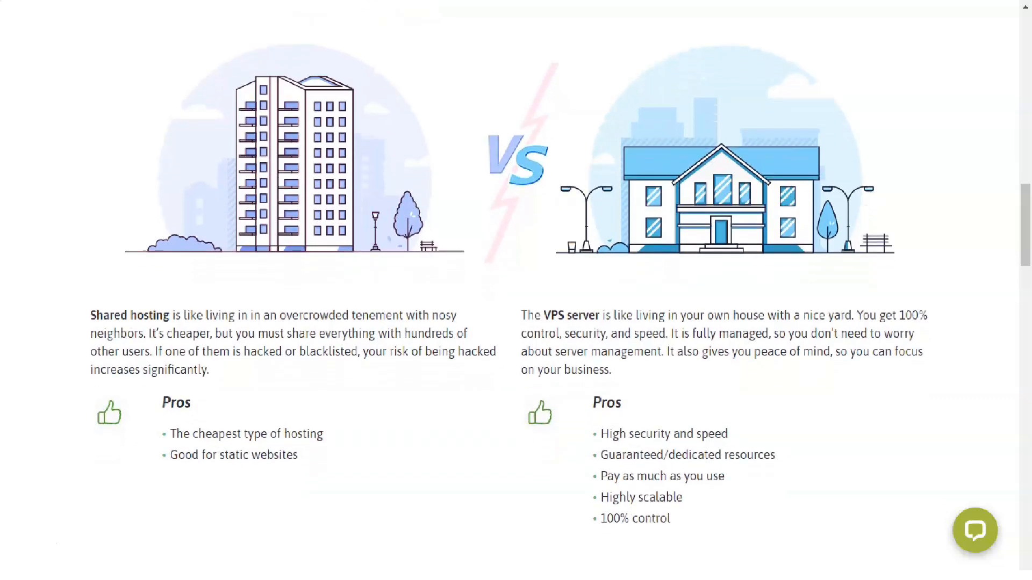
# Scroll through the managed VPS benefits and Why Choose ScalaHosting points
pyautogui.scroll(-3)
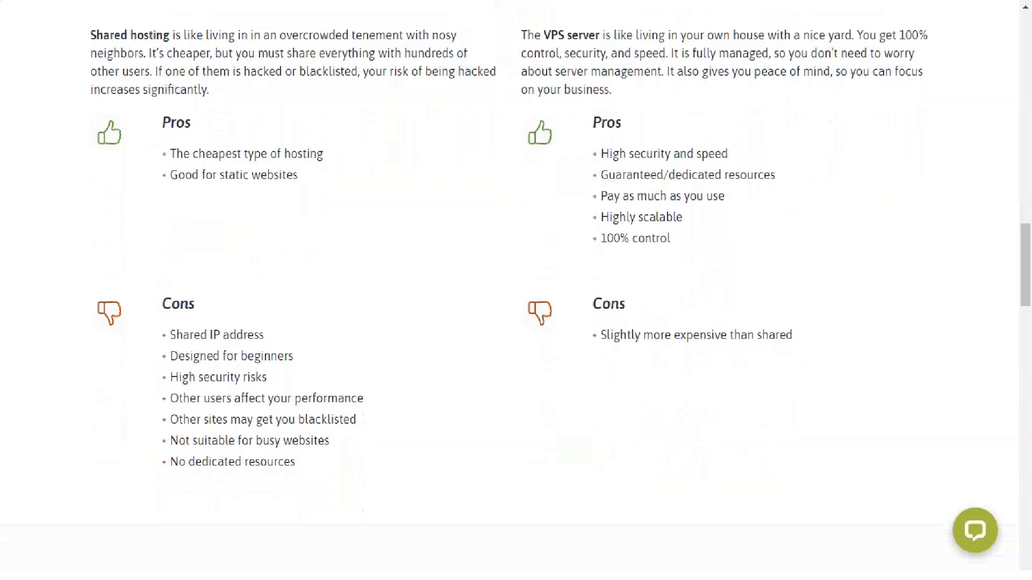
pyautogui.scroll(-3)
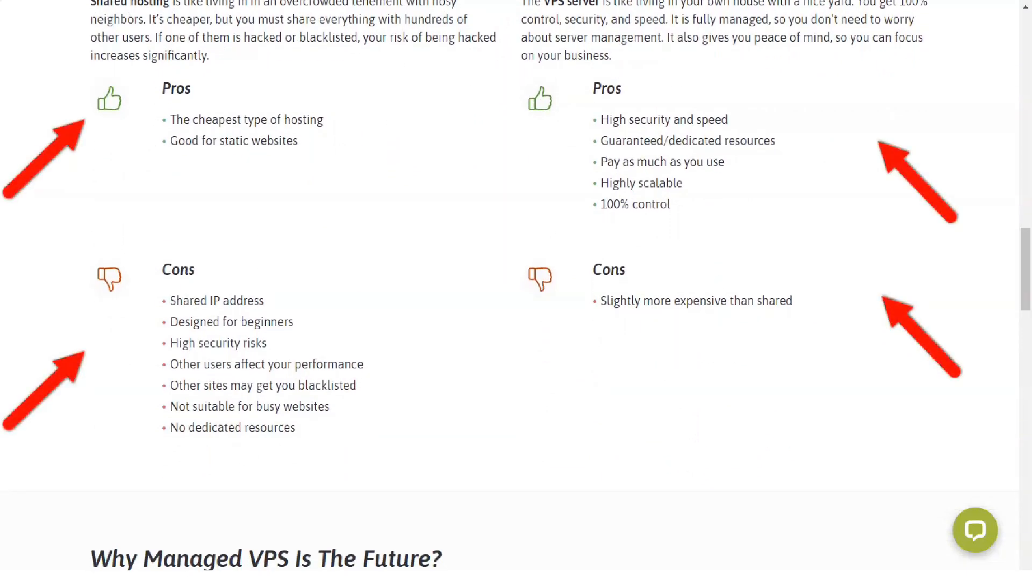
pyautogui.scroll(-3)
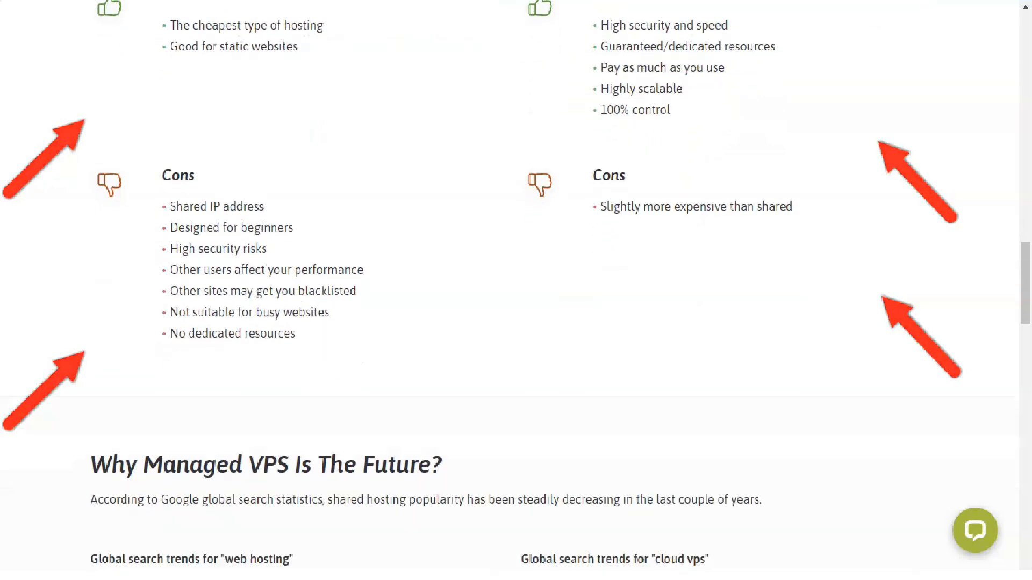
pyautogui.scroll(-3)
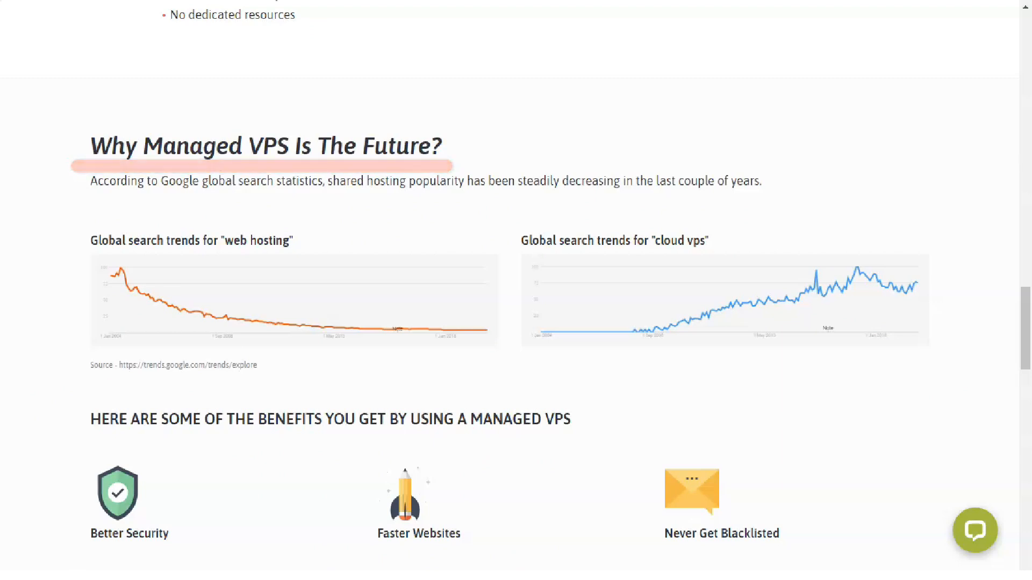
pyautogui.scroll(-3)
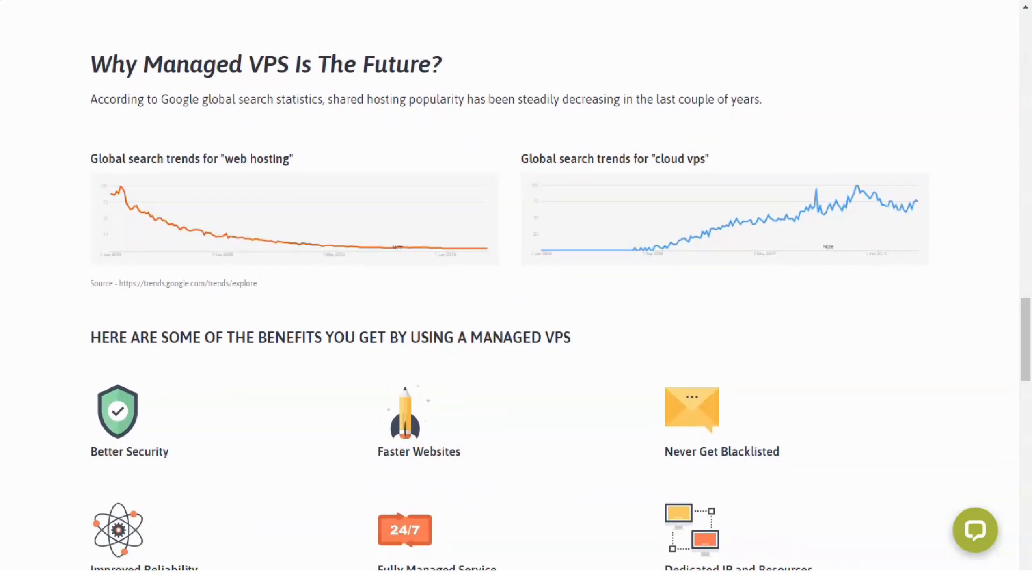
pyautogui.scroll(-3)
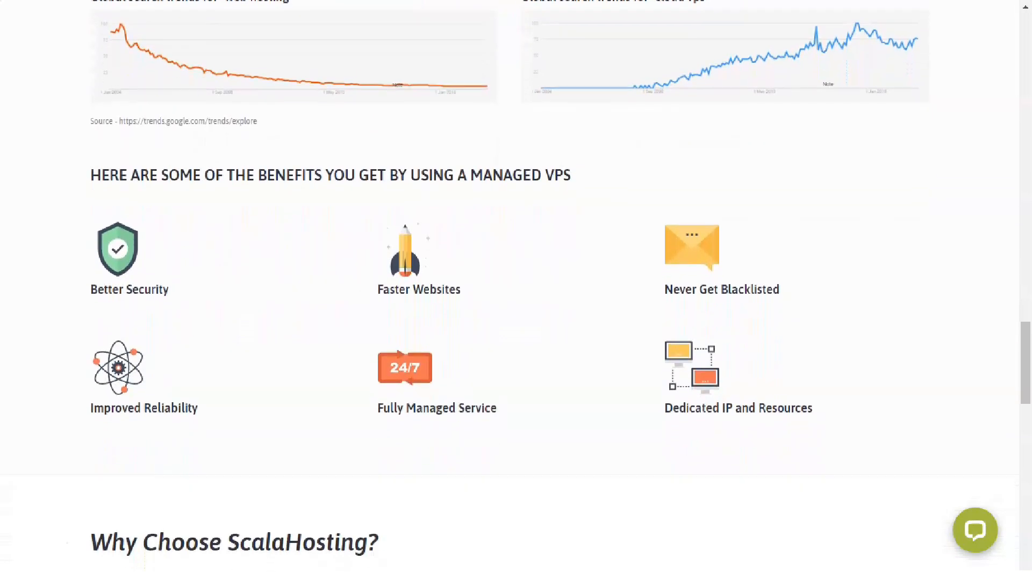
pyautogui.scroll(-3)
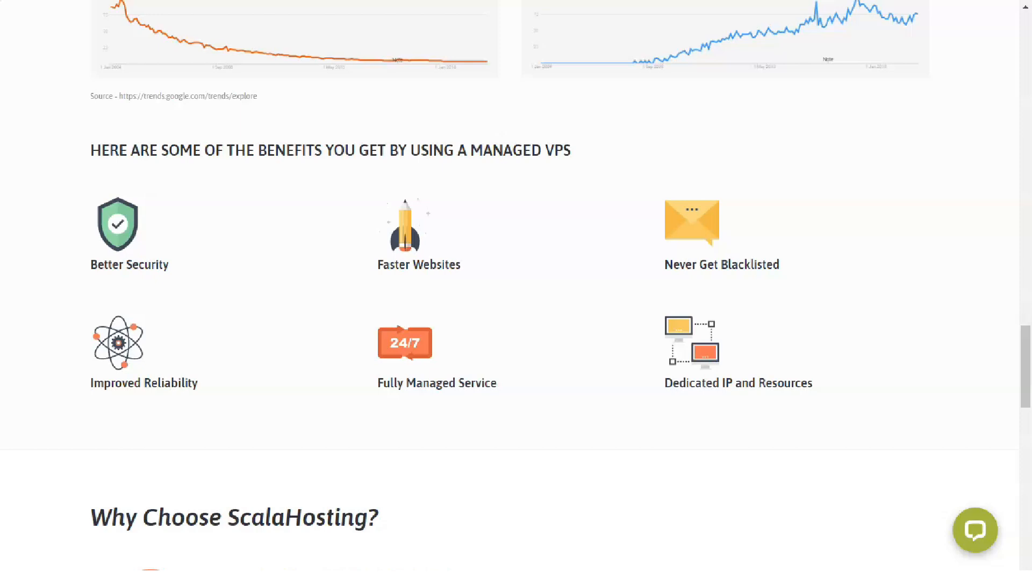
# Read the Trustpilot customer reviews and reach the Managed Cloud VPS Hosting page
pyautogui.scroll(-3)
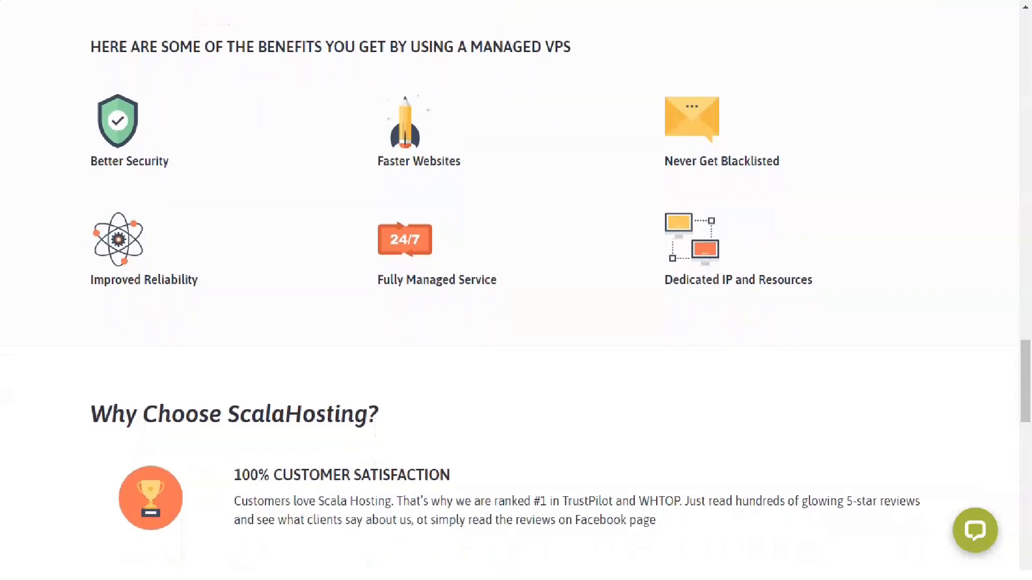
pyautogui.scroll(-3)
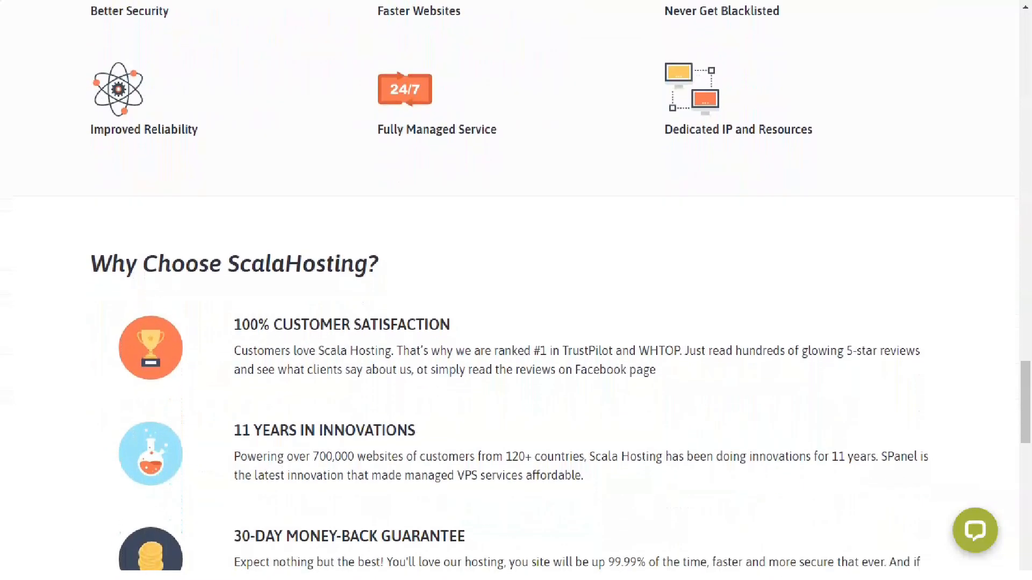
pyautogui.scroll(-3)
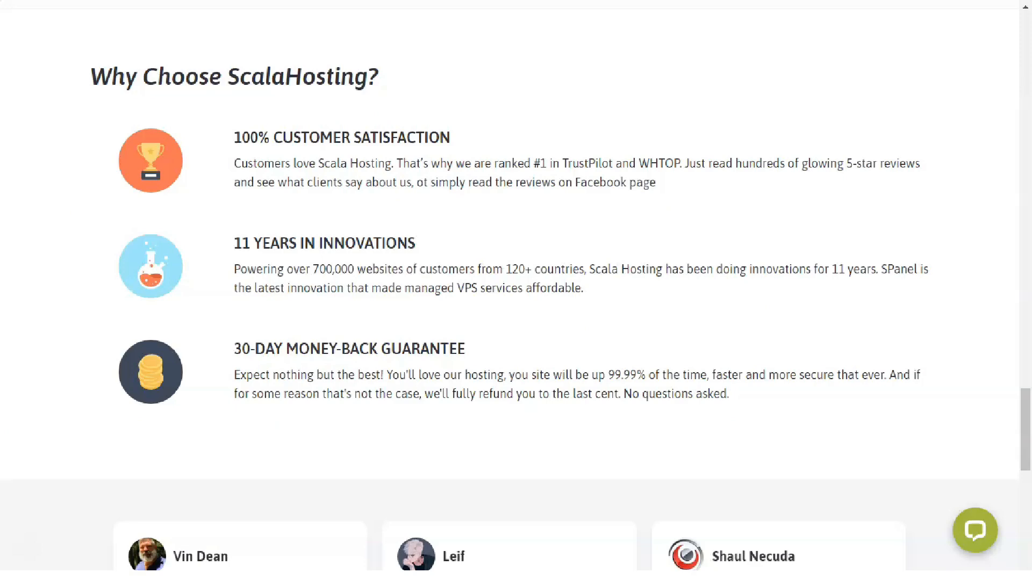
pyautogui.scroll(-3)
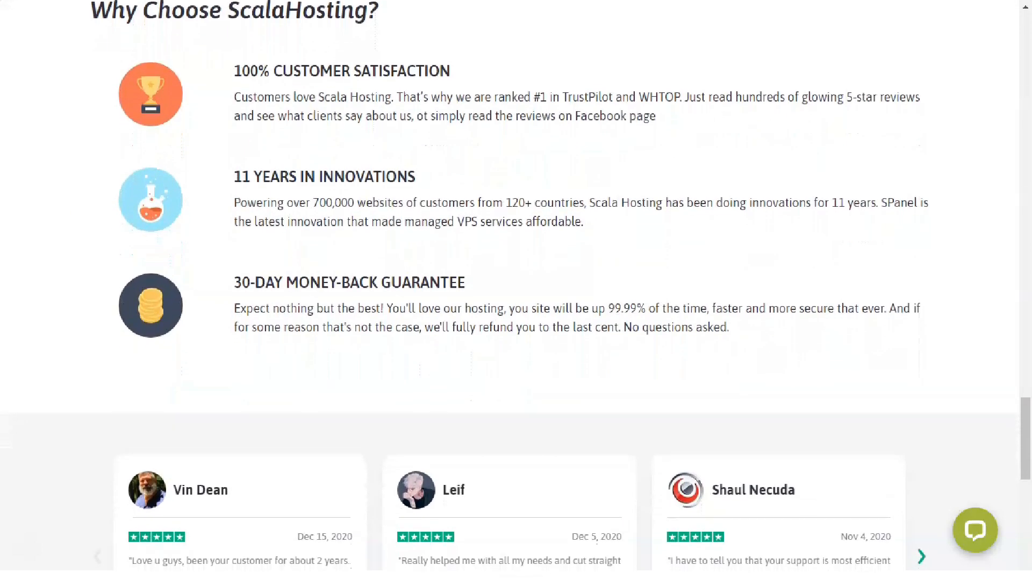
pyautogui.scroll(-3)
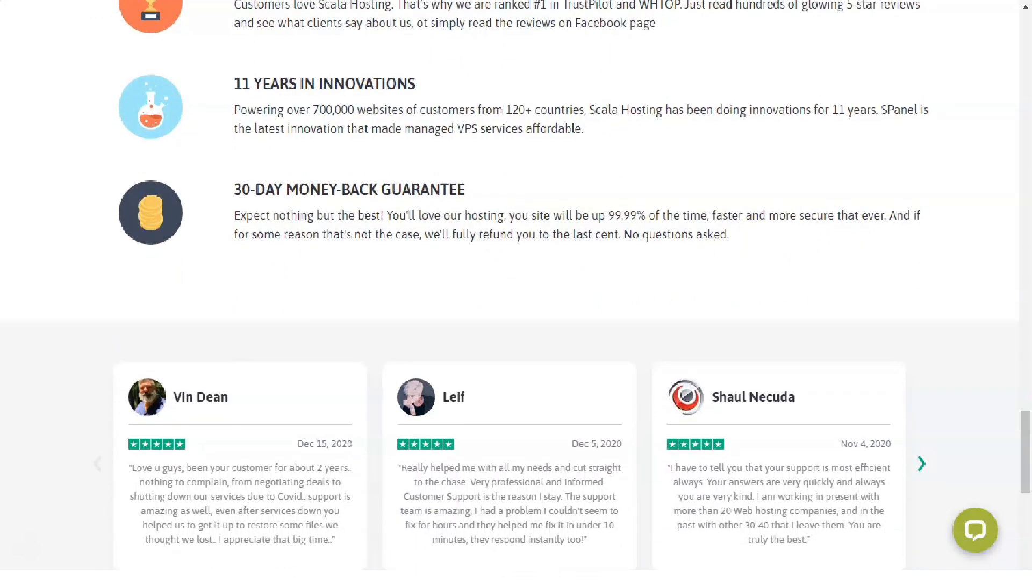
pyautogui.scroll(-3)
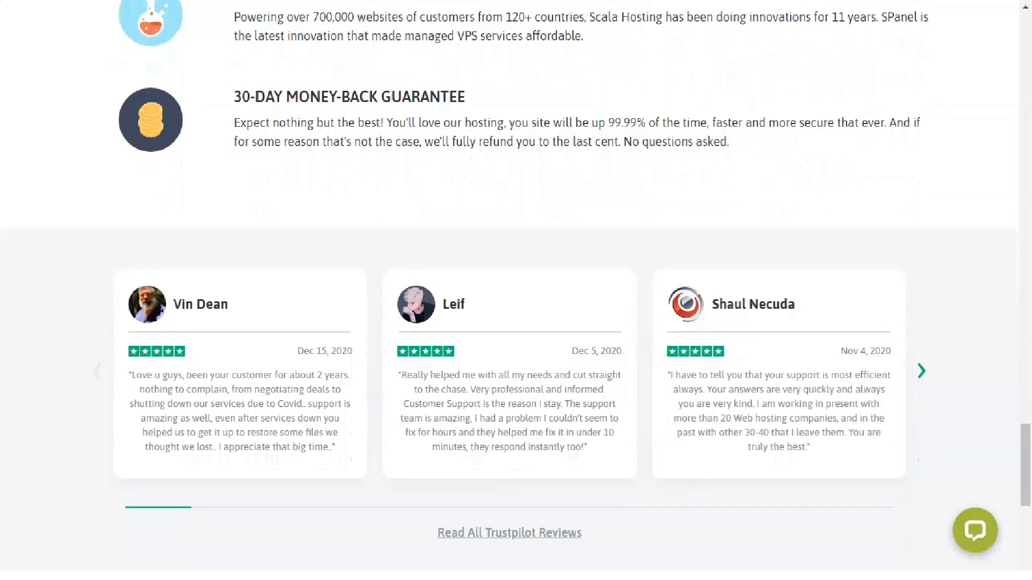
pyautogui.scroll(-3)
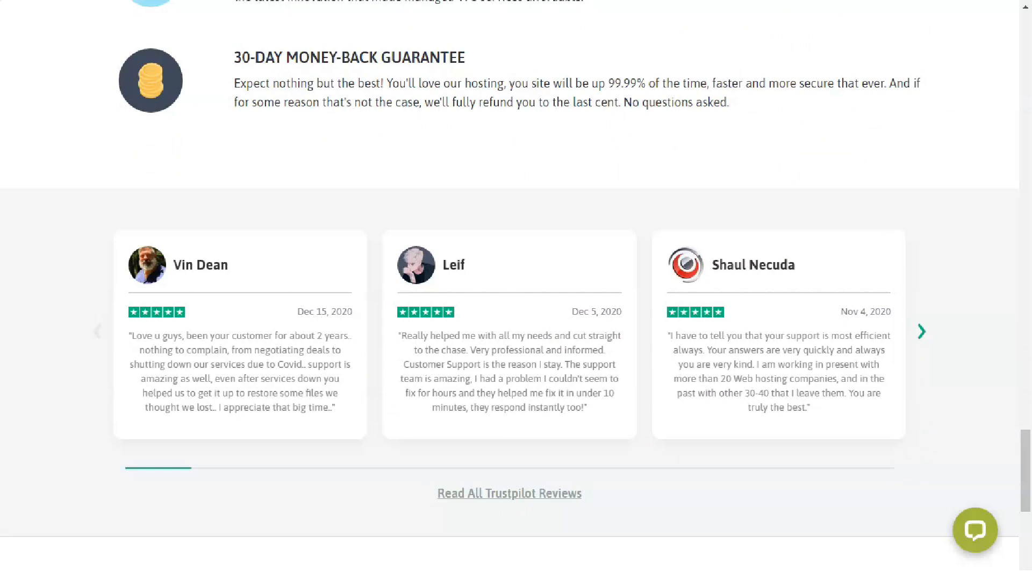
pyautogui.scroll(3)
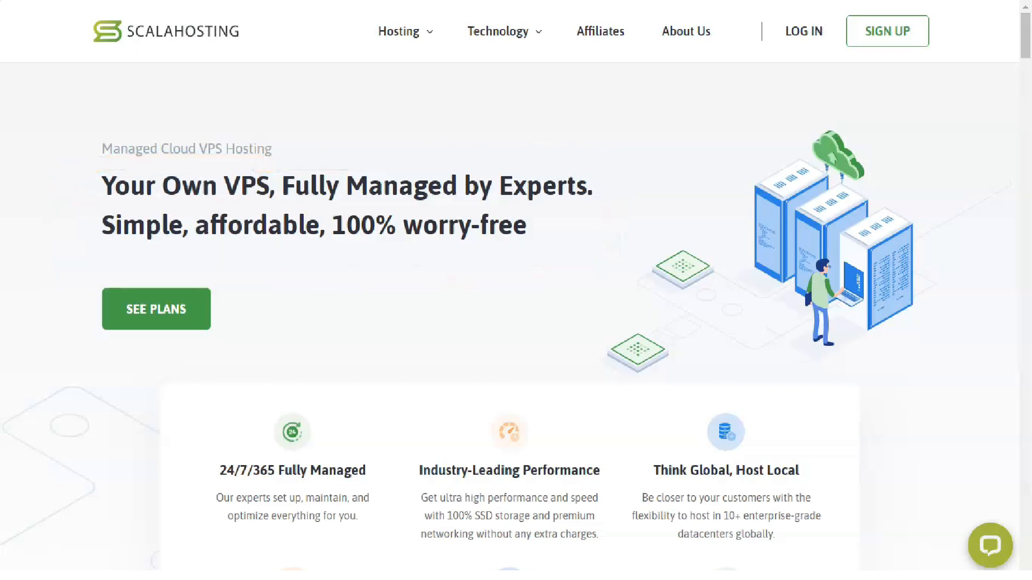
# Scroll the Managed Cloud VPS page past the feature grid to the Start, Advanced, Business and Enterprise plans
pyautogui.scroll(-3)
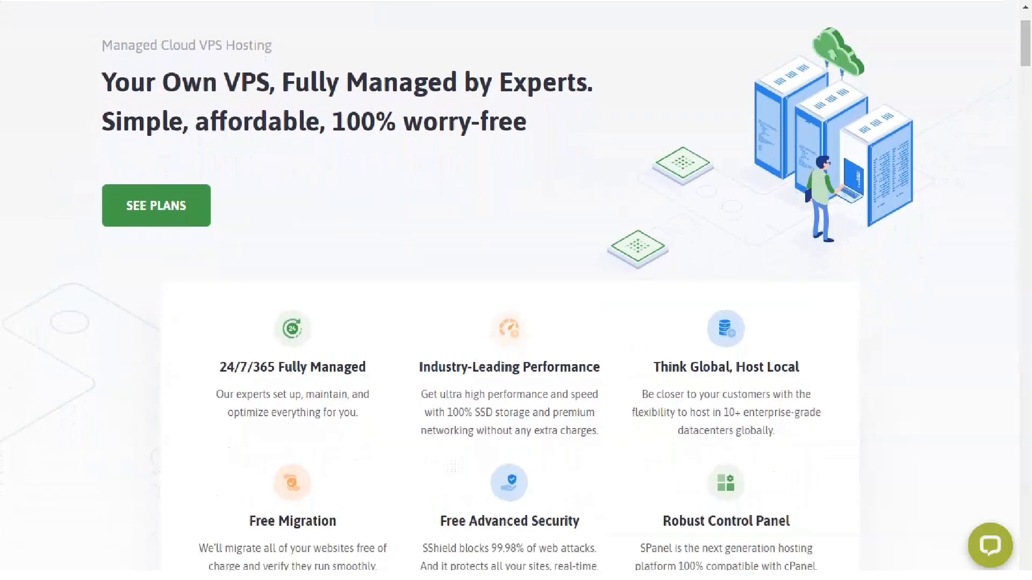
pyautogui.scroll(-3)
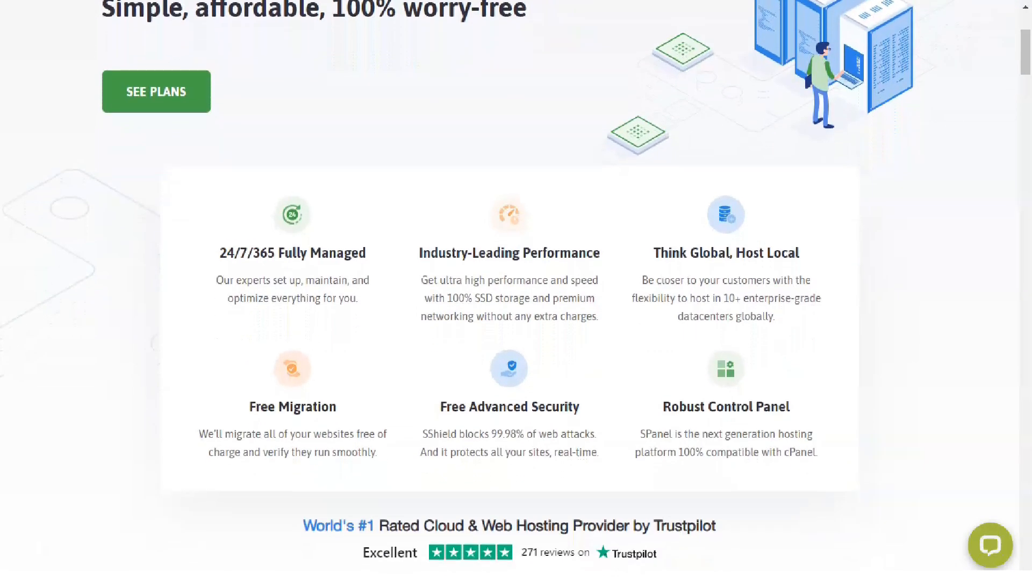
pyautogui.scroll(-3)
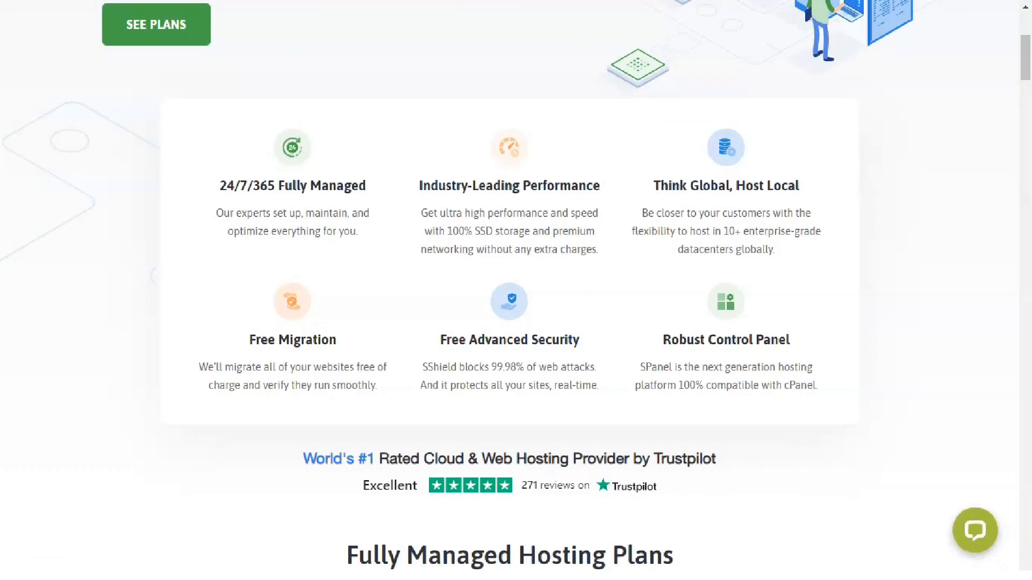
pyautogui.scroll(-3)
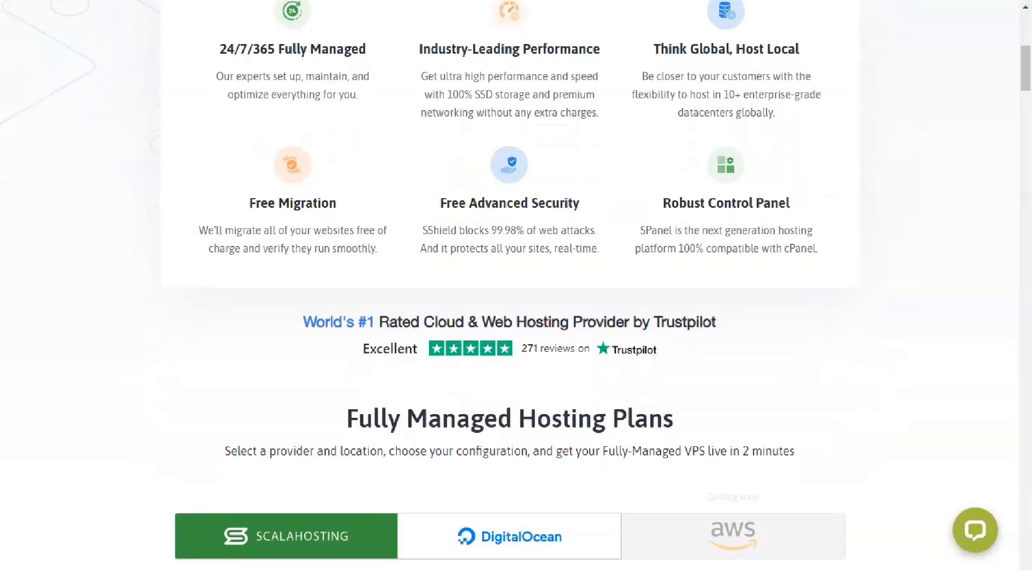
pyautogui.scroll(-3)
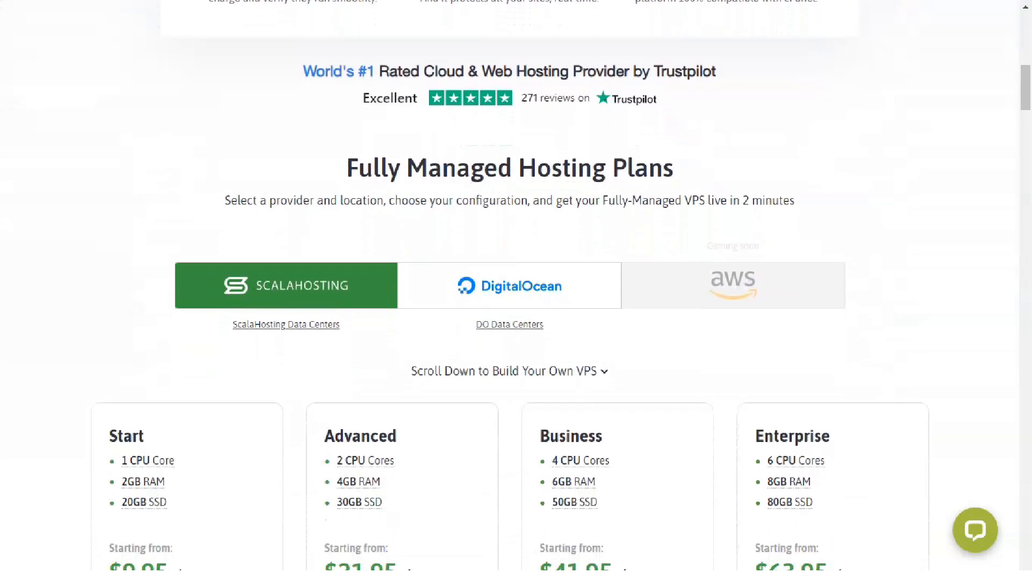
pyautogui.scroll(-3)
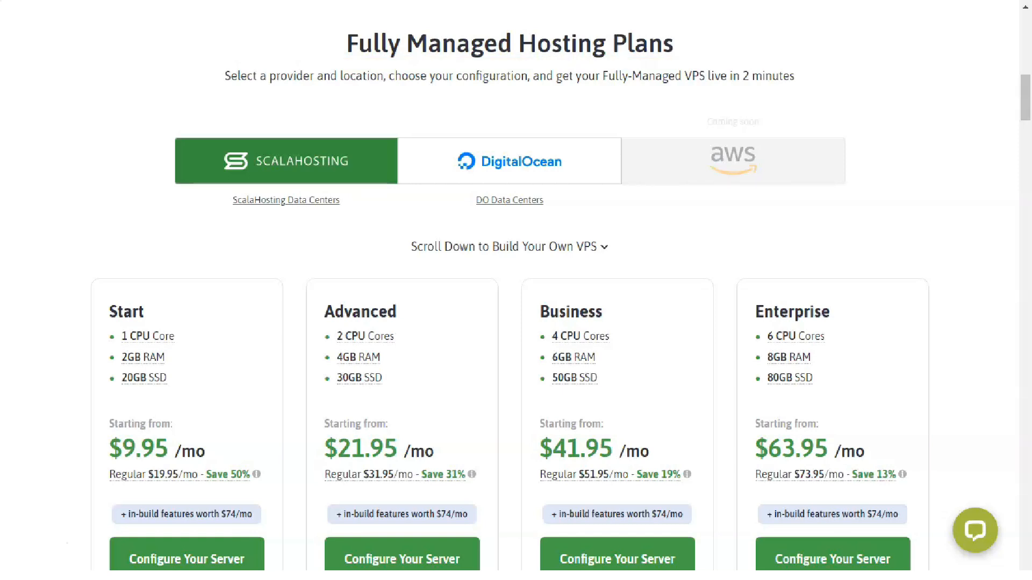
# Continue to the all-plans-include list and the custom VPS builder
pyautogui.scroll(-3)
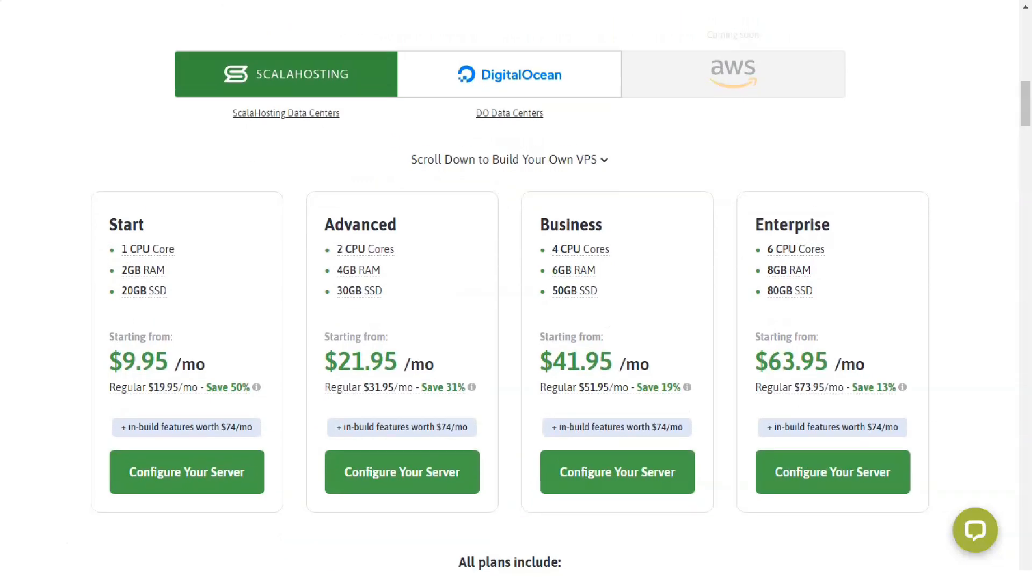
pyautogui.scroll(-3)
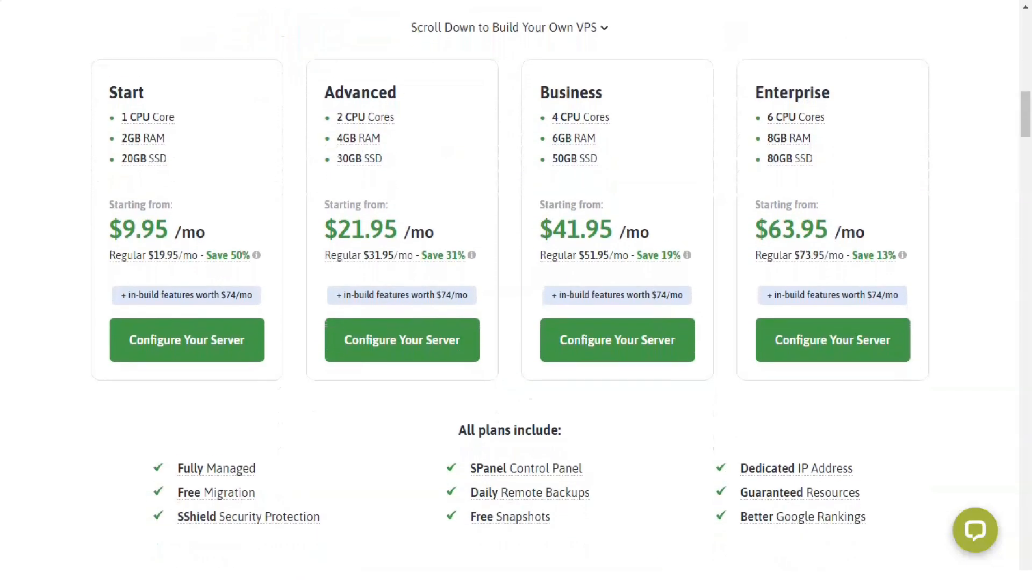
pyautogui.scroll(-3)
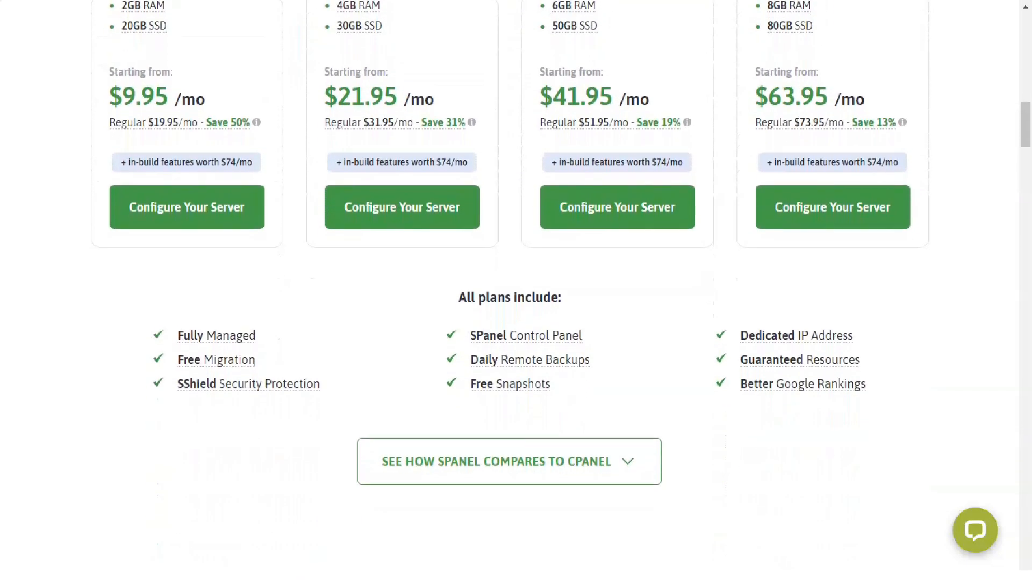
pyautogui.scroll(-3)
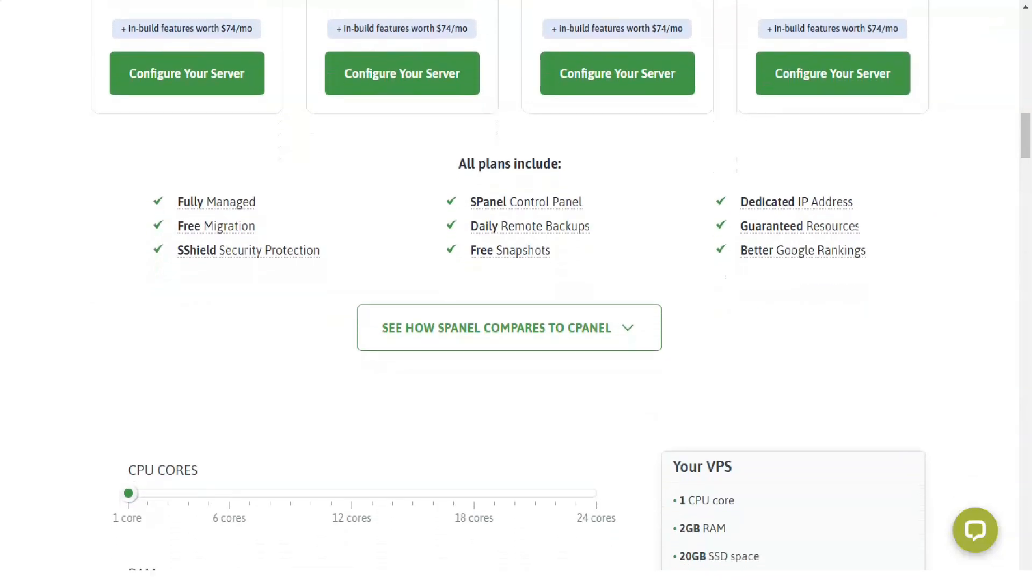
# Review the build-your-own VPS CPU, RAM and SSD slider options
pyautogui.scroll(-3)
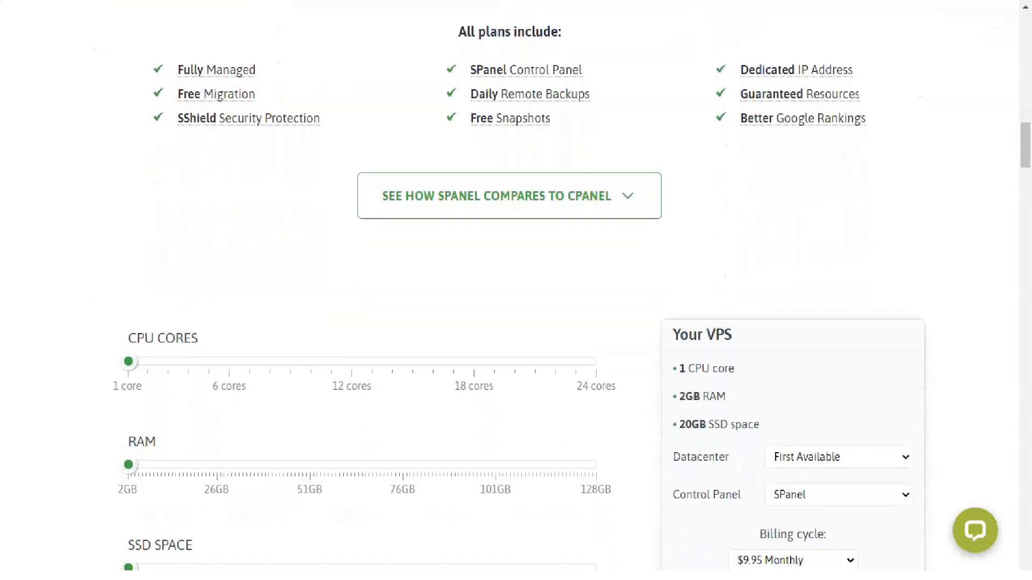
pyautogui.scroll(3)
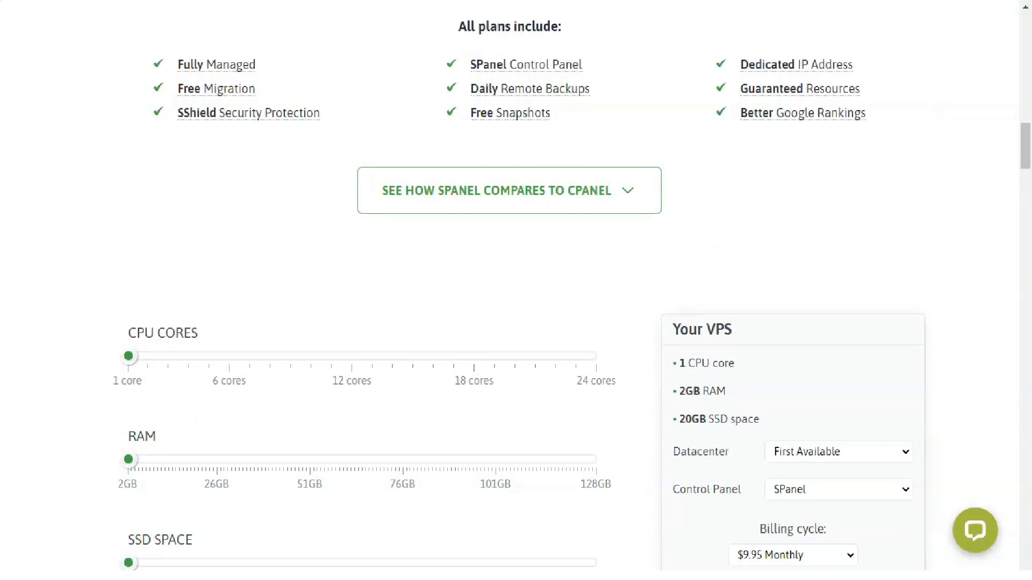
pyautogui.scroll(-3)
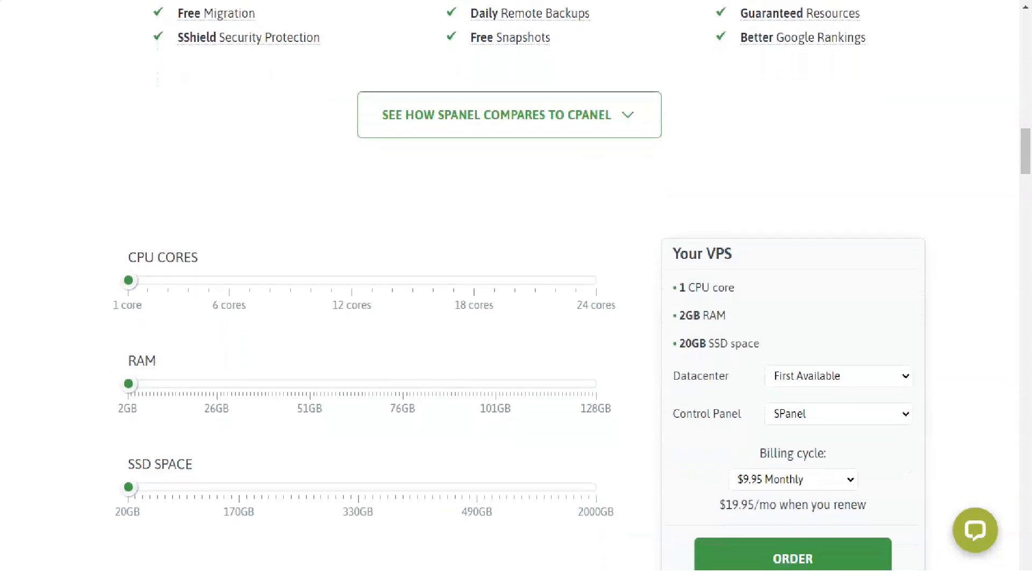
pyautogui.scroll(-3)
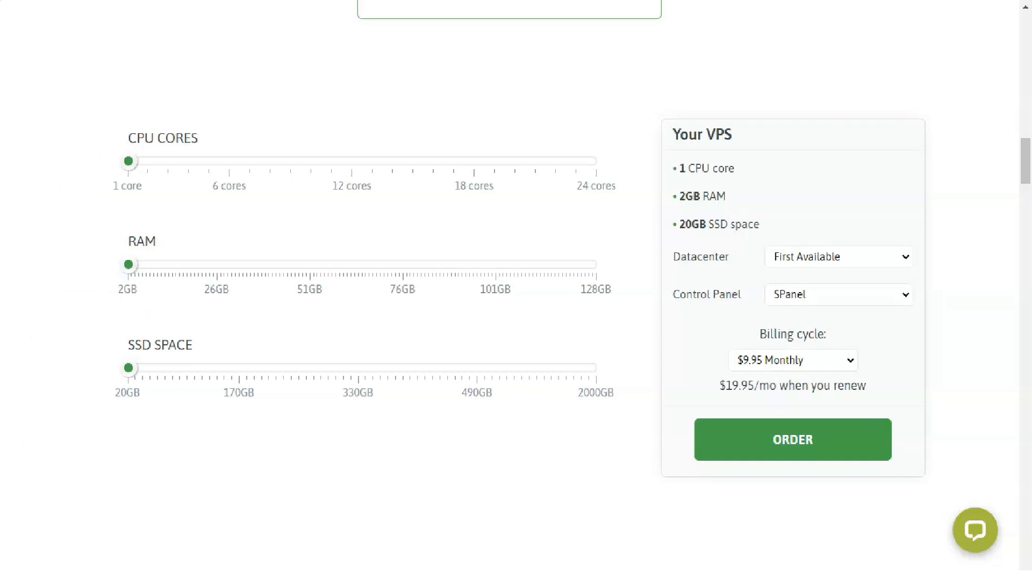
pyautogui.scroll(-3)
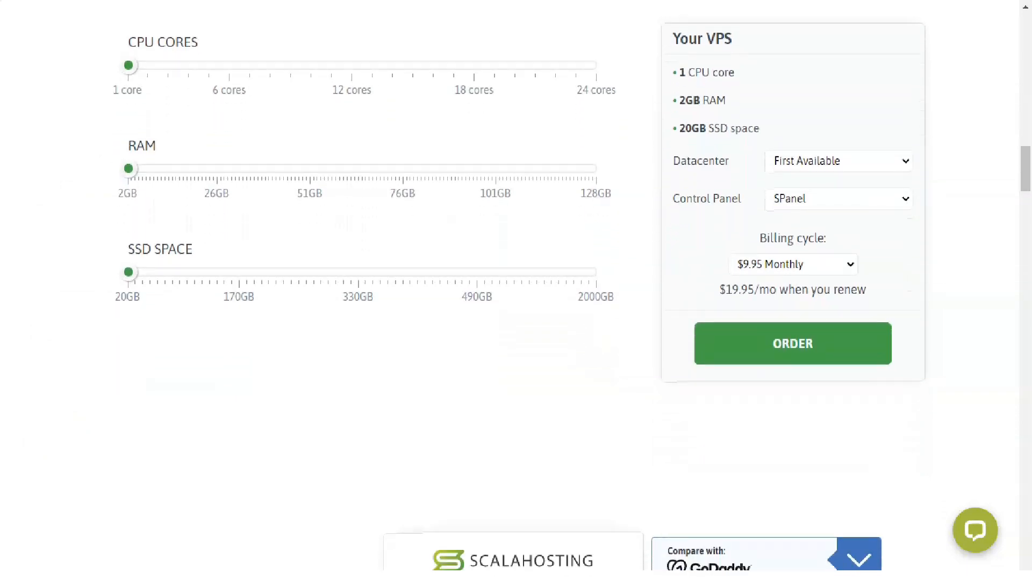
pyautogui.scroll(-3)
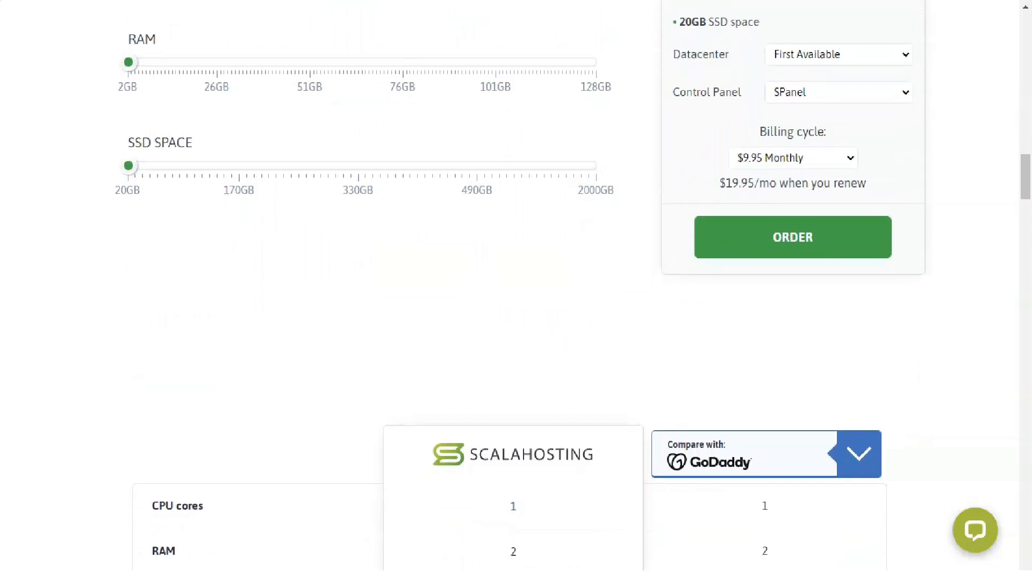
# Read the ScalaHosting vs GoDaddy comparison table down to monthly cost and the cloud servers section
pyautogui.scroll(-3)
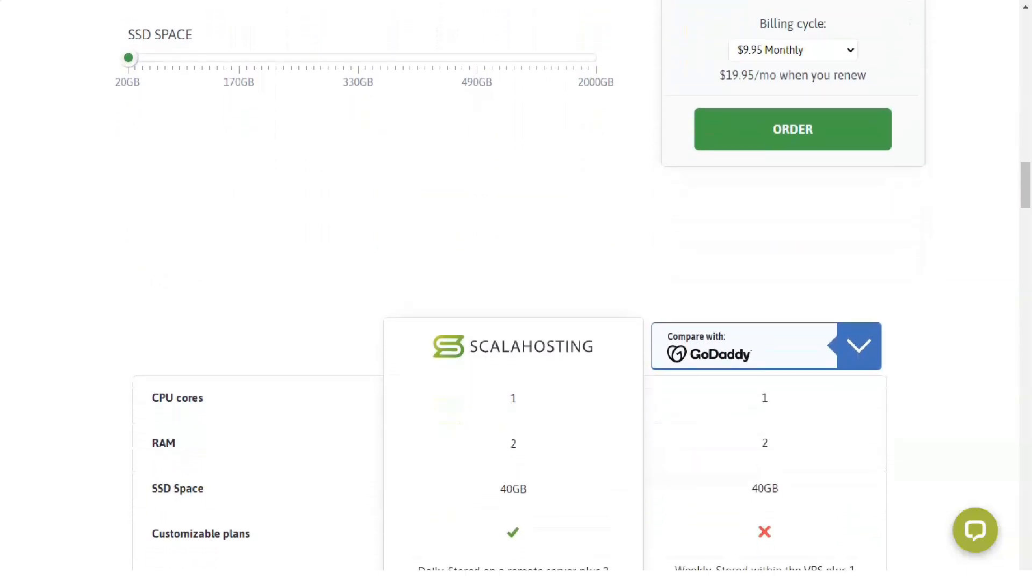
pyautogui.scroll(-3)
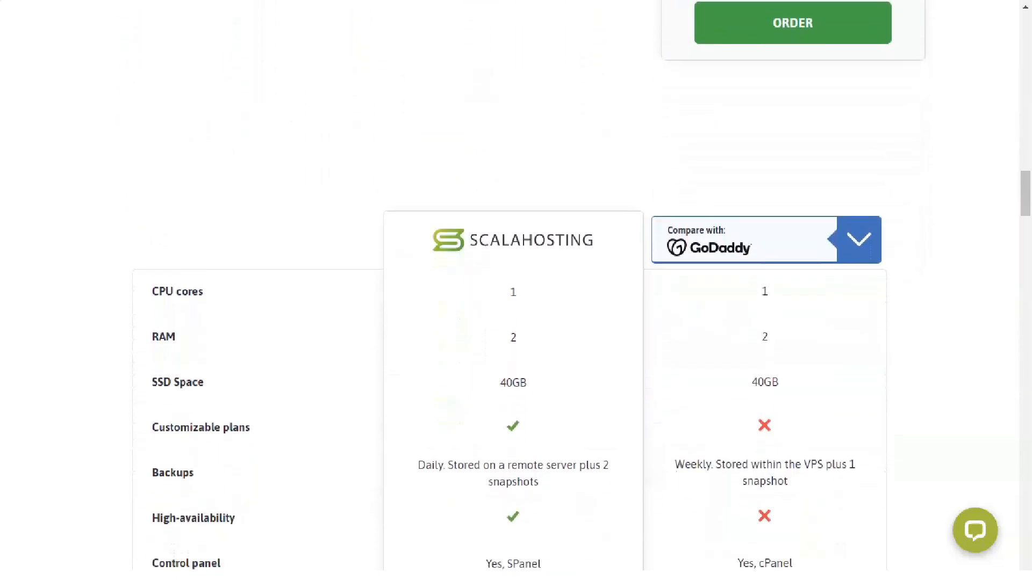
pyautogui.scroll(-3)
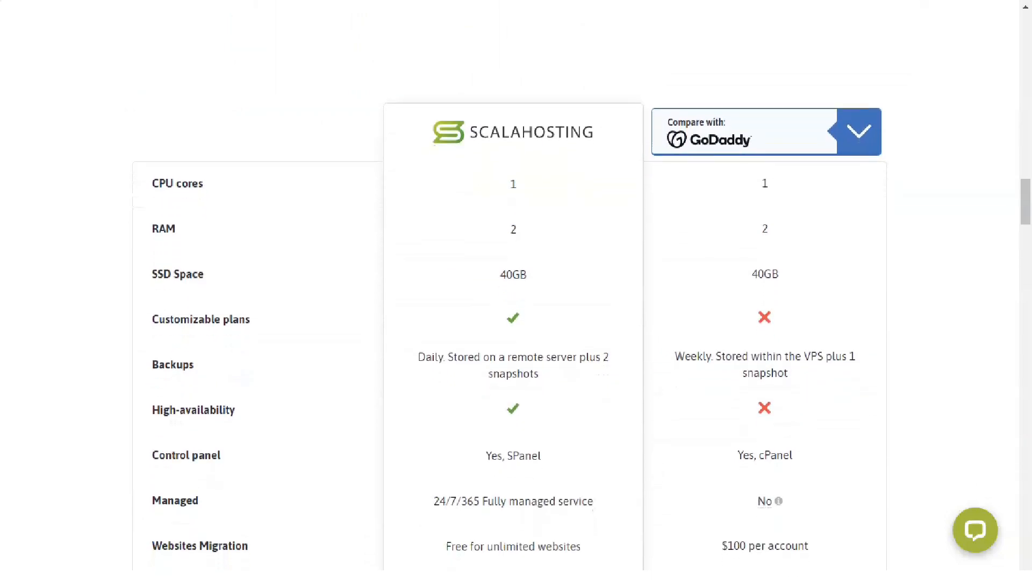
pyautogui.scroll(-3)
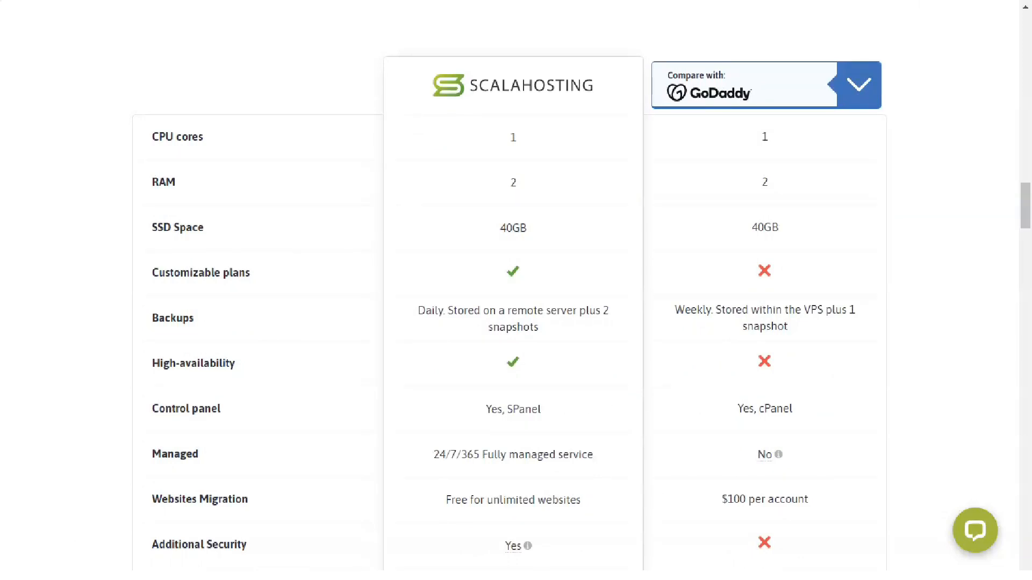
pyautogui.scroll(-3)
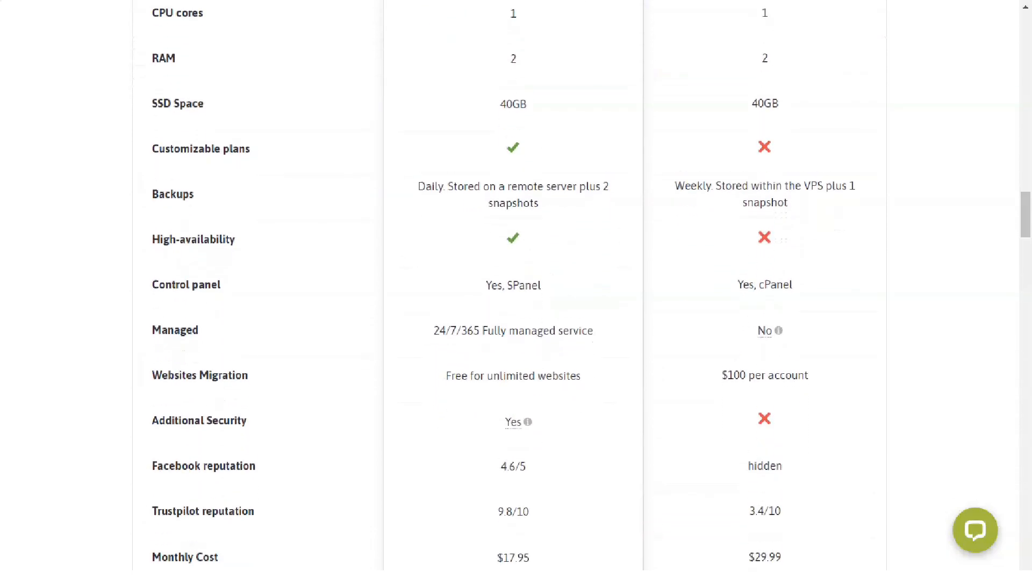
pyautogui.scroll(-3)
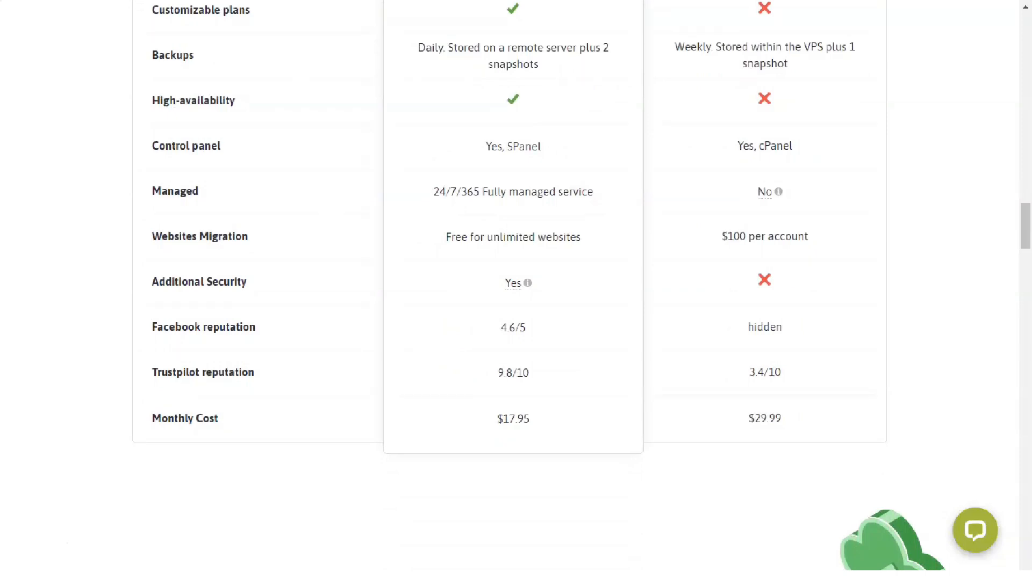
pyautogui.scroll(-3)
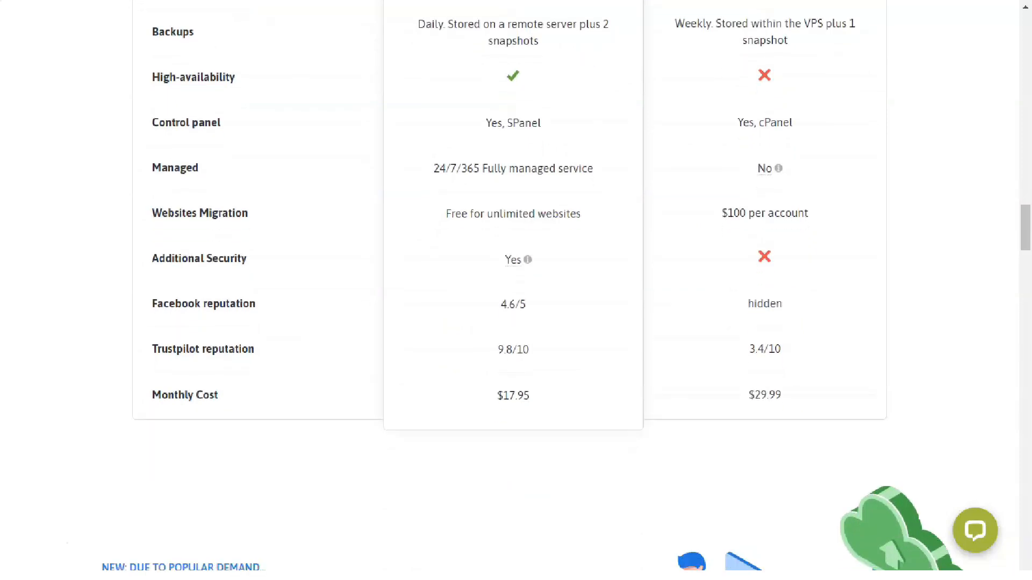
pyautogui.scroll(-3)
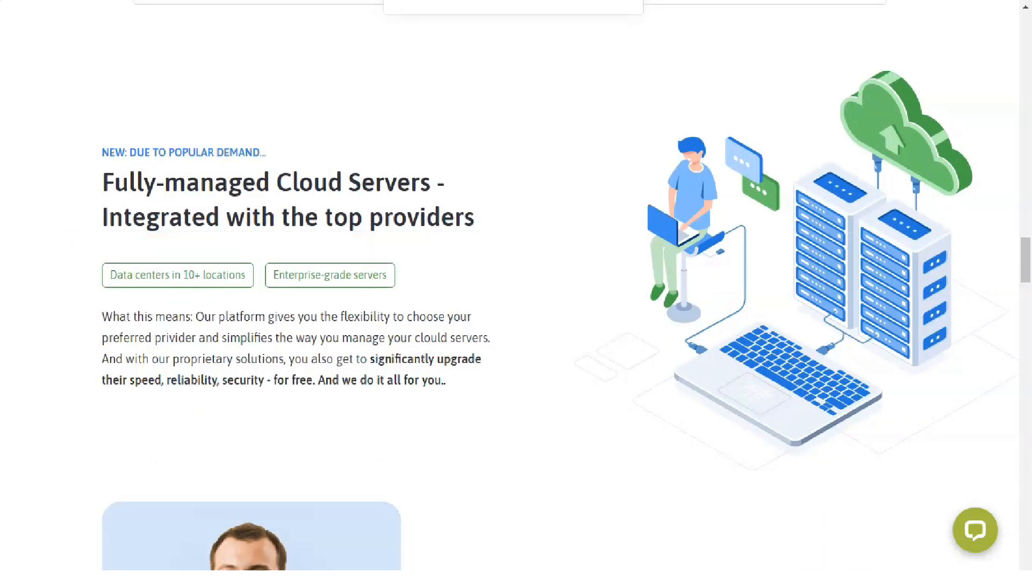
# Scroll from the Cloud Servers section through Support and key differentiators
pyautogui.scroll(-3)
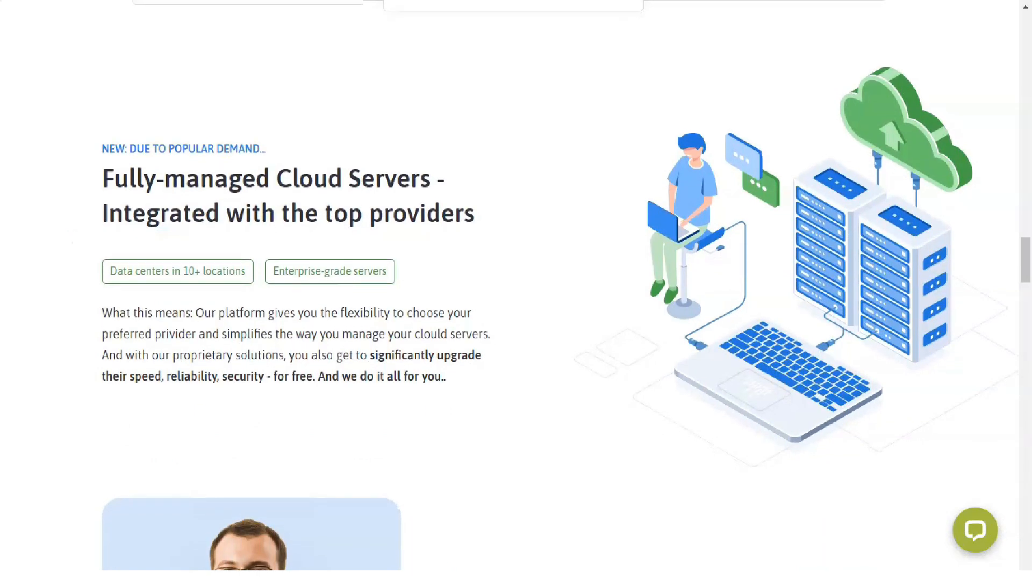
pyautogui.scroll(-3)
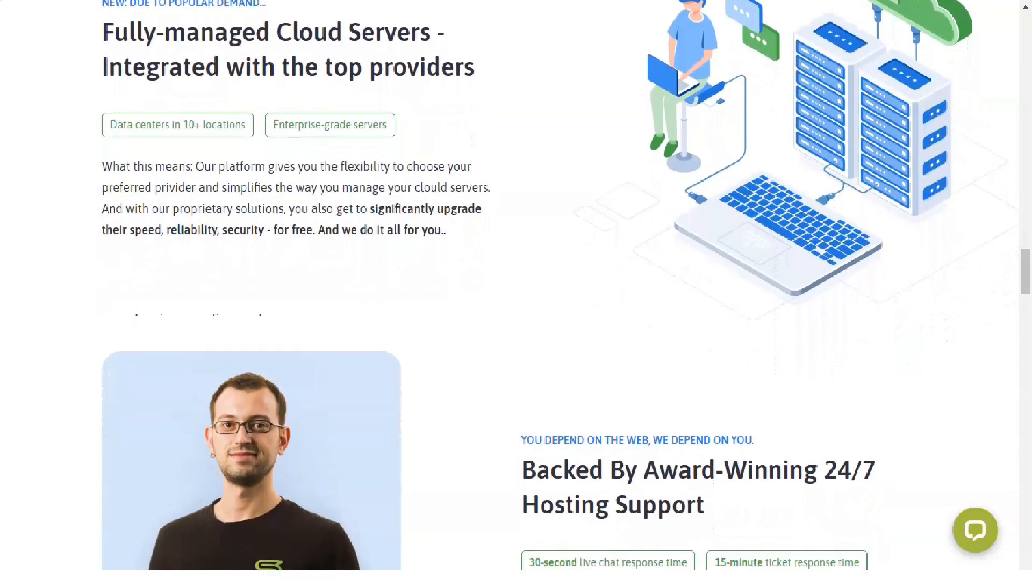
pyautogui.scroll(-3)
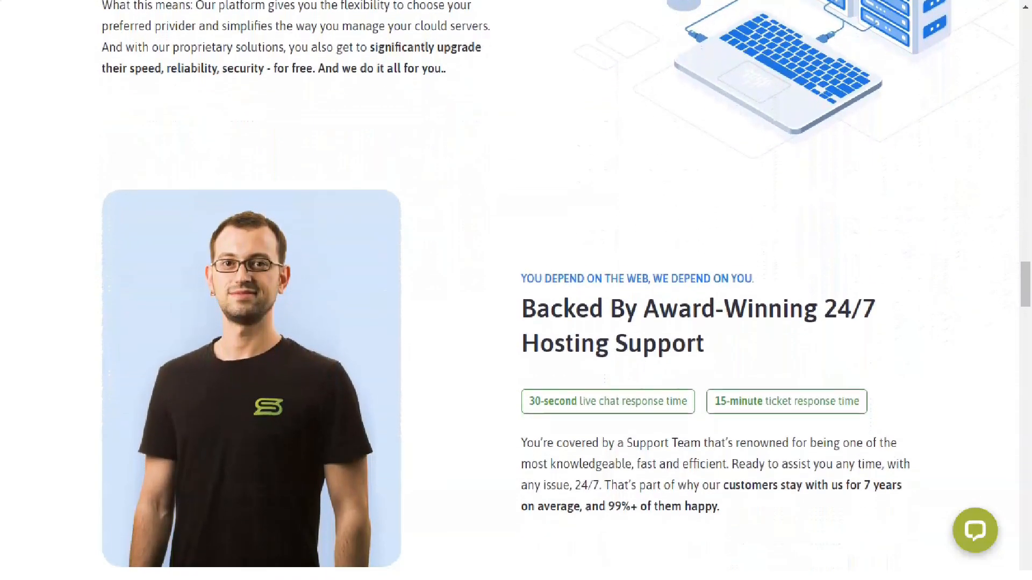
pyautogui.scroll(-3)
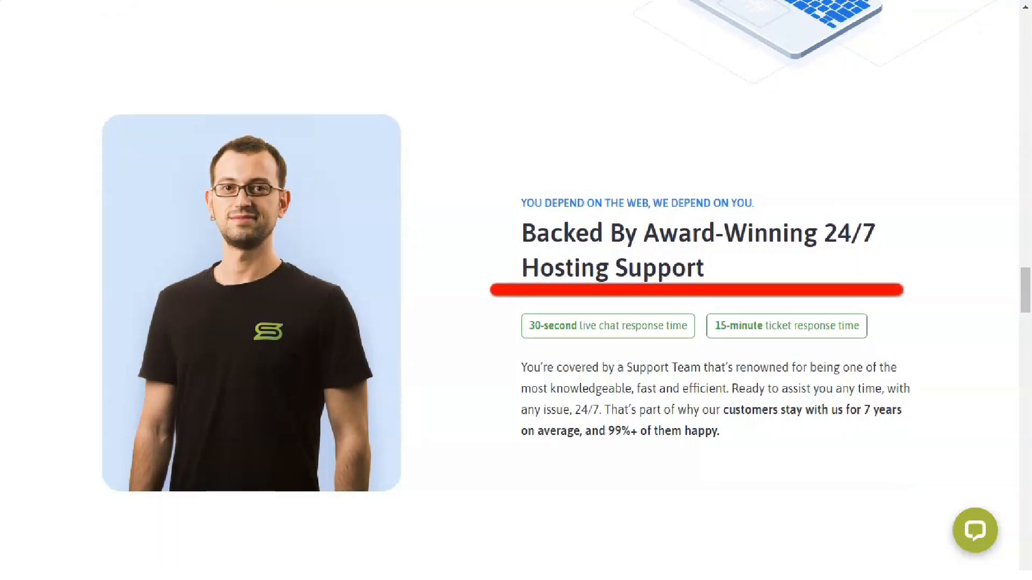
pyautogui.scroll(-3)
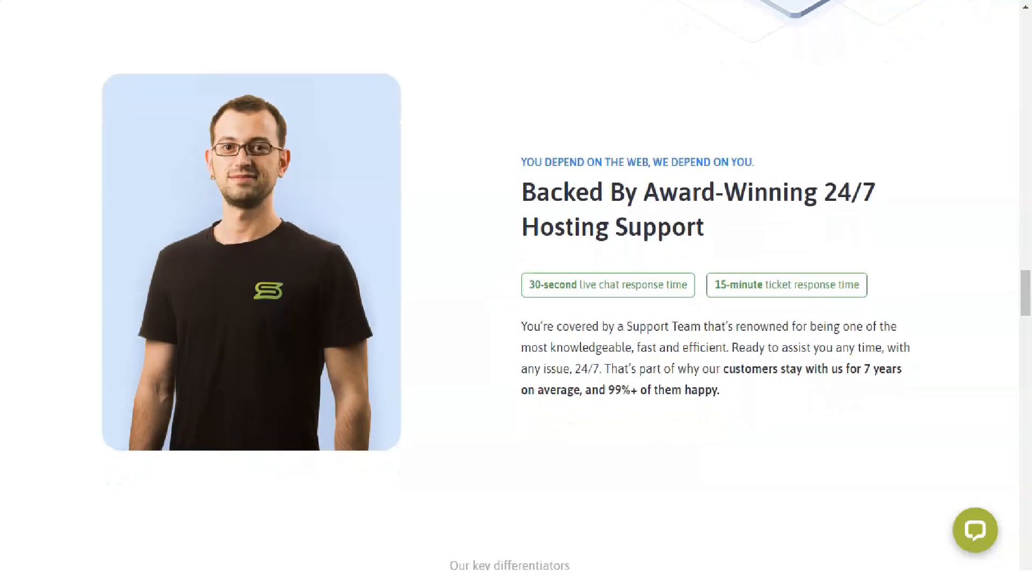
pyautogui.scroll(-3)
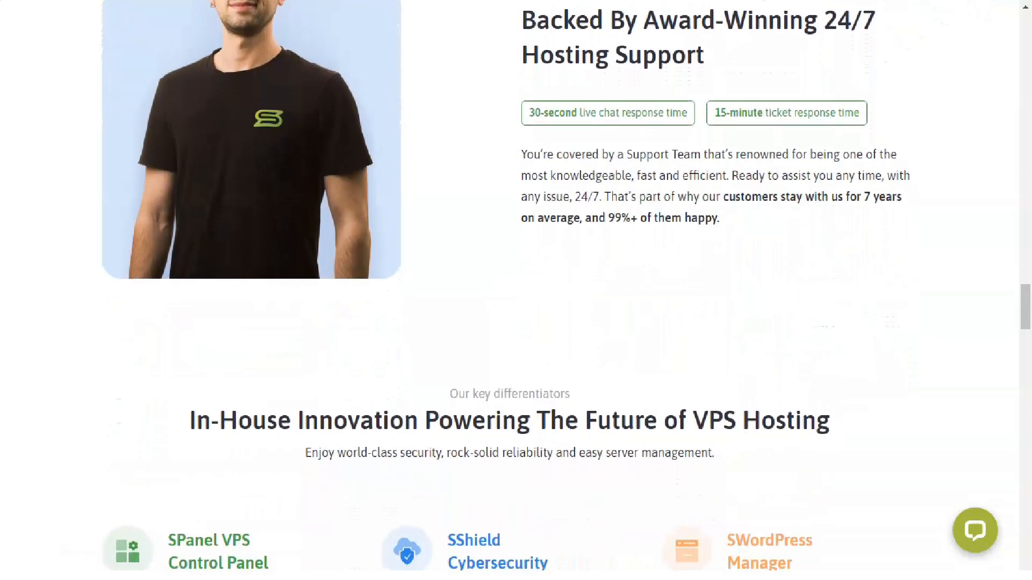
# Continue past in-house innovation to the Free Website Migration section
pyautogui.scroll(-3)
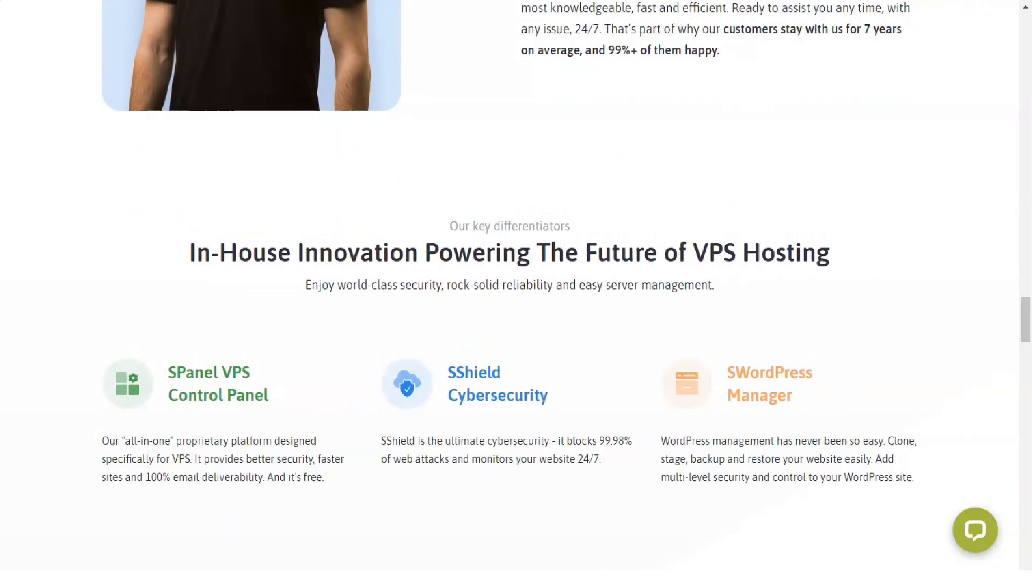
pyautogui.scroll(-3)
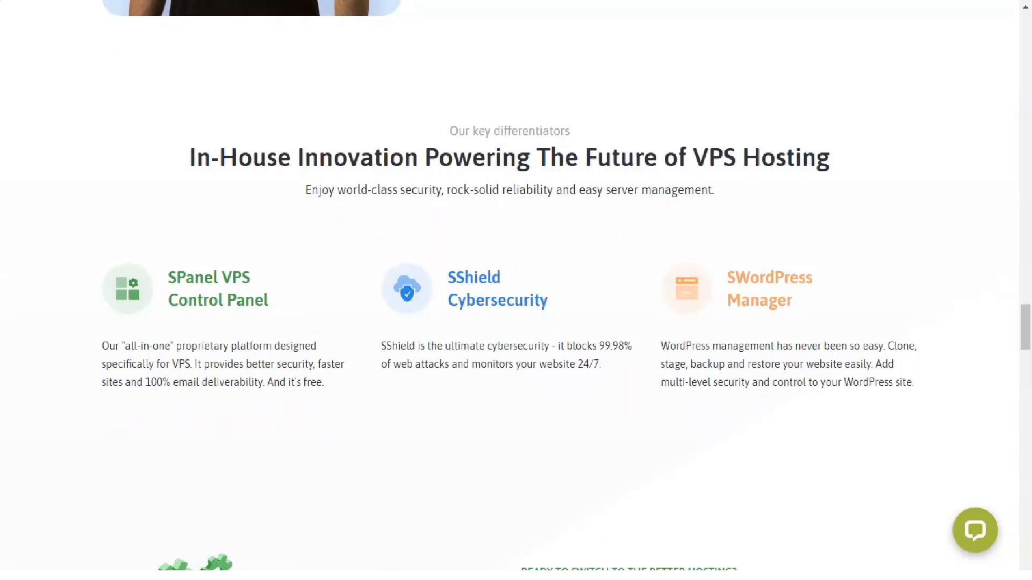
pyautogui.scroll(-3)
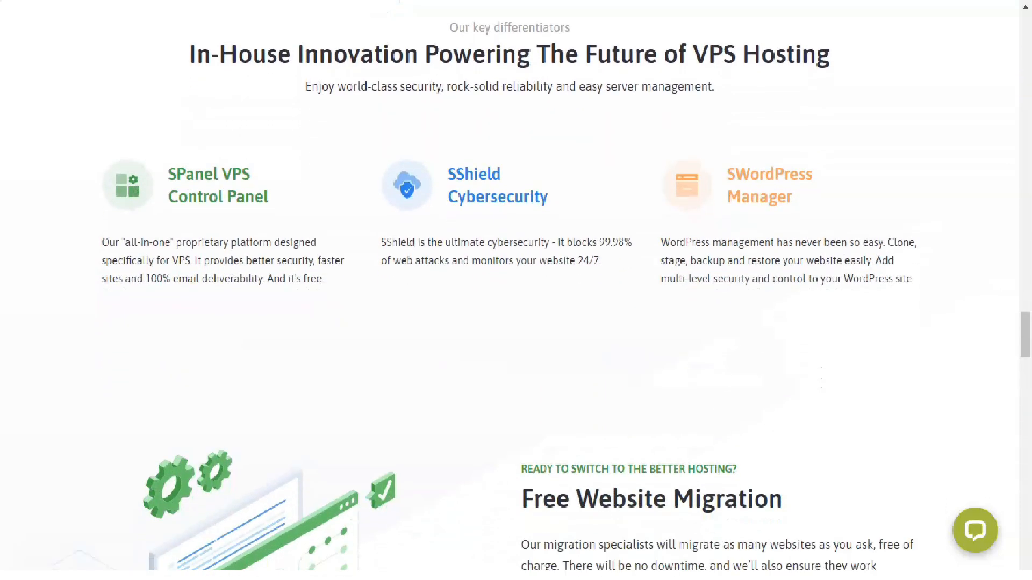
pyautogui.scroll(-3)
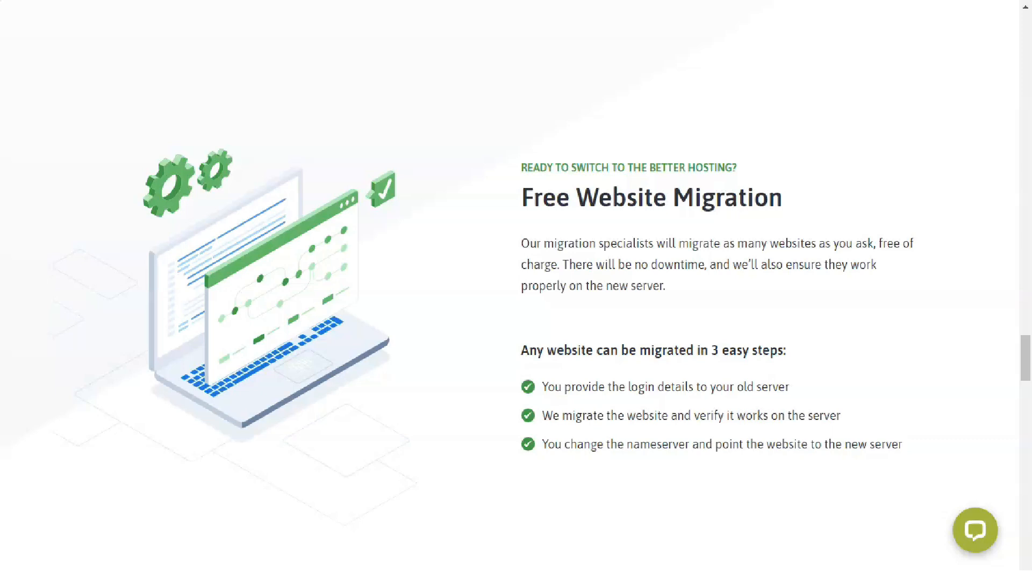
pyautogui.scroll(3)
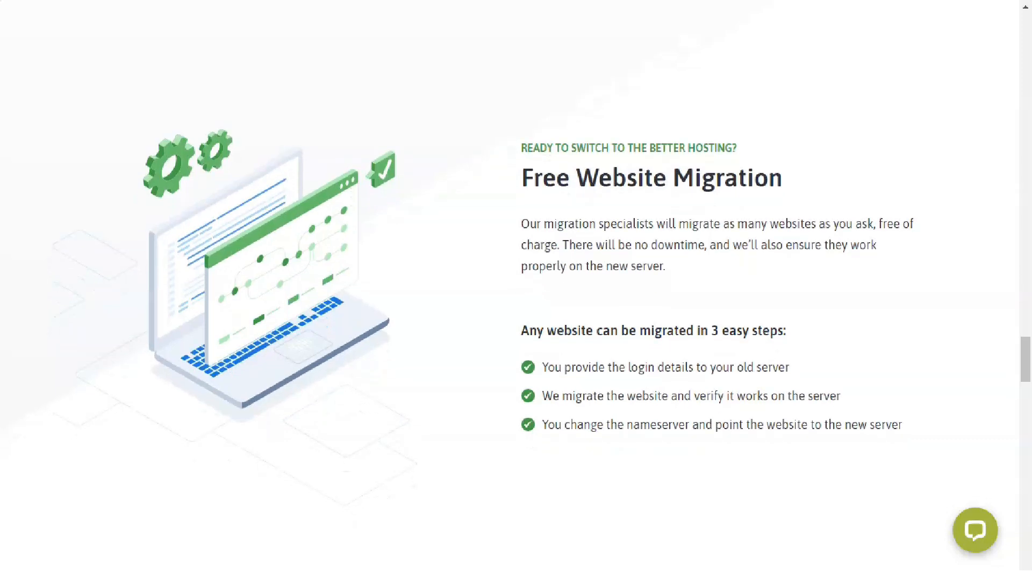
pyautogui.scroll(-3)
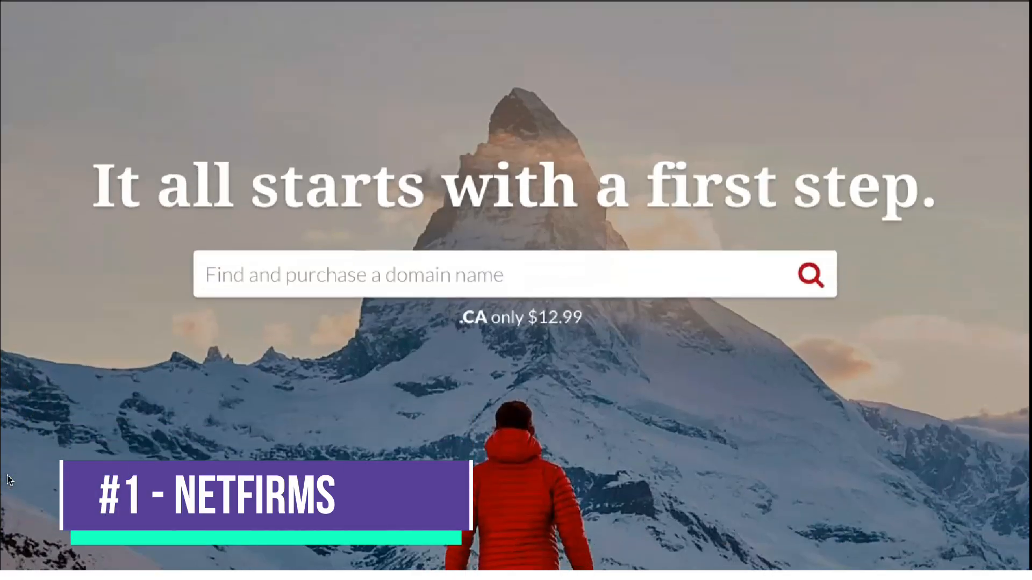
pyautogui.scroll(-3)
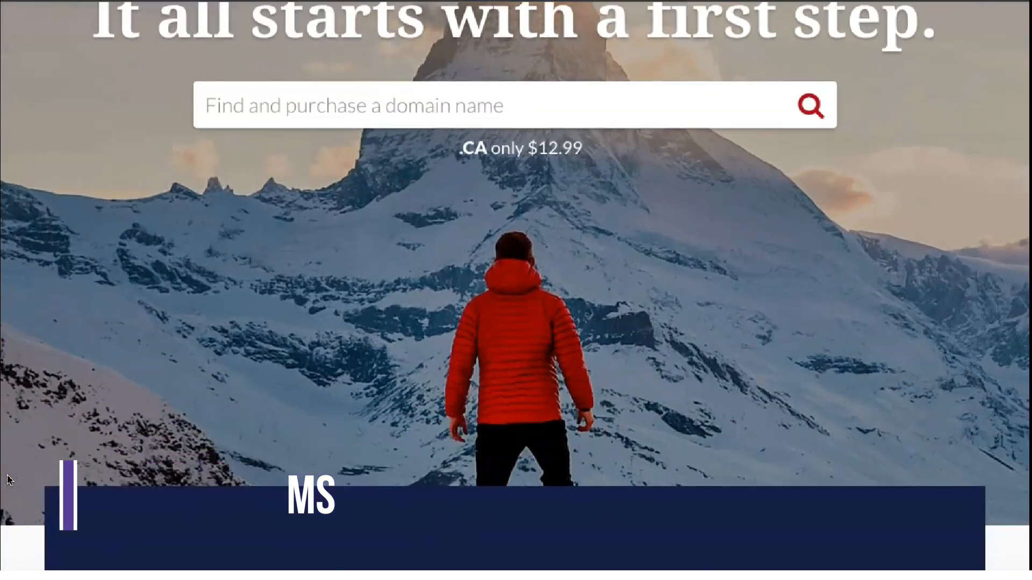
pyautogui.scroll(-3)
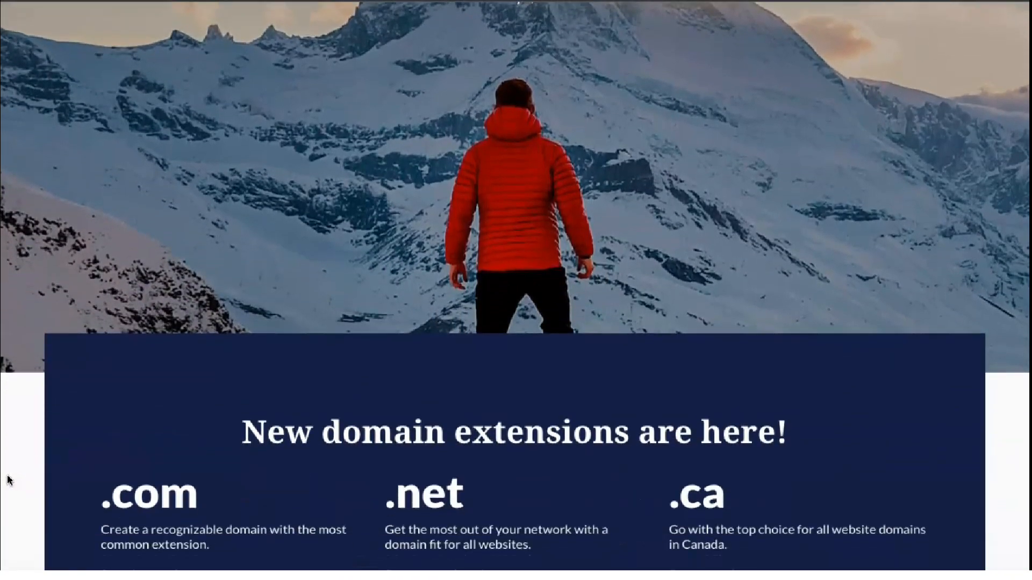
pyautogui.scroll(-3)
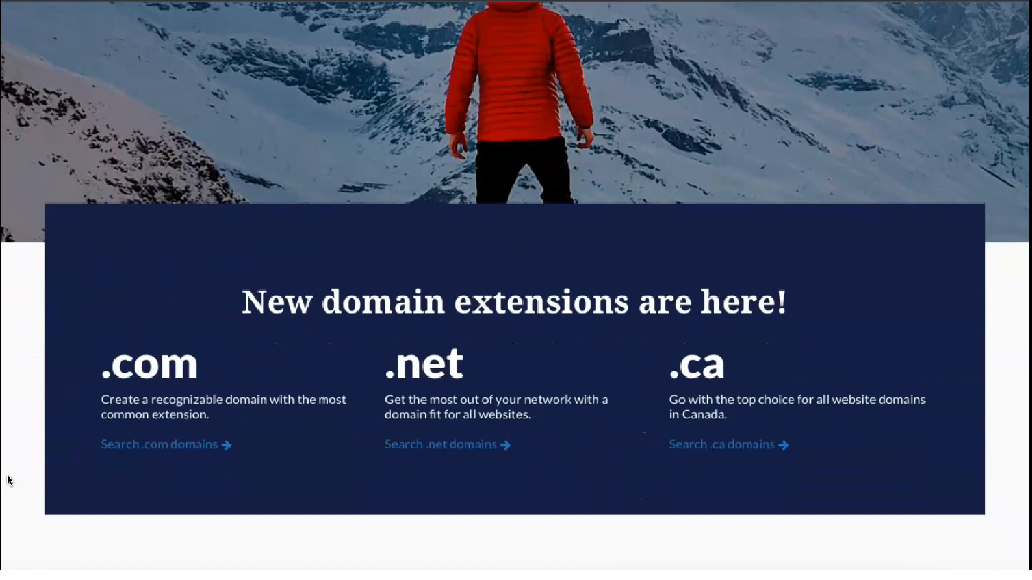
pyautogui.scroll(-3)
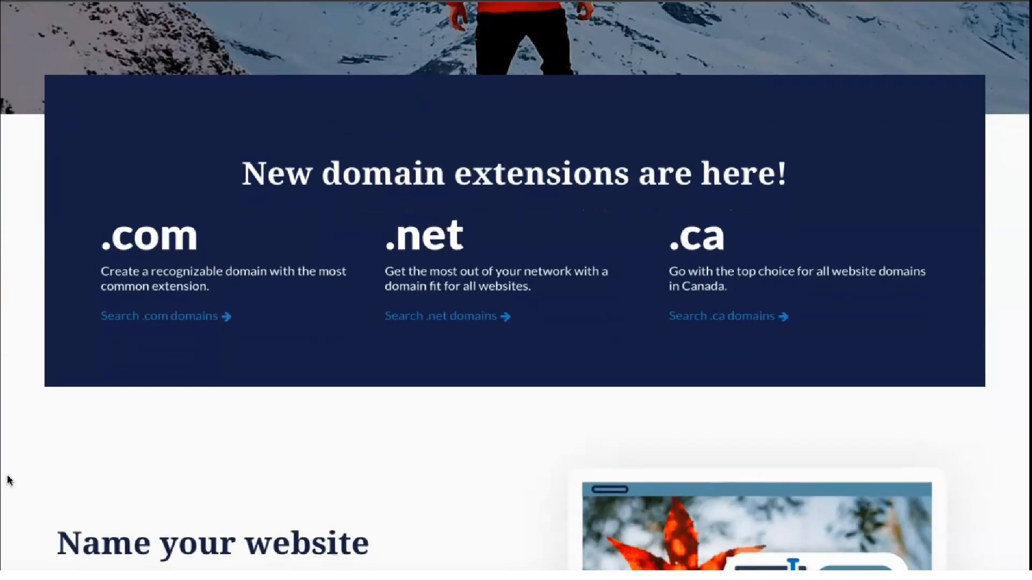
pyautogui.scroll(-3)
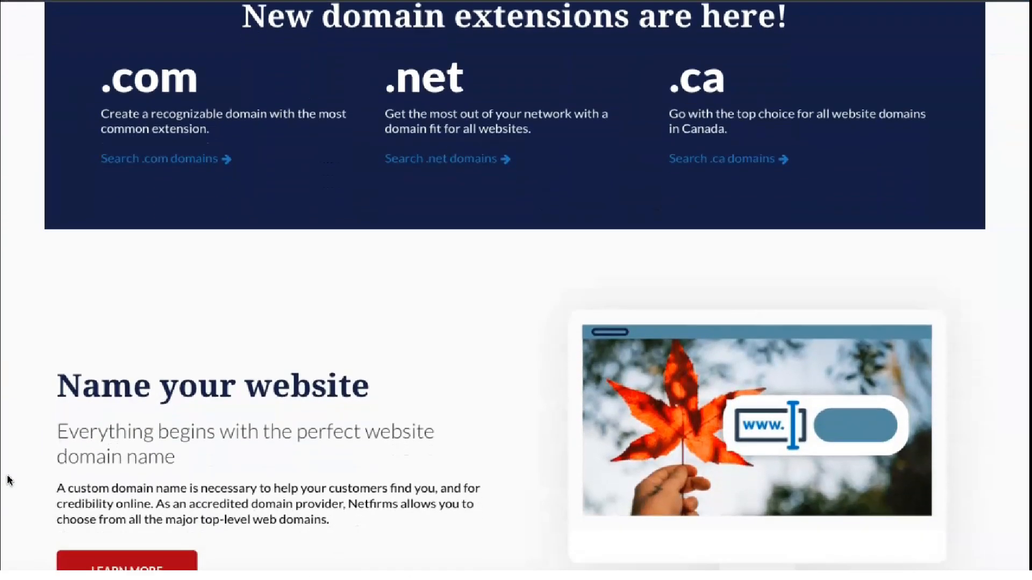
pyautogui.scroll(-3)
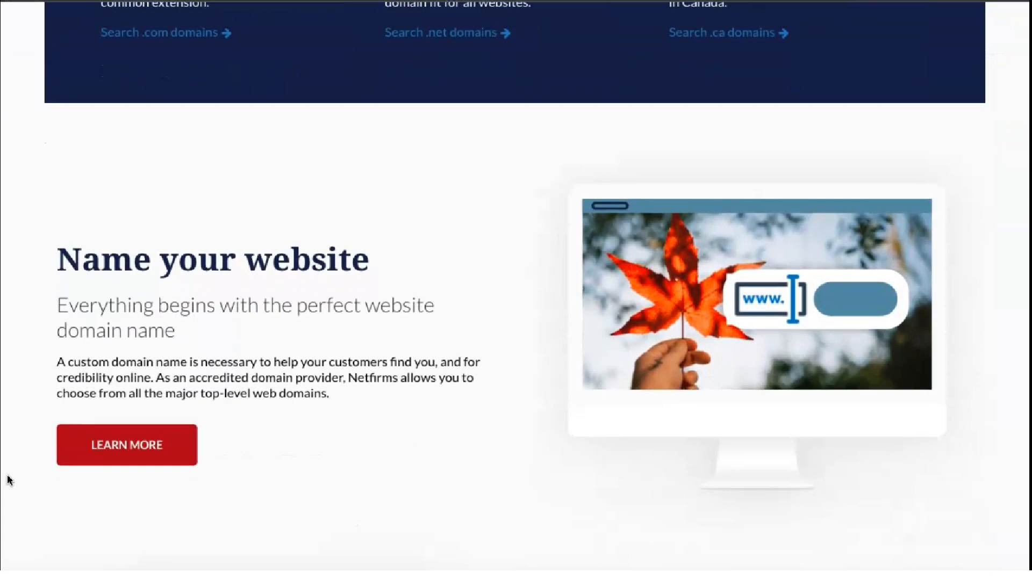
pyautogui.scroll(-3)
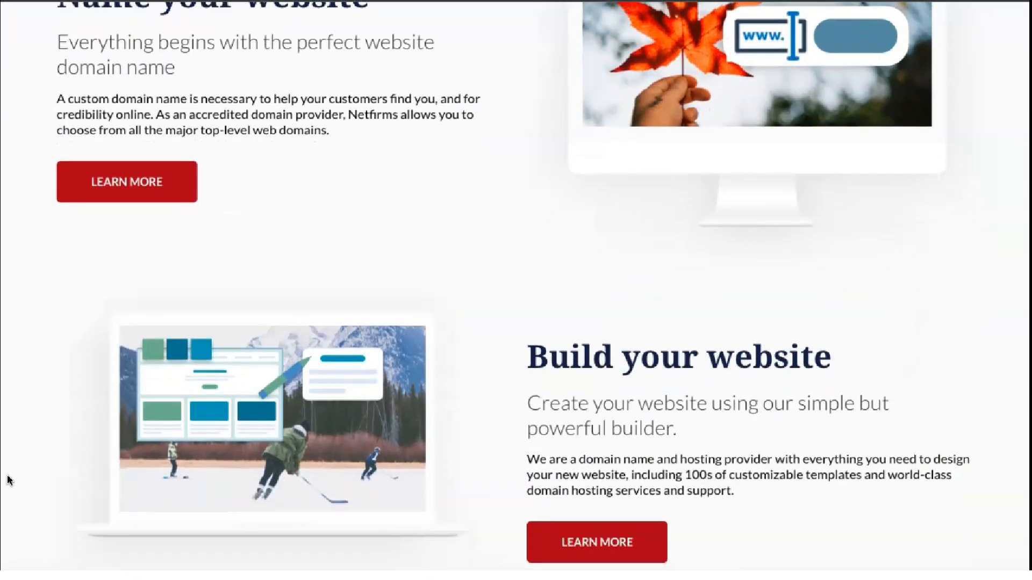
pyautogui.scroll(-3)
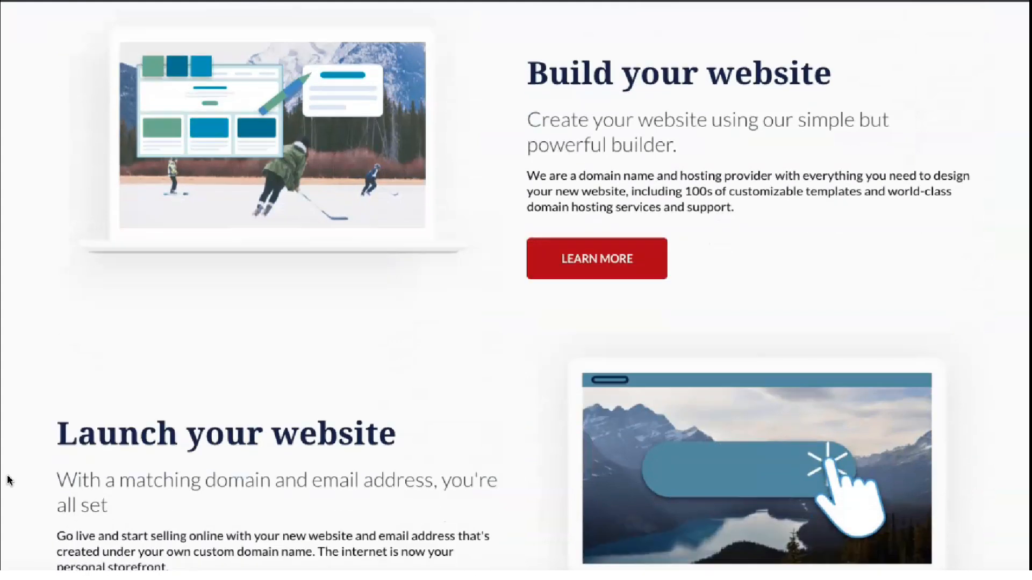
pyautogui.scroll(-3)
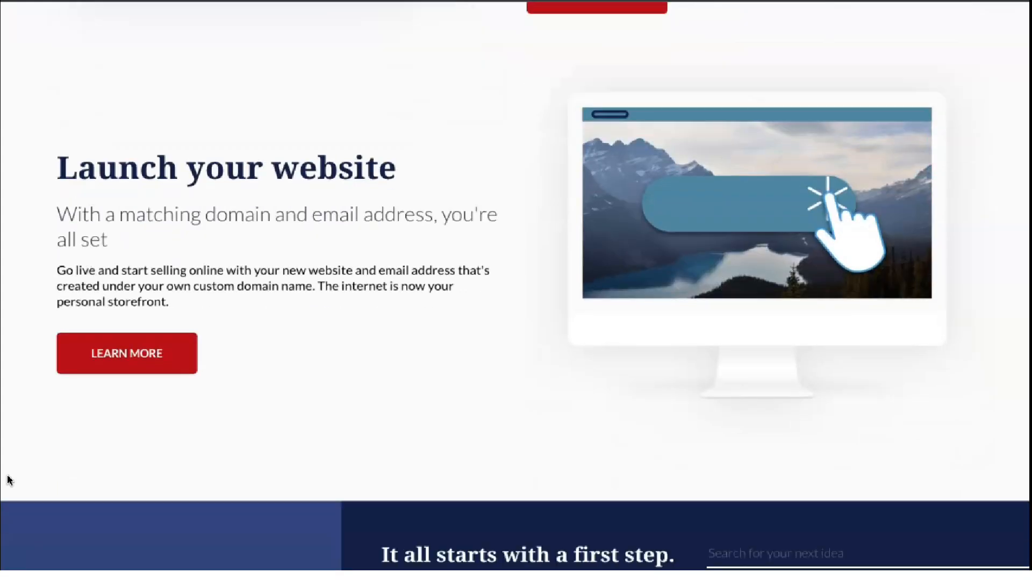
pyautogui.scroll(-3)
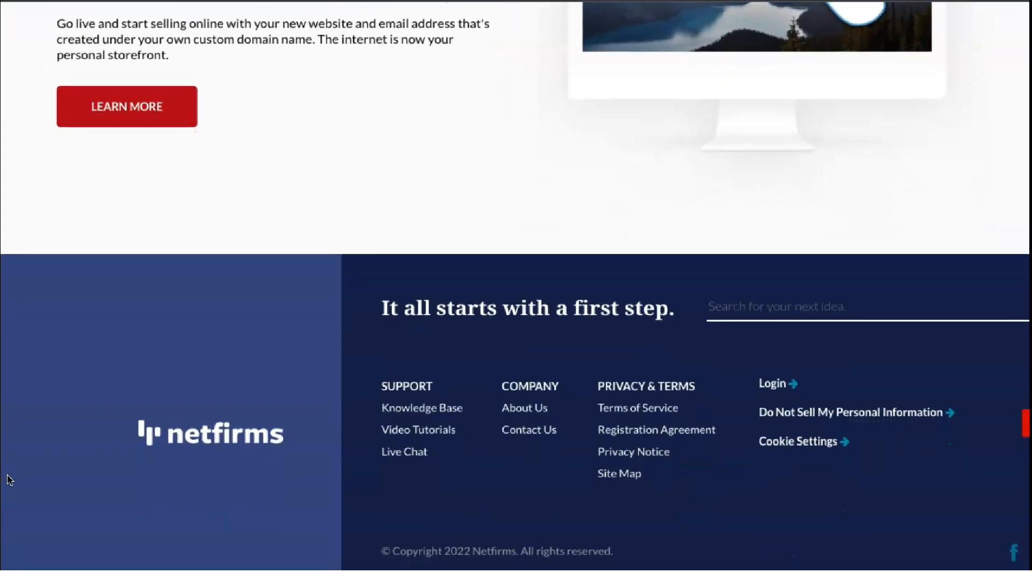
pyautogui.scroll(3)
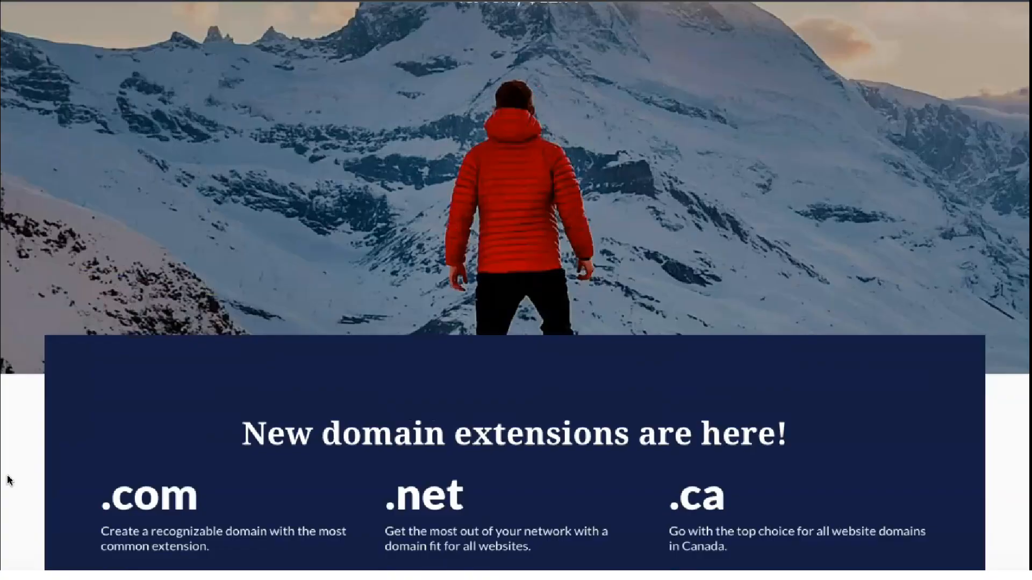
pyautogui.scroll(3)
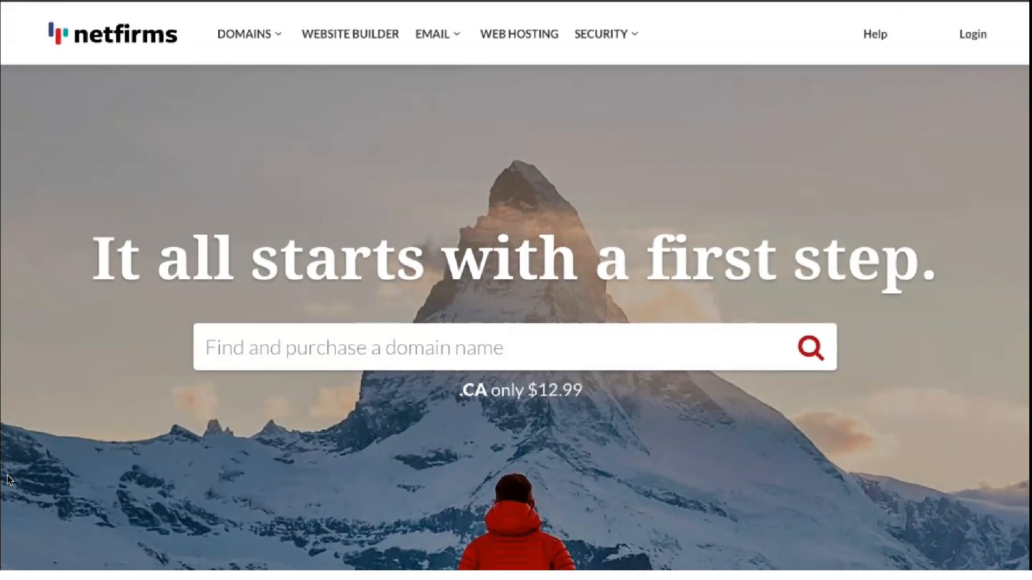
# Scroll the homepage down to the 'New domain extensions are here!' section with .com, .net and .ca
pyautogui.scroll(-3)
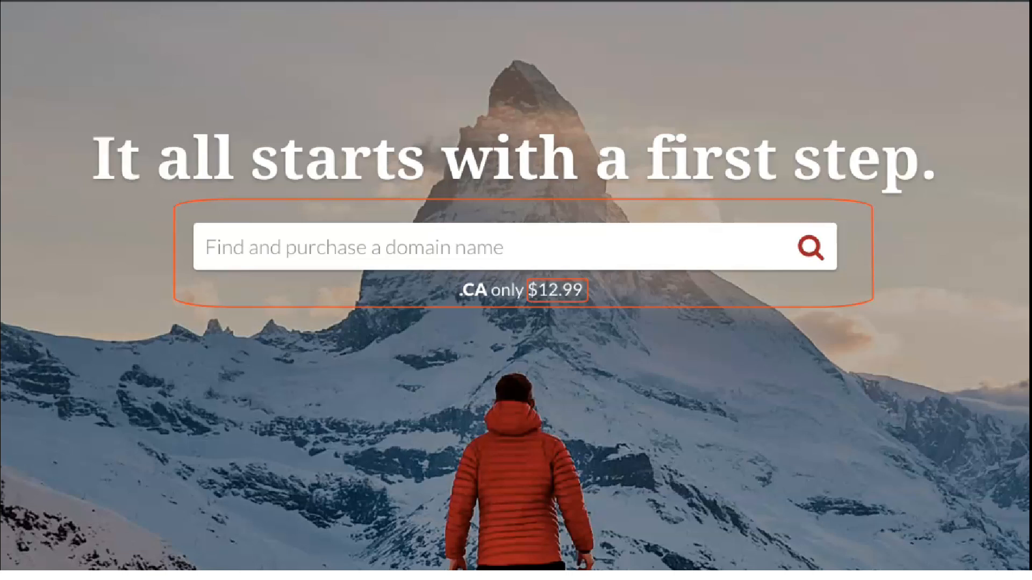
pyautogui.moveTo(941, 151)
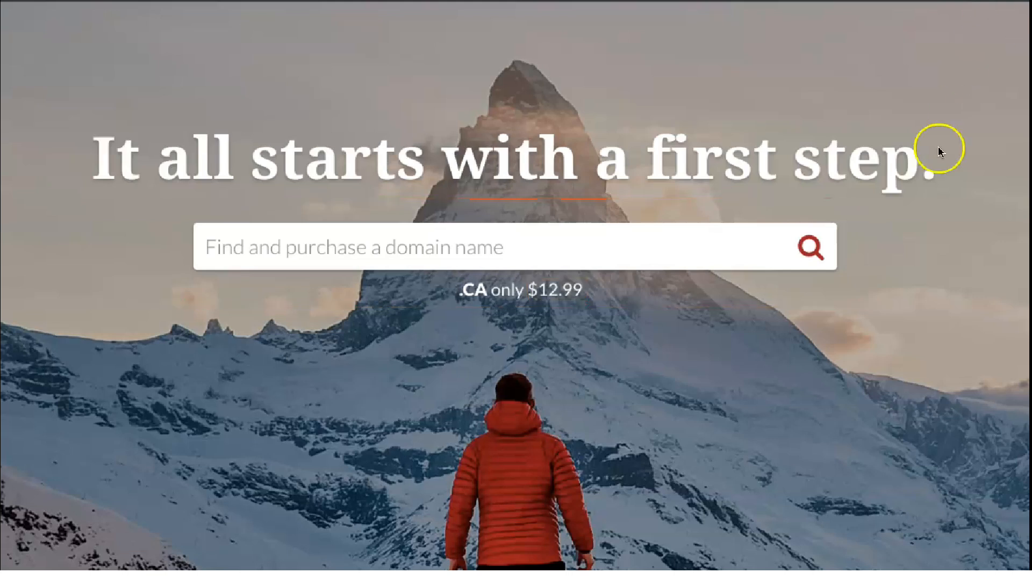
pyautogui.scroll(-3)
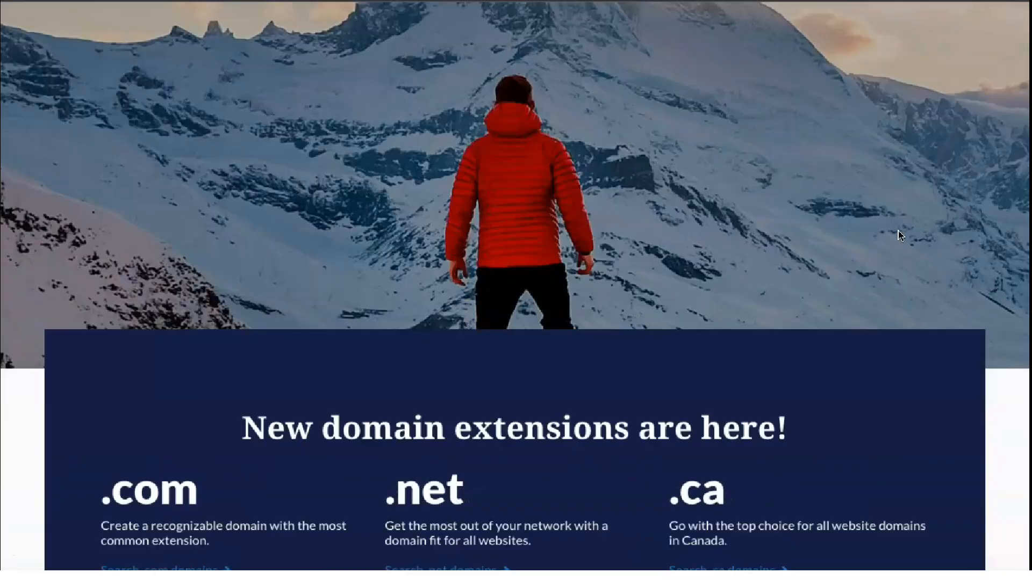
pyautogui.scroll(-3)
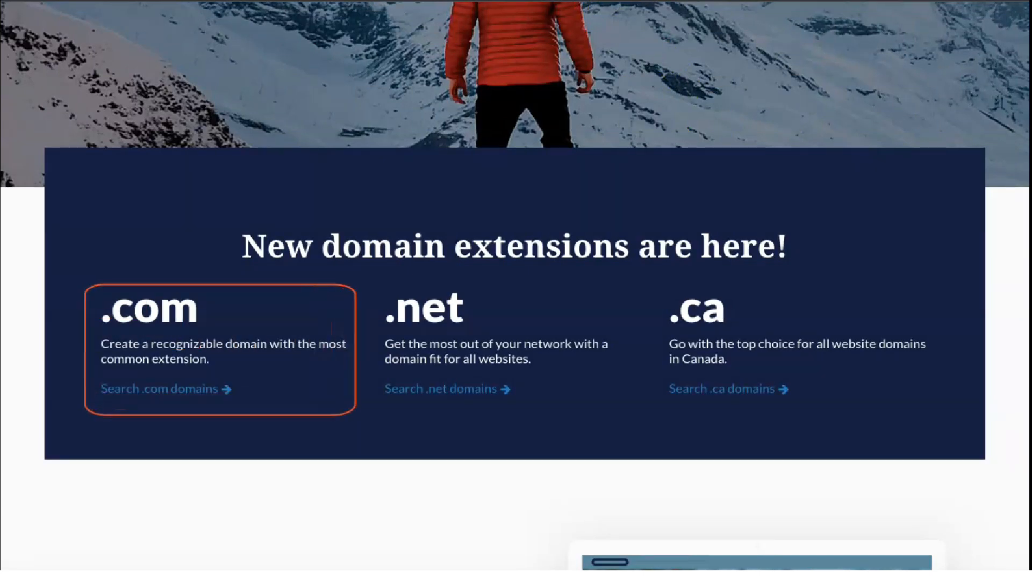
pyautogui.moveTo(468, 348)
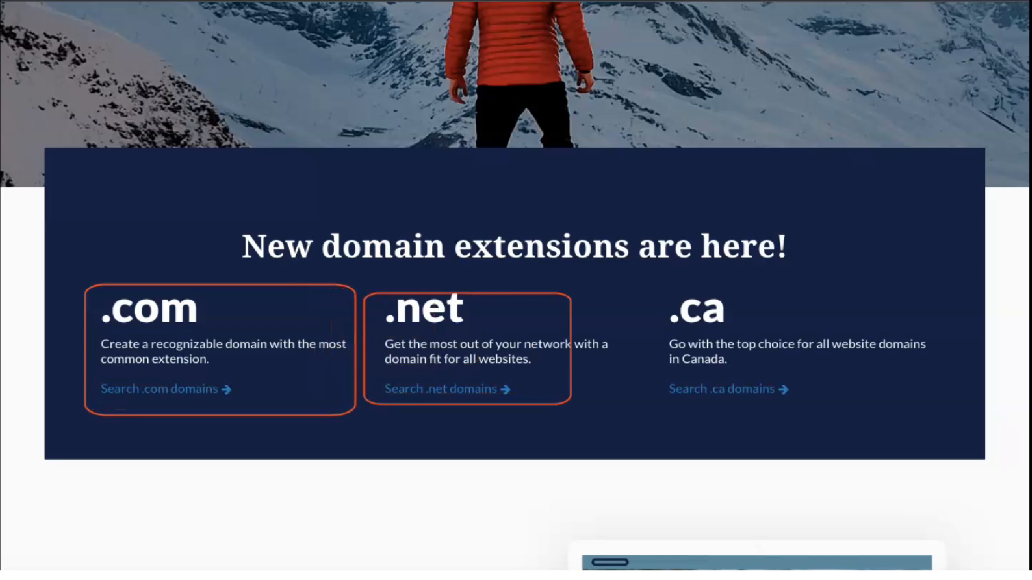
pyautogui.moveTo(487, 355)
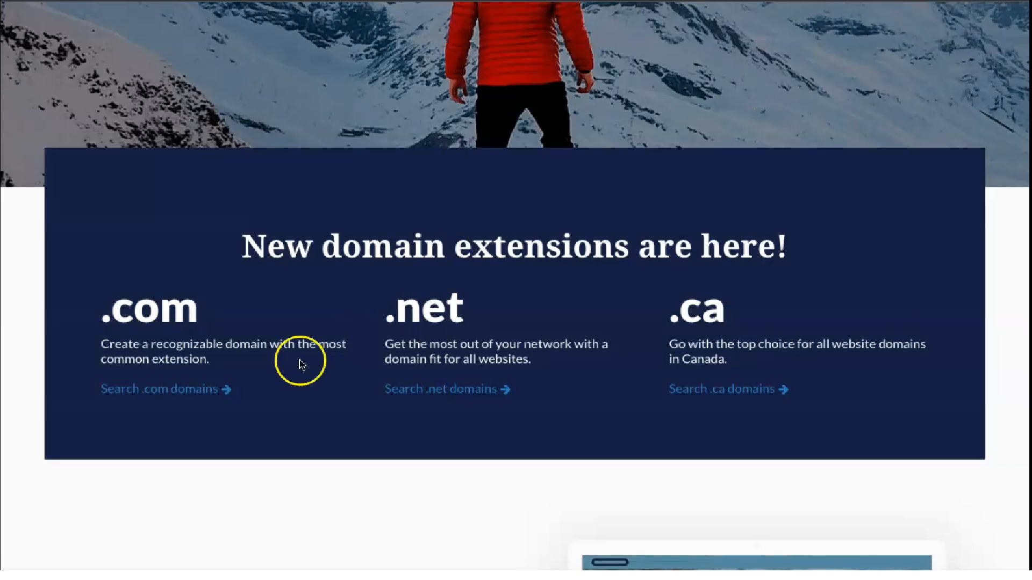
pyautogui.moveTo(173, 389)
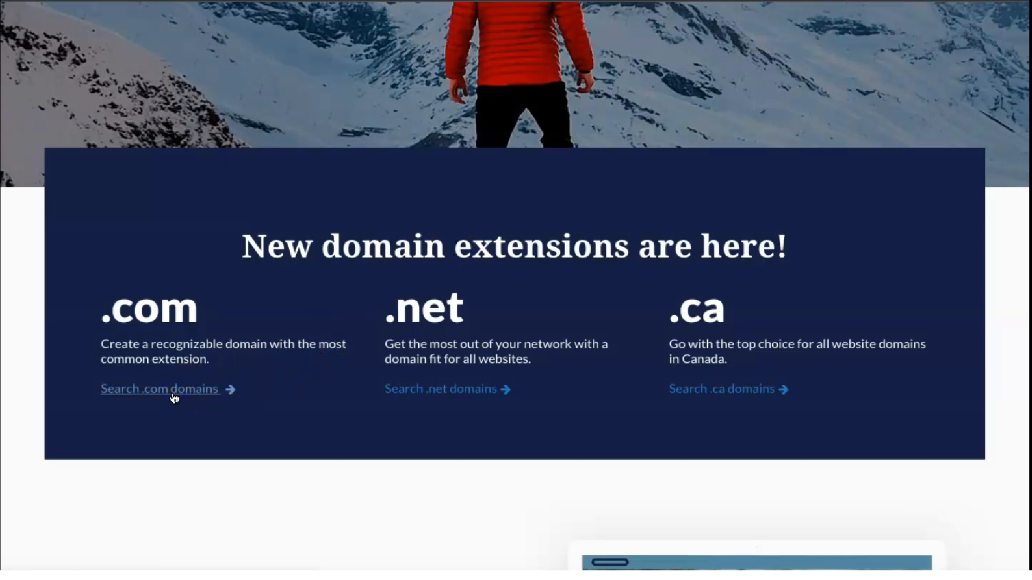
pyautogui.click(159, 390)
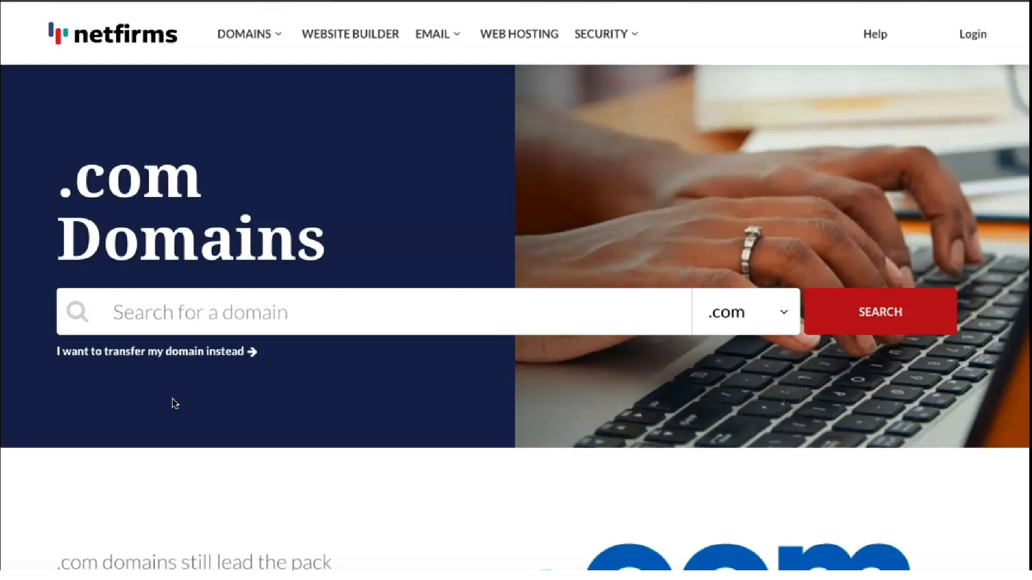
pyautogui.scroll(-3)
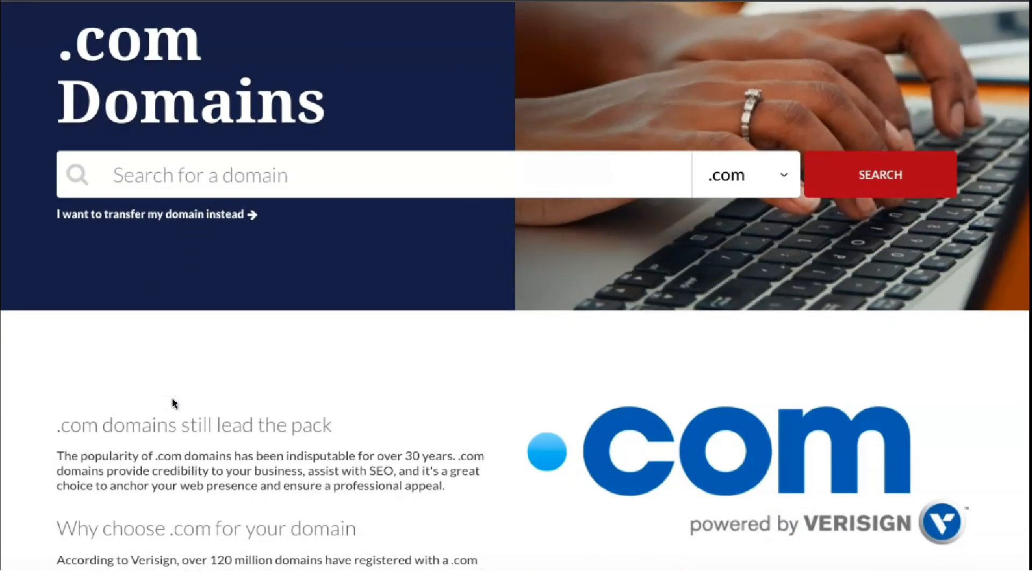
pyautogui.scroll(-3)
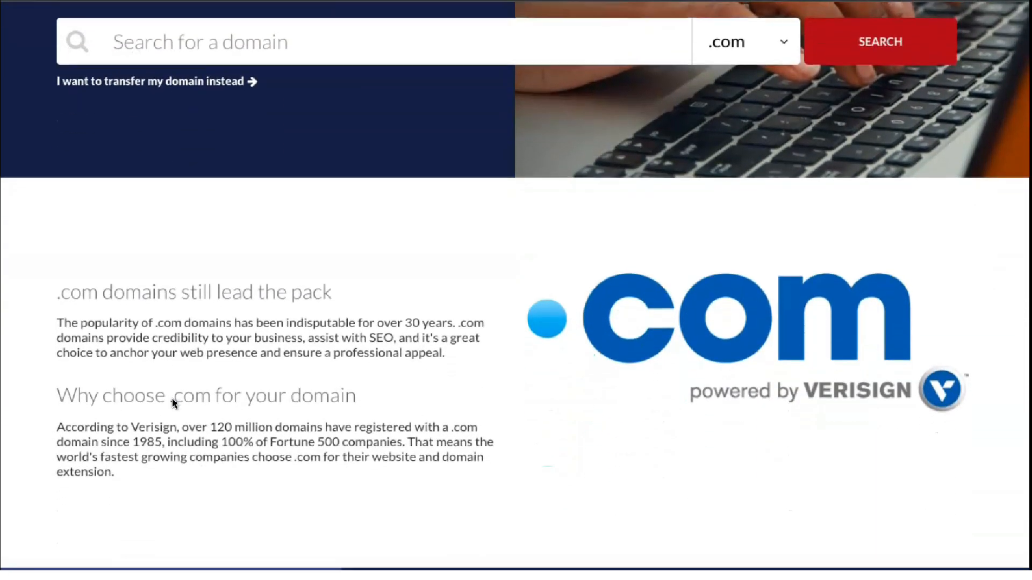
pyautogui.scroll(-3)
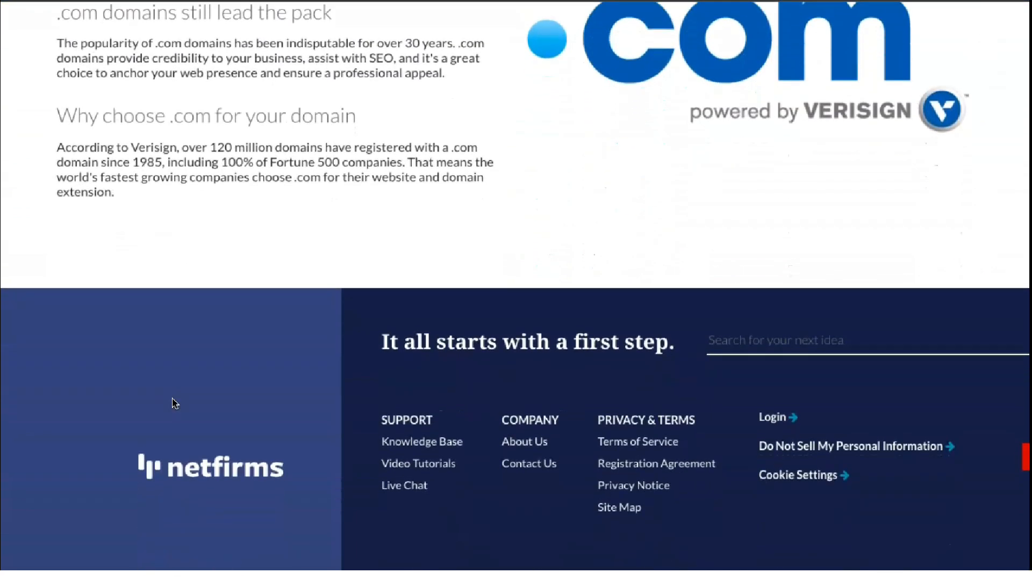
pyautogui.scroll(3)
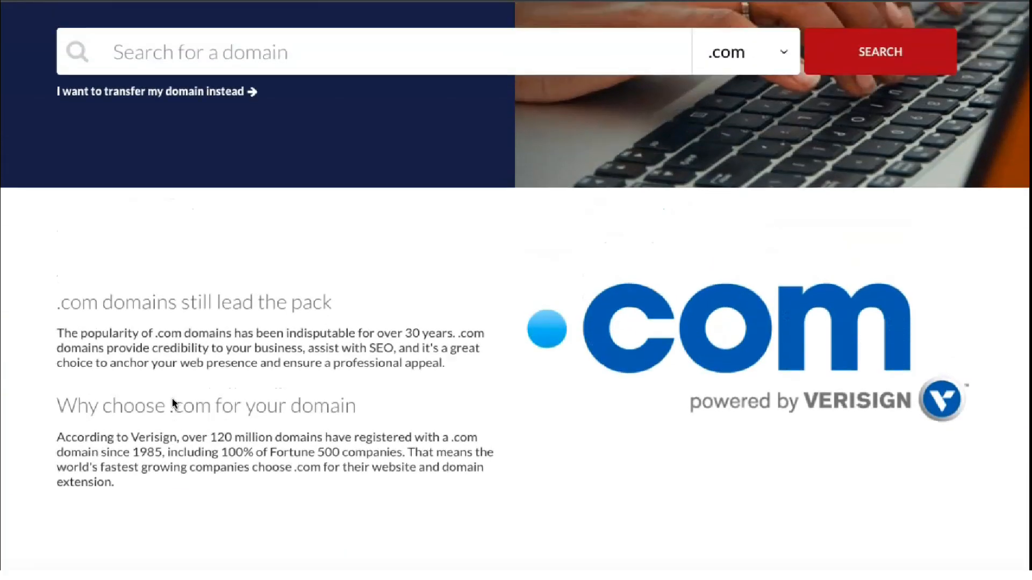
pyautogui.scroll(3)
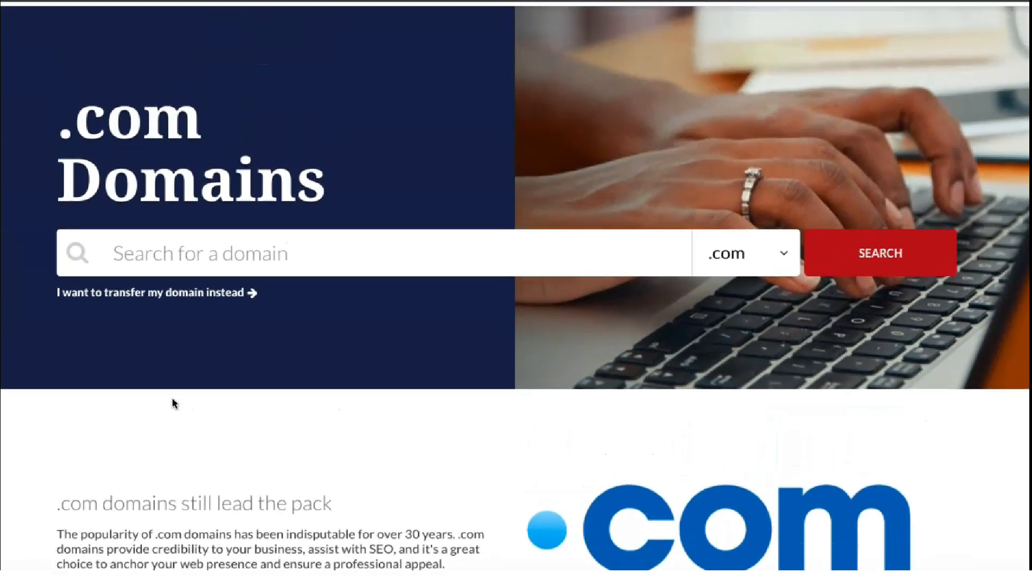
pyautogui.scroll(3)
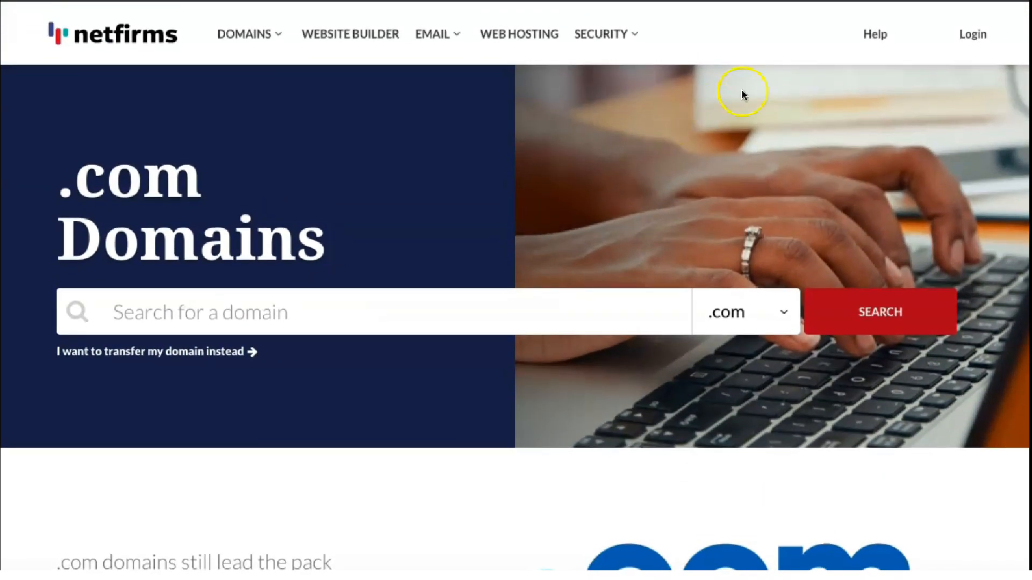
pyautogui.click(601, 33)
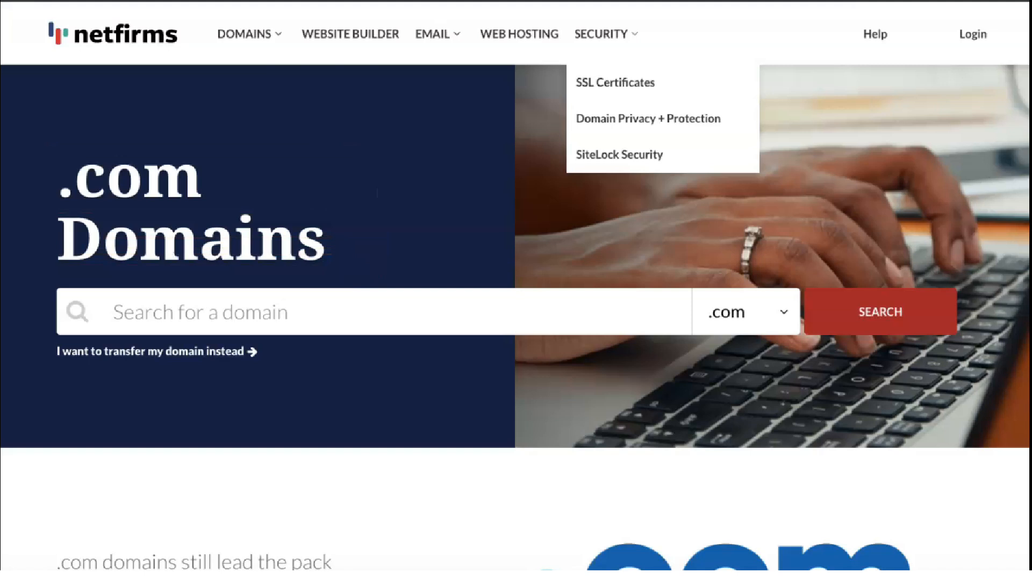
pyautogui.moveTo(778, 223)
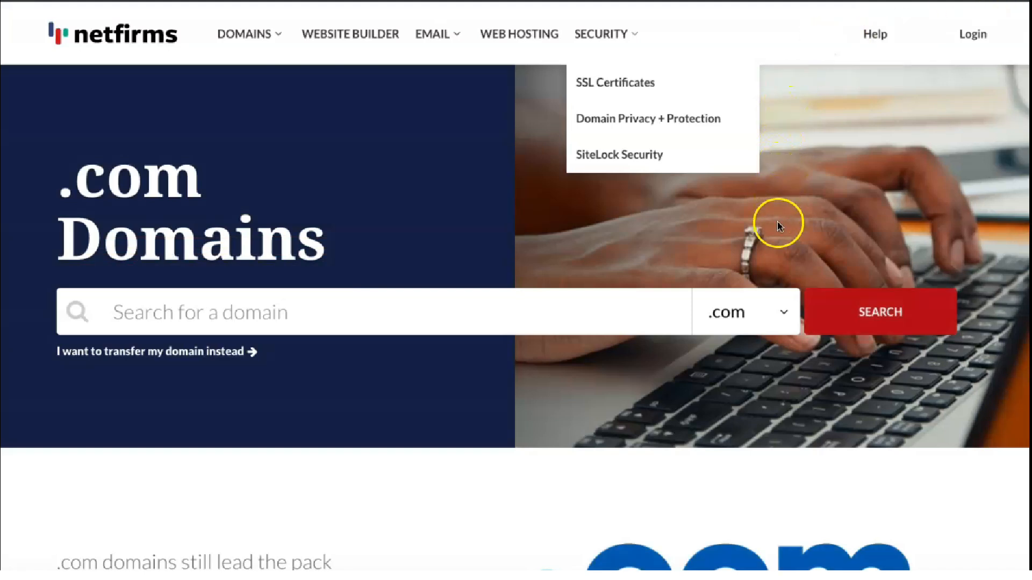
pyautogui.scroll(-3)
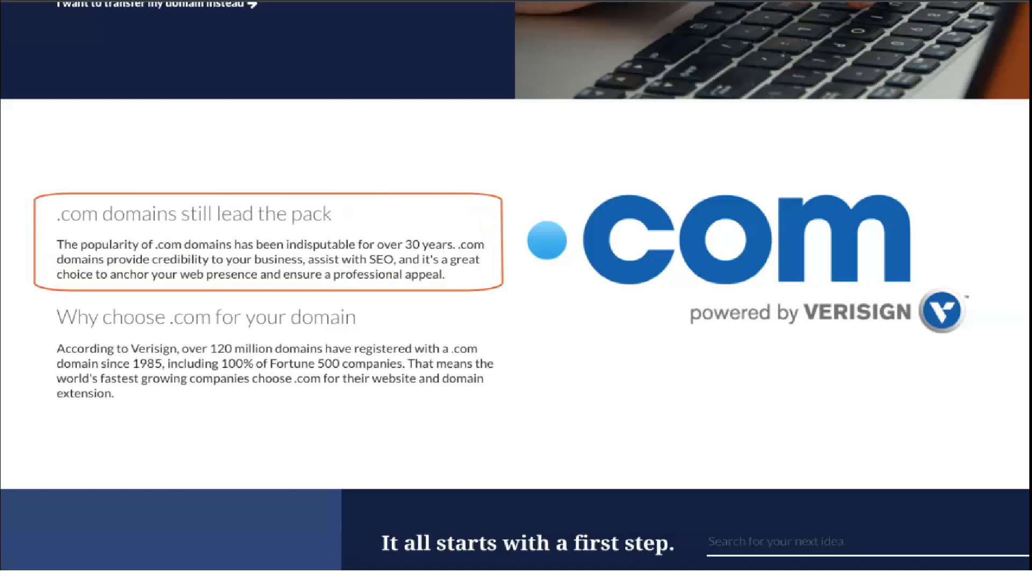
pyautogui.moveTo(889, 216)
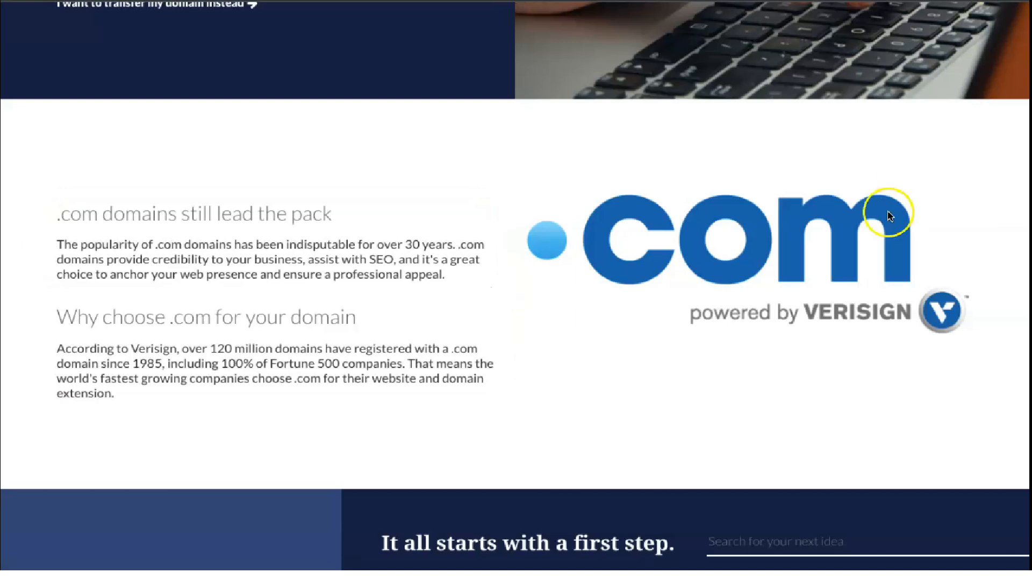
pyautogui.scroll(-3)
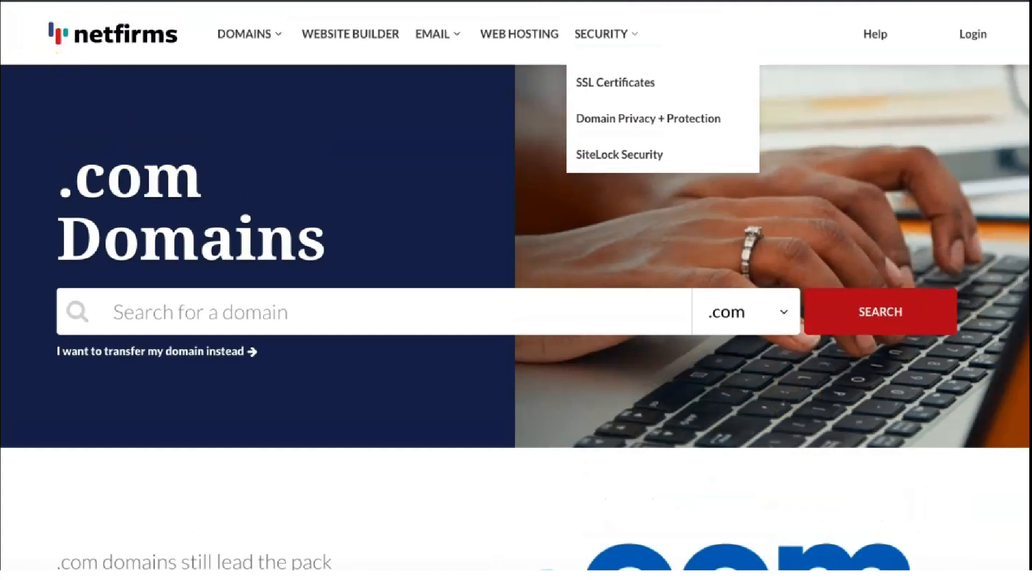
pyautogui.scroll(-3)
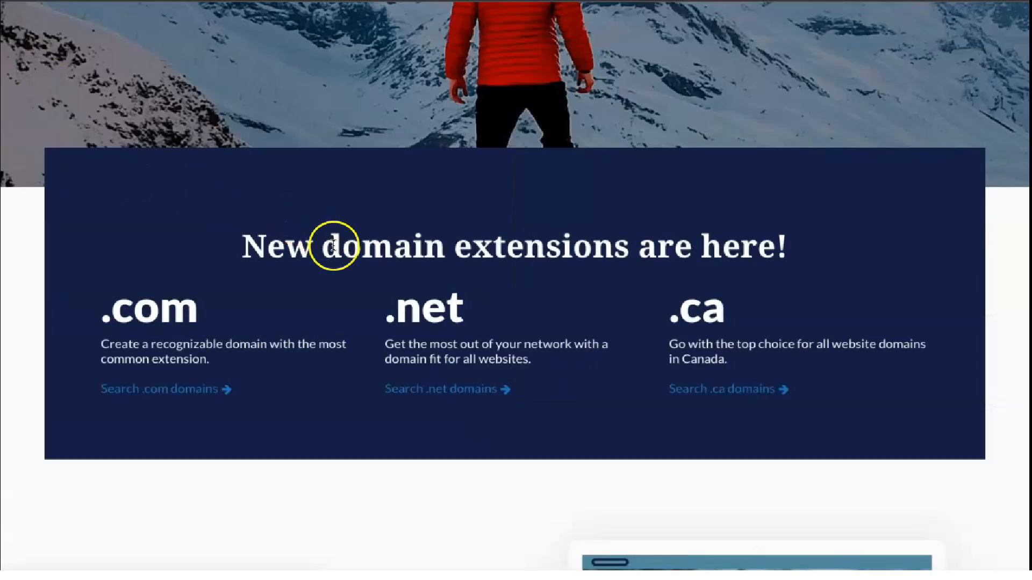
pyautogui.moveTo(449, 397)
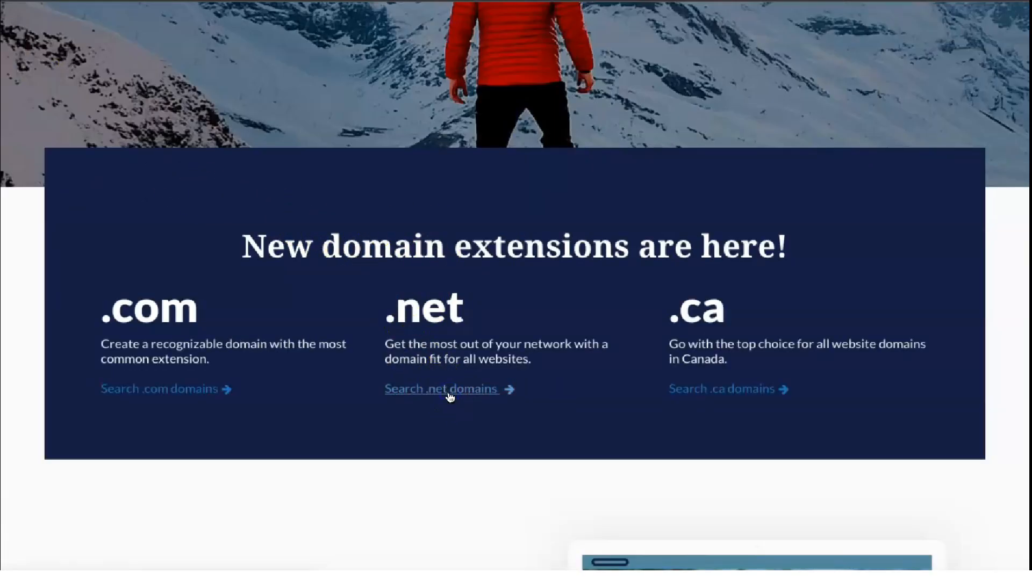
pyautogui.click(441, 389)
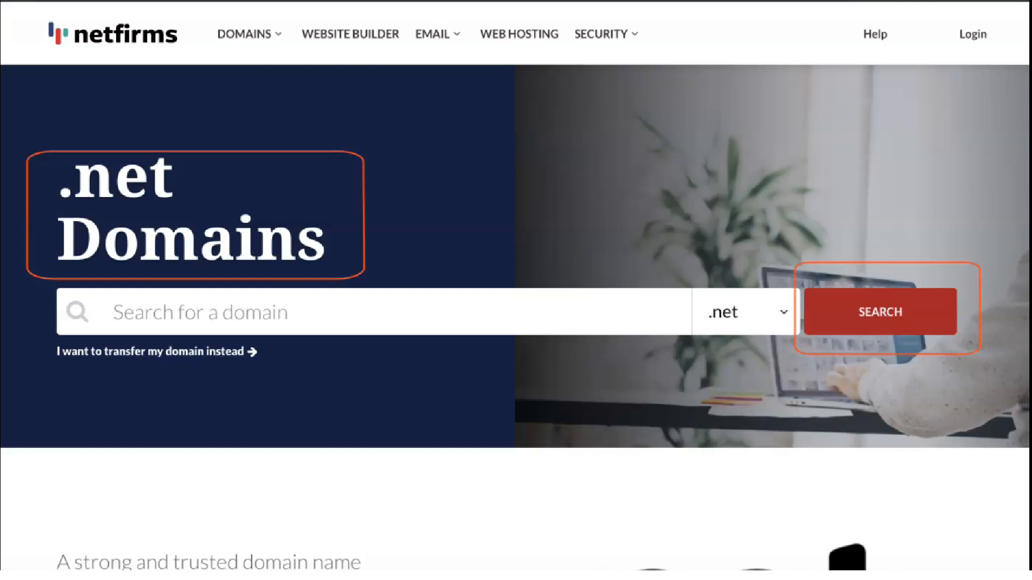
pyautogui.scroll(-3)
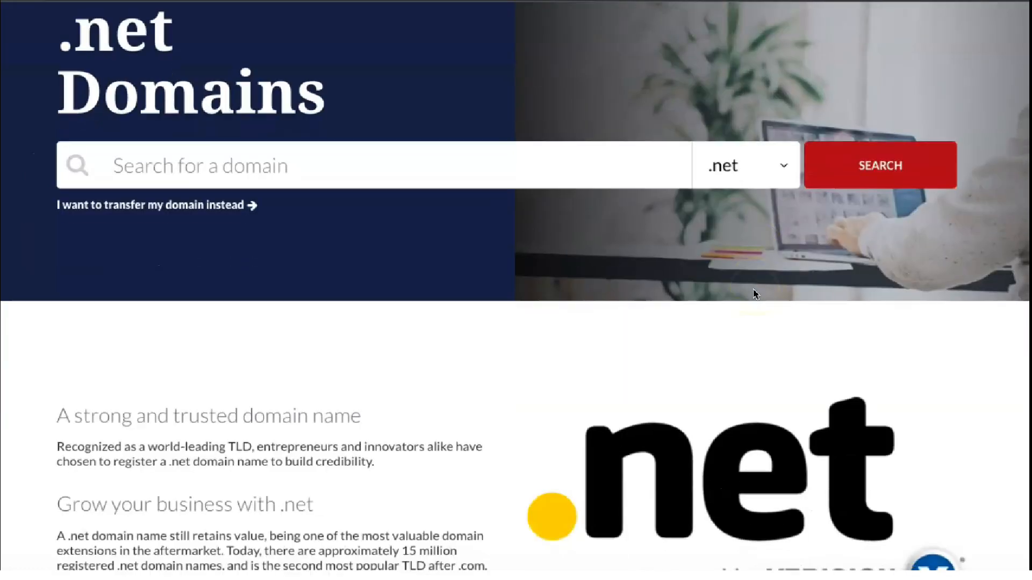
pyautogui.scroll(-3)
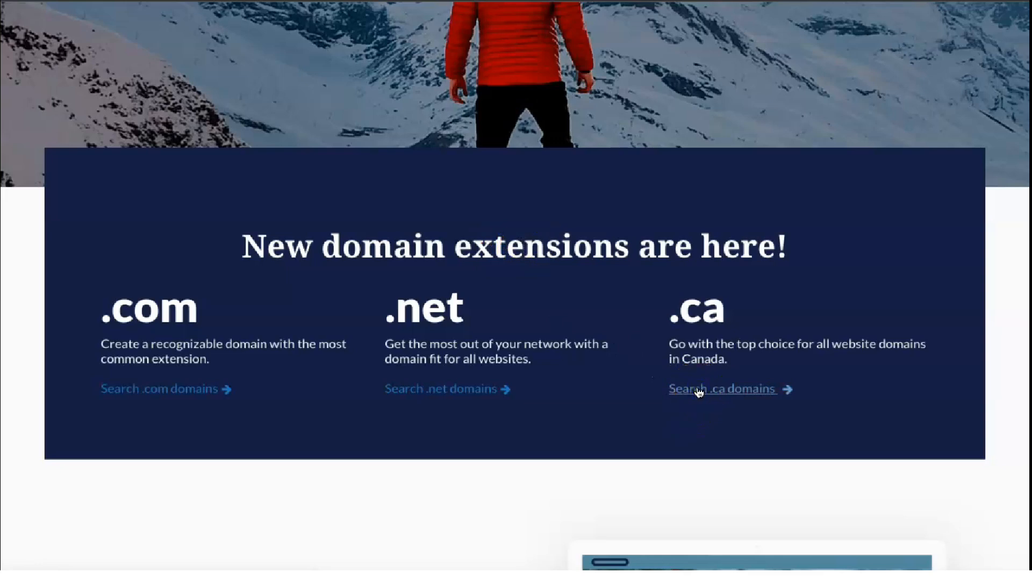
# Go to the Buy .ca Domains page and scroll to 'More domain extensions to consider' with .us
pyautogui.click(722, 390)
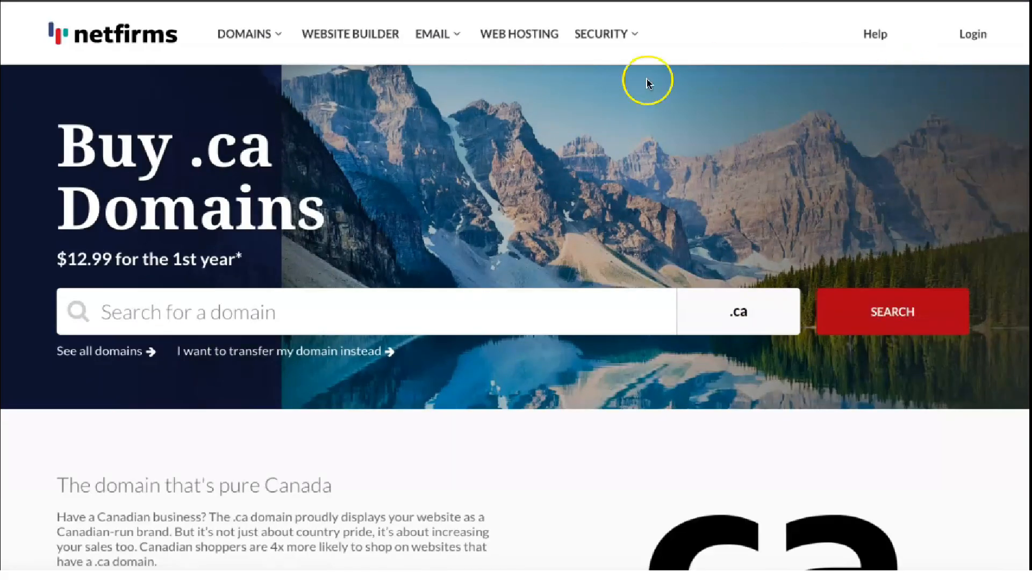
pyautogui.moveTo(648, 81)
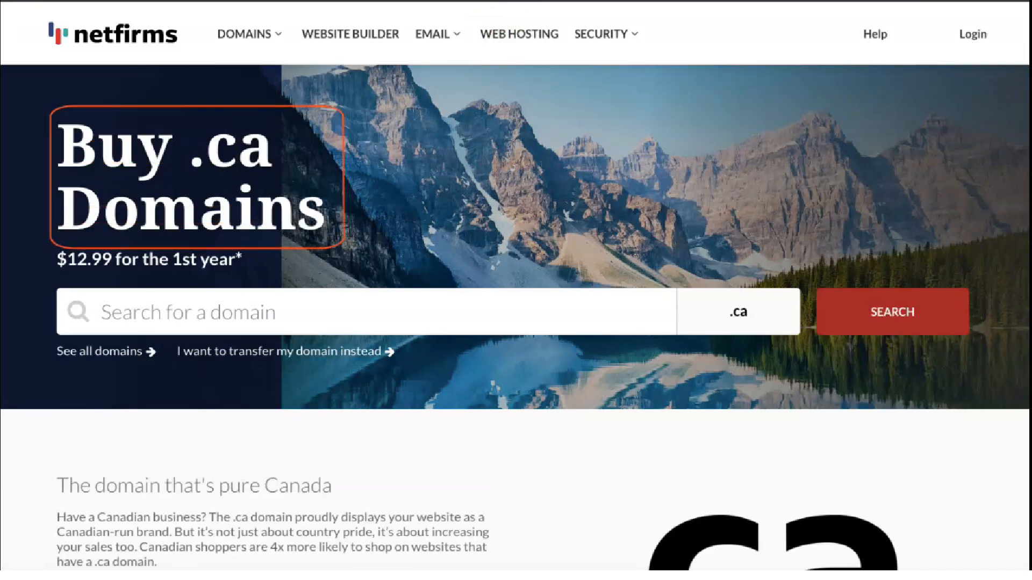
pyautogui.moveTo(892, 312)
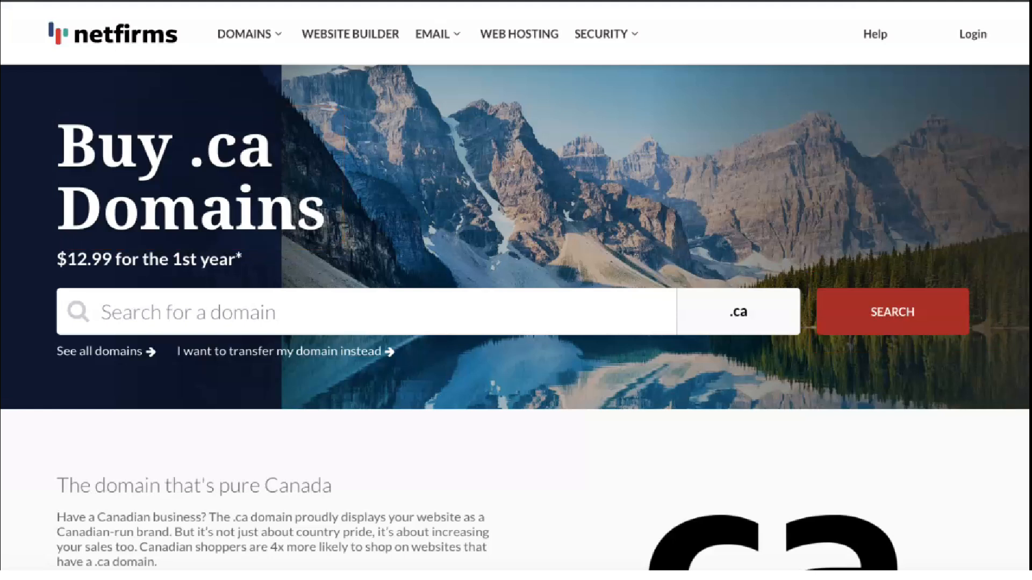
pyautogui.scroll(-3)
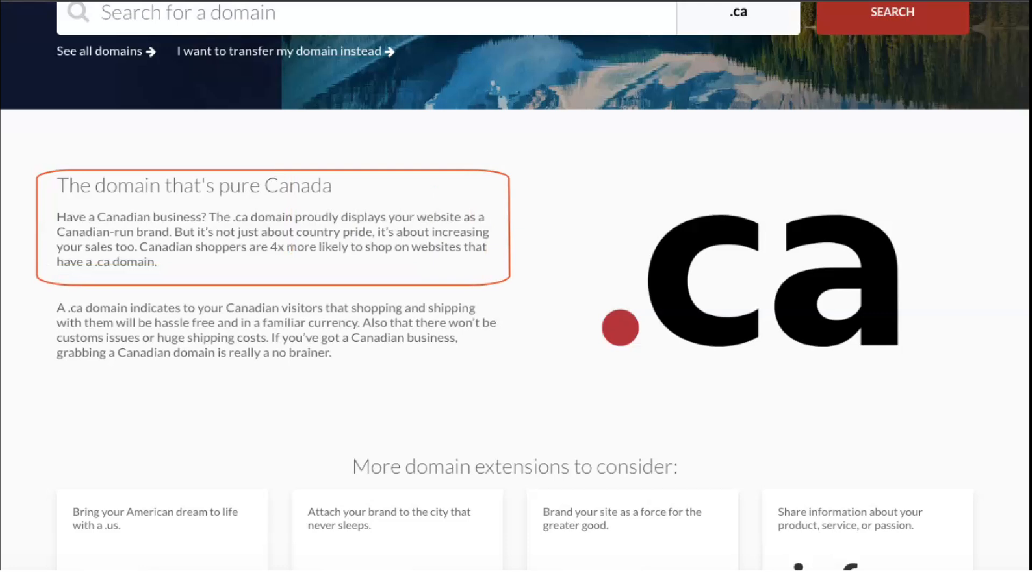
pyautogui.click(276, 329)
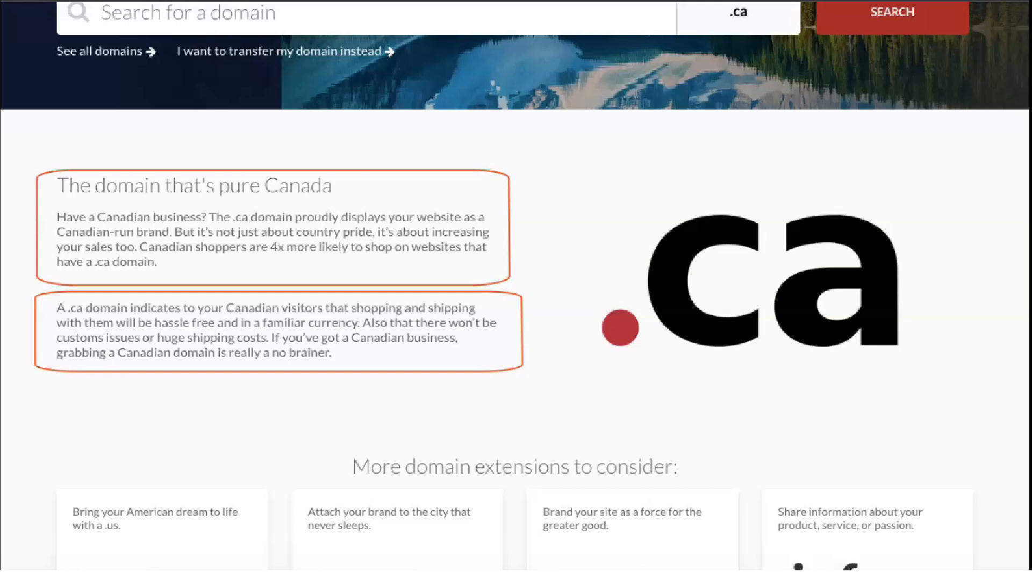
pyautogui.moveTo(965, 49)
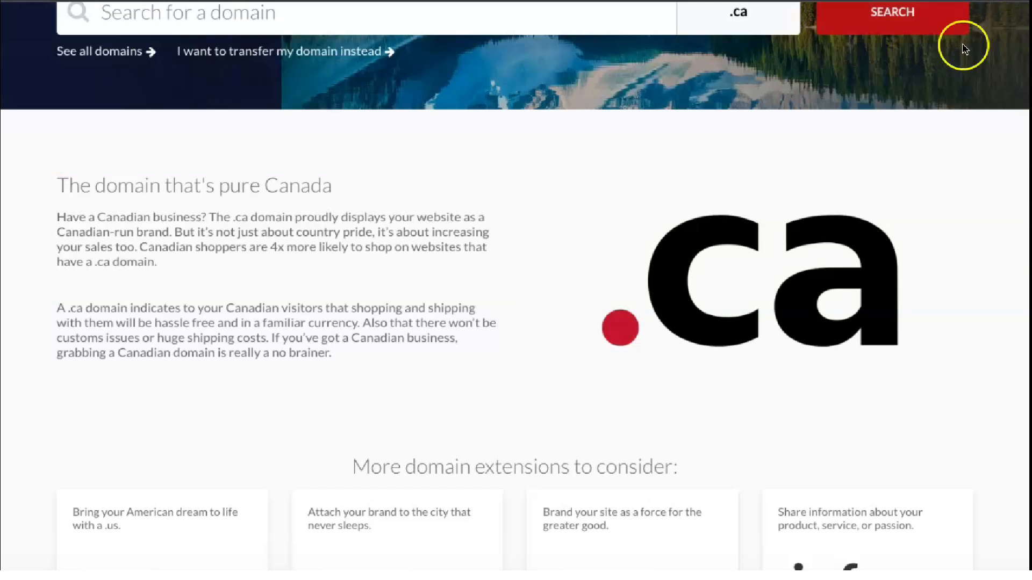
pyautogui.scroll(-3)
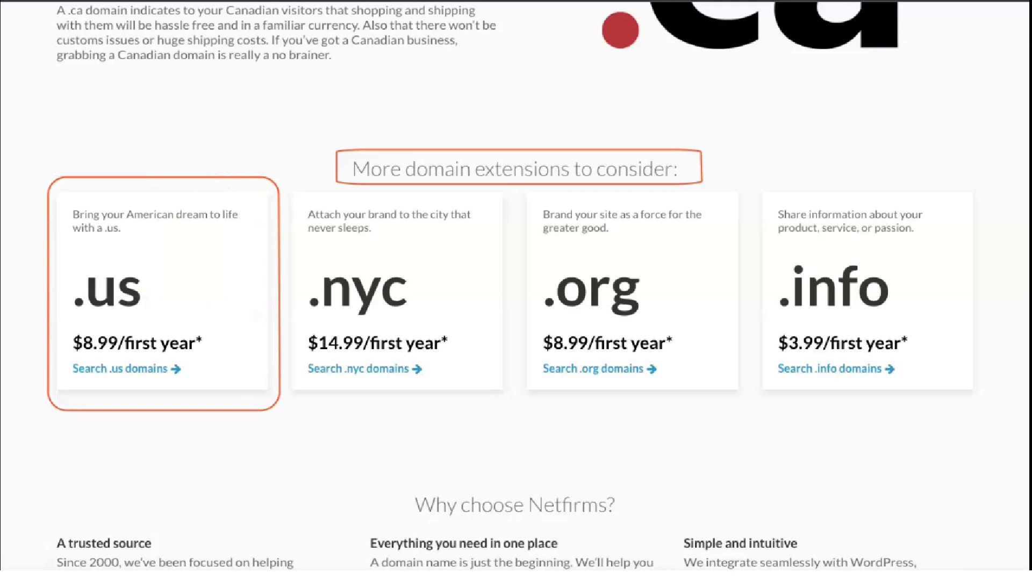
pyautogui.moveTo(372, 292)
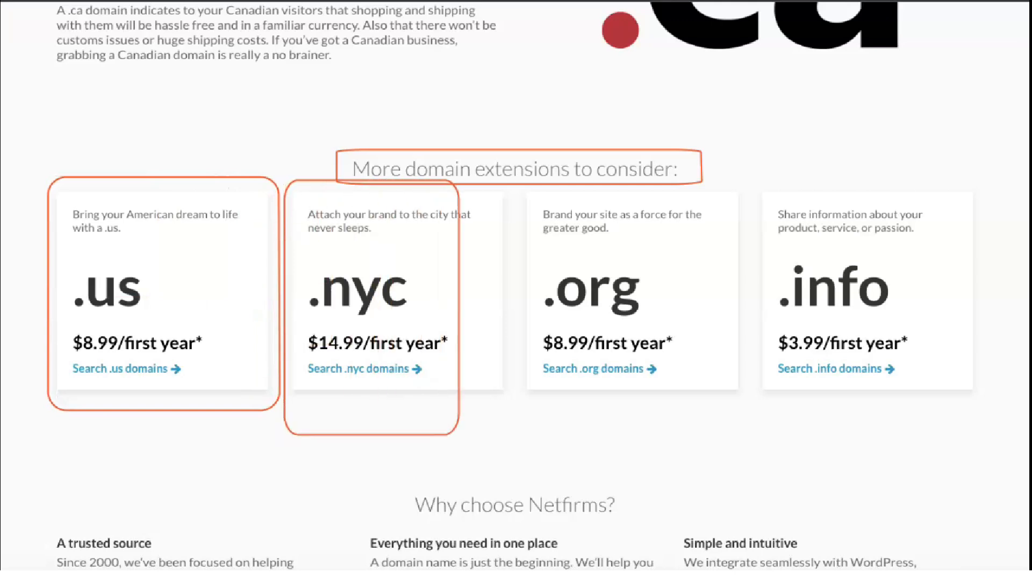